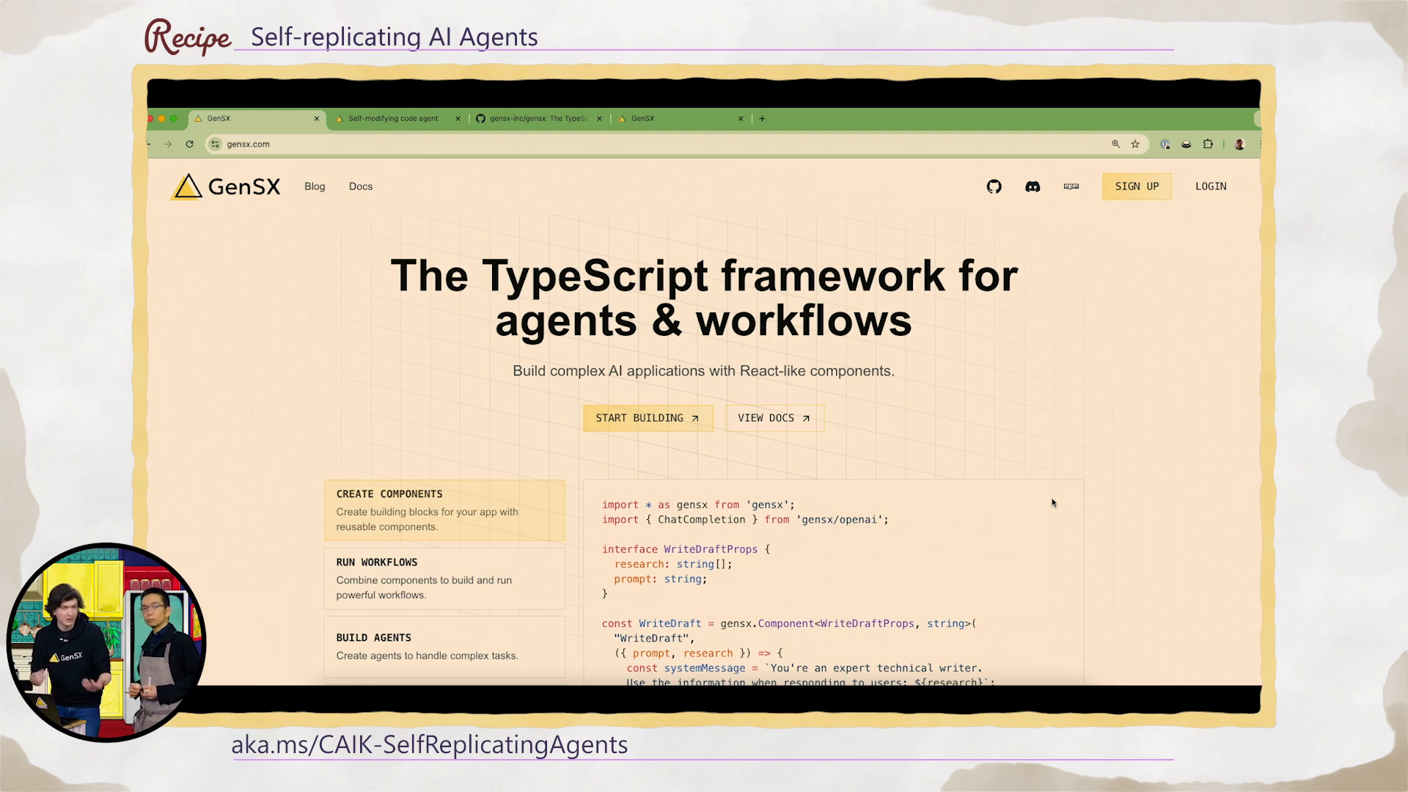
Scroll gensx.com to the WriteDraft component sample and highlight its prompt: string property.
scroll("down", 3)
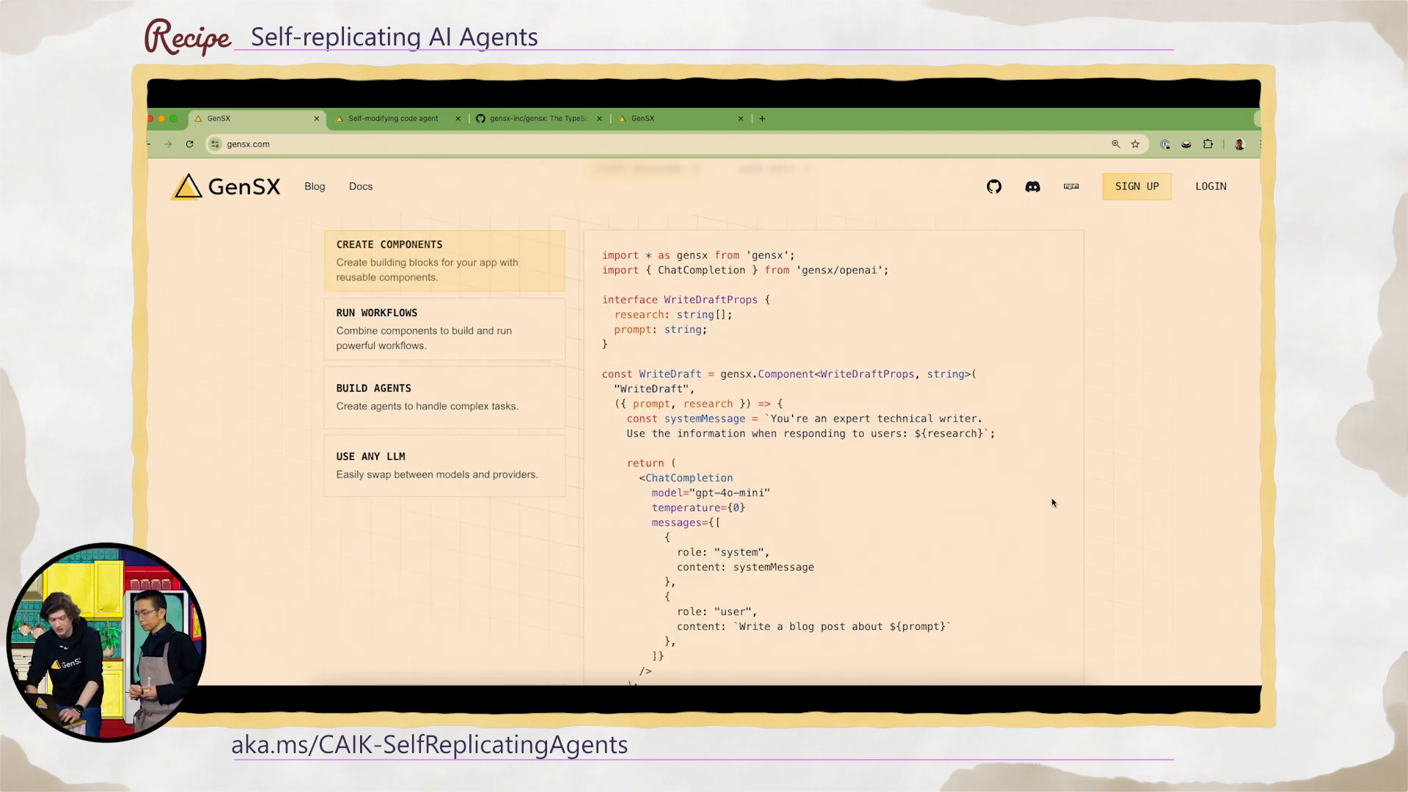
scroll("up", 3)
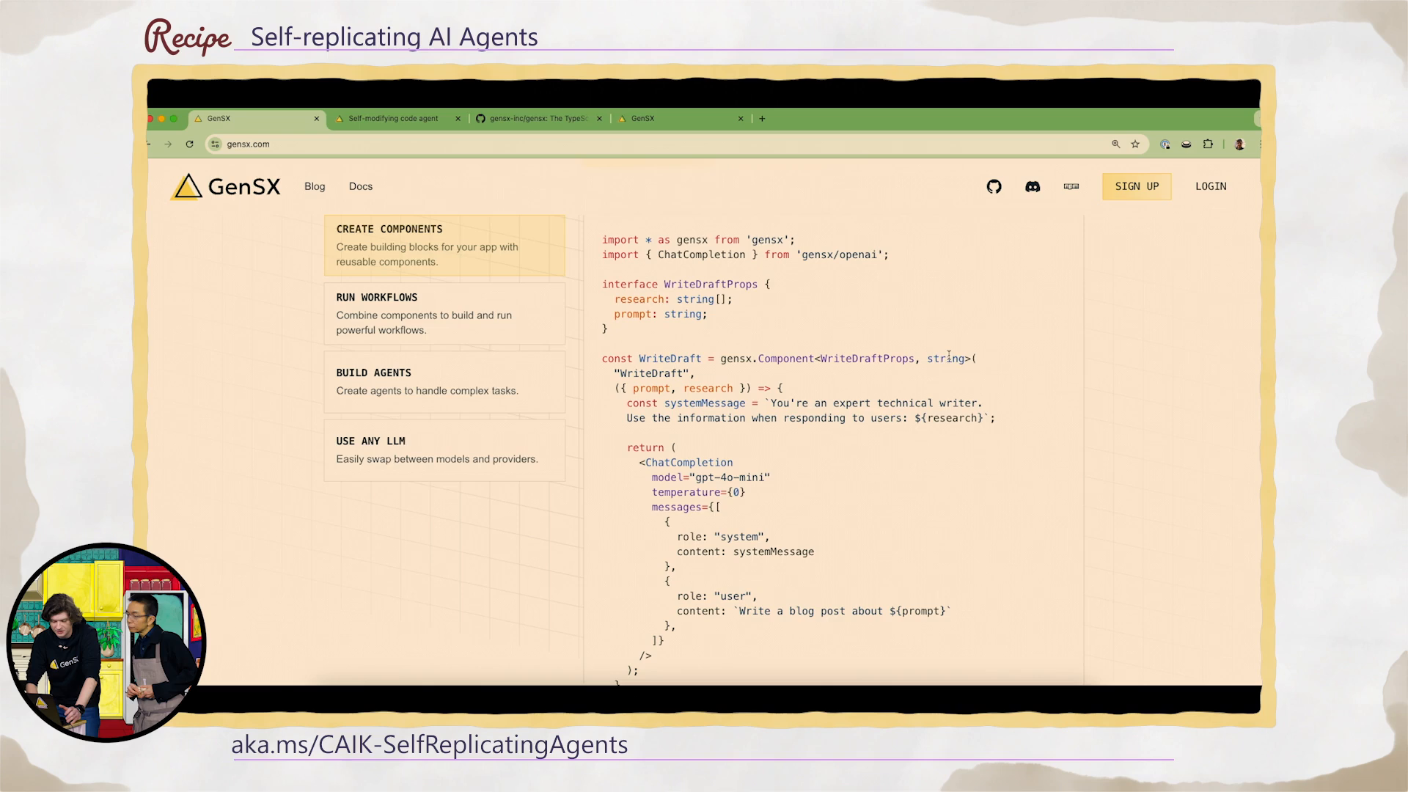
scroll("down", 3)
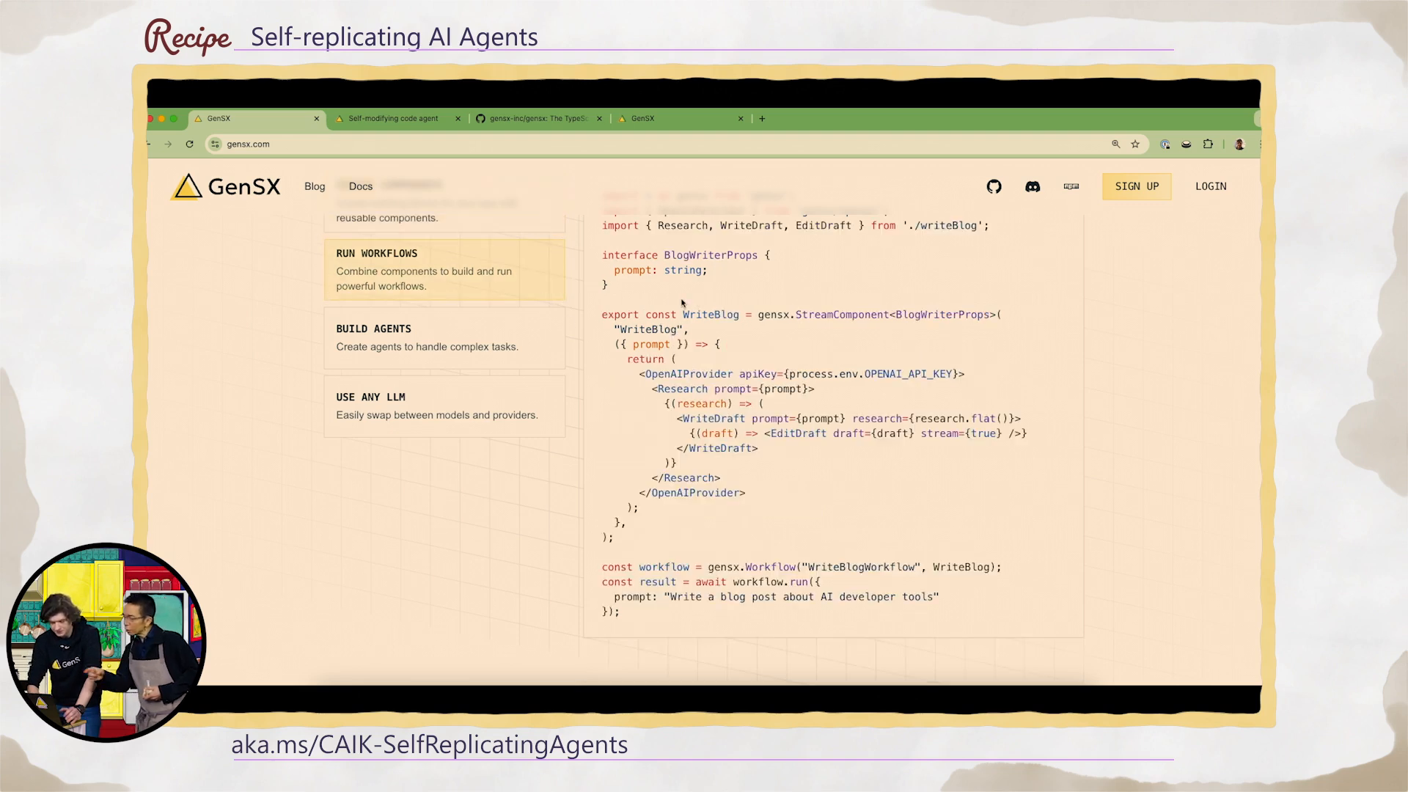
scroll("up", 3)
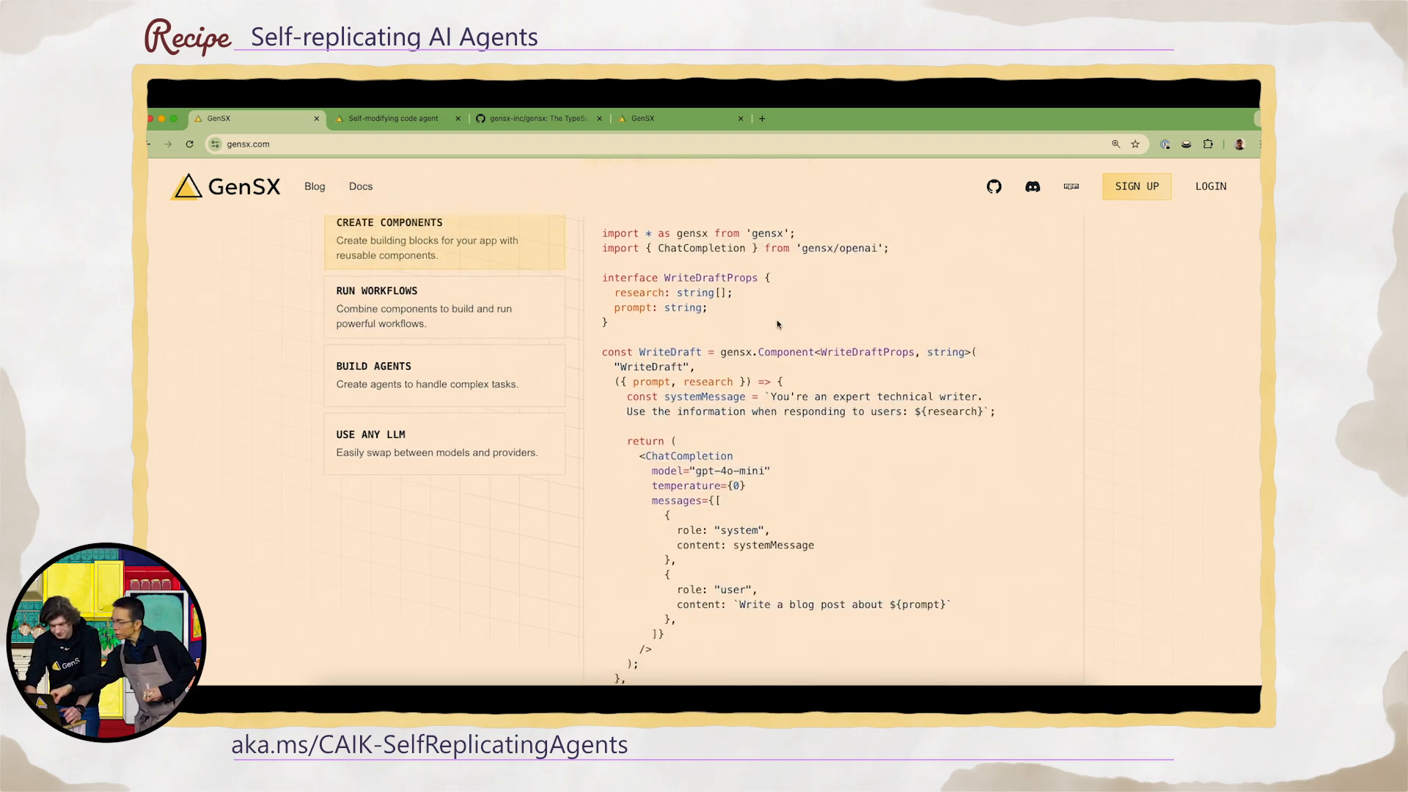
scroll("down", 3)
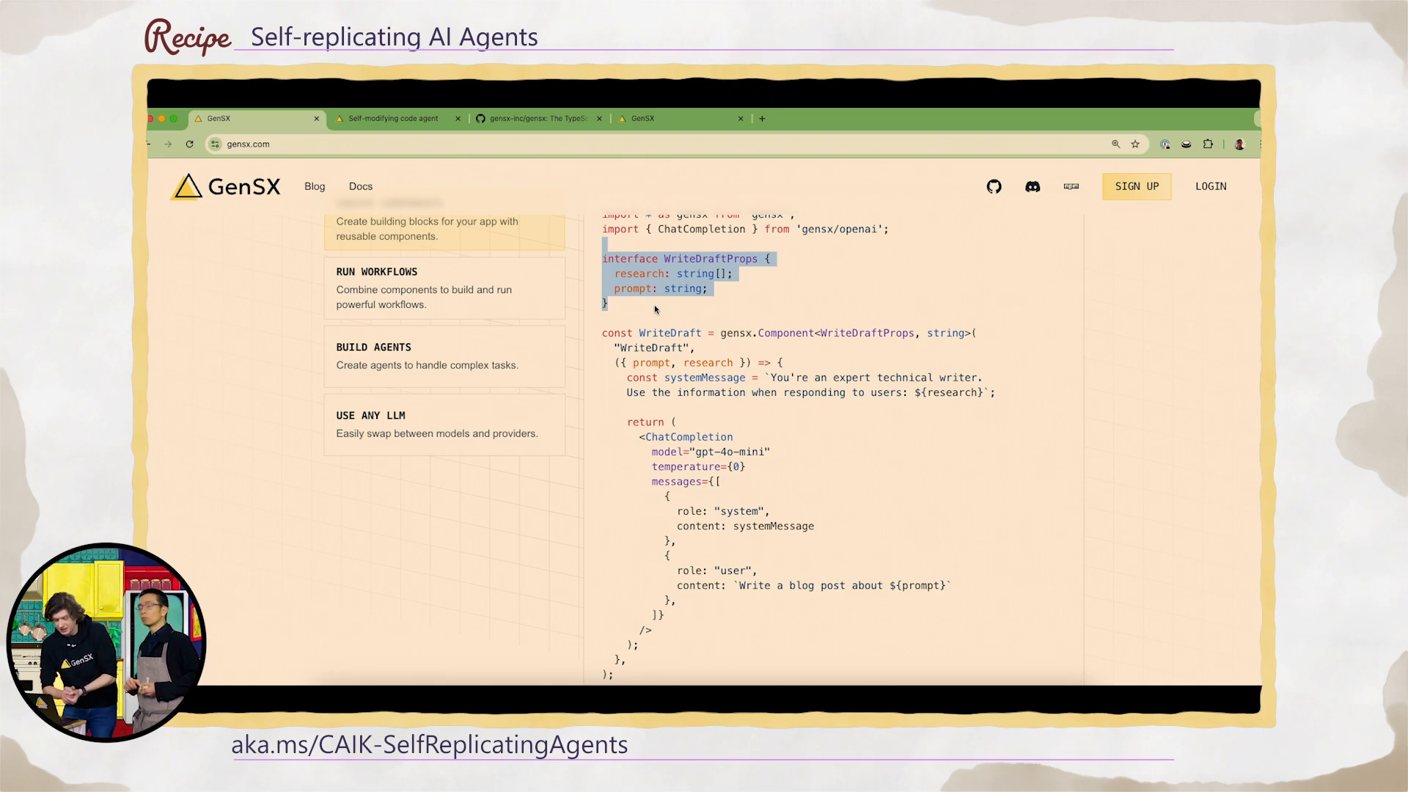
left_click(655, 308)
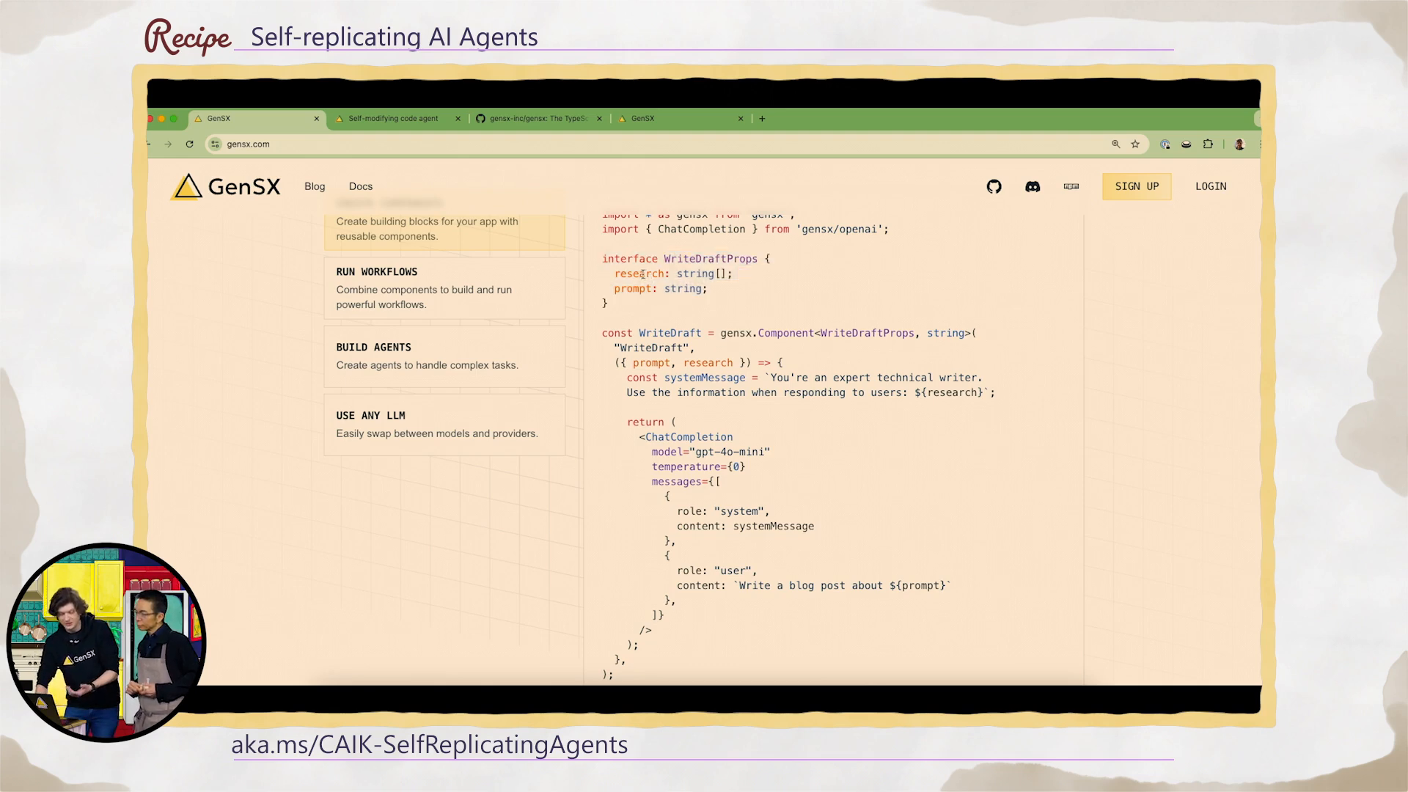
double_click(639, 273)
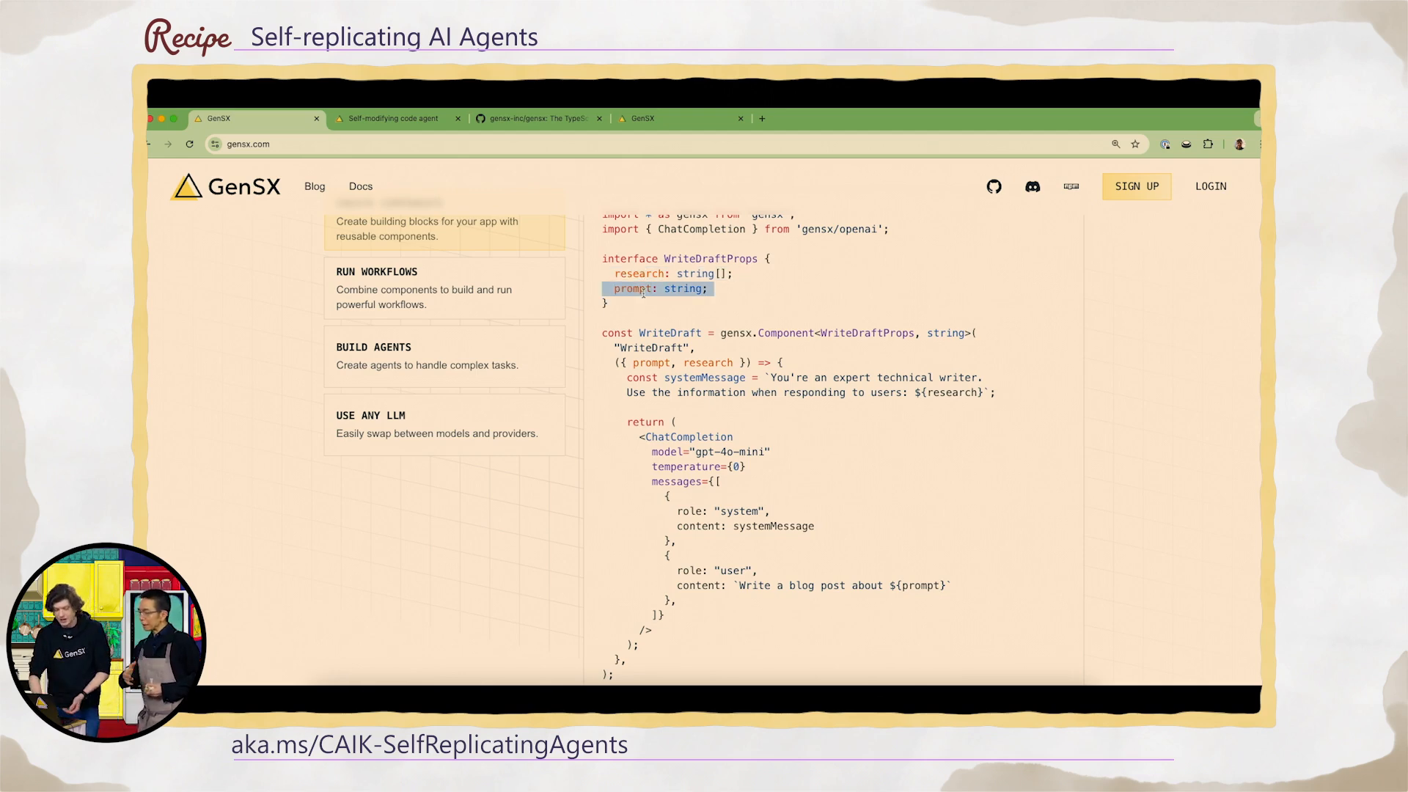
scroll("up", 3)
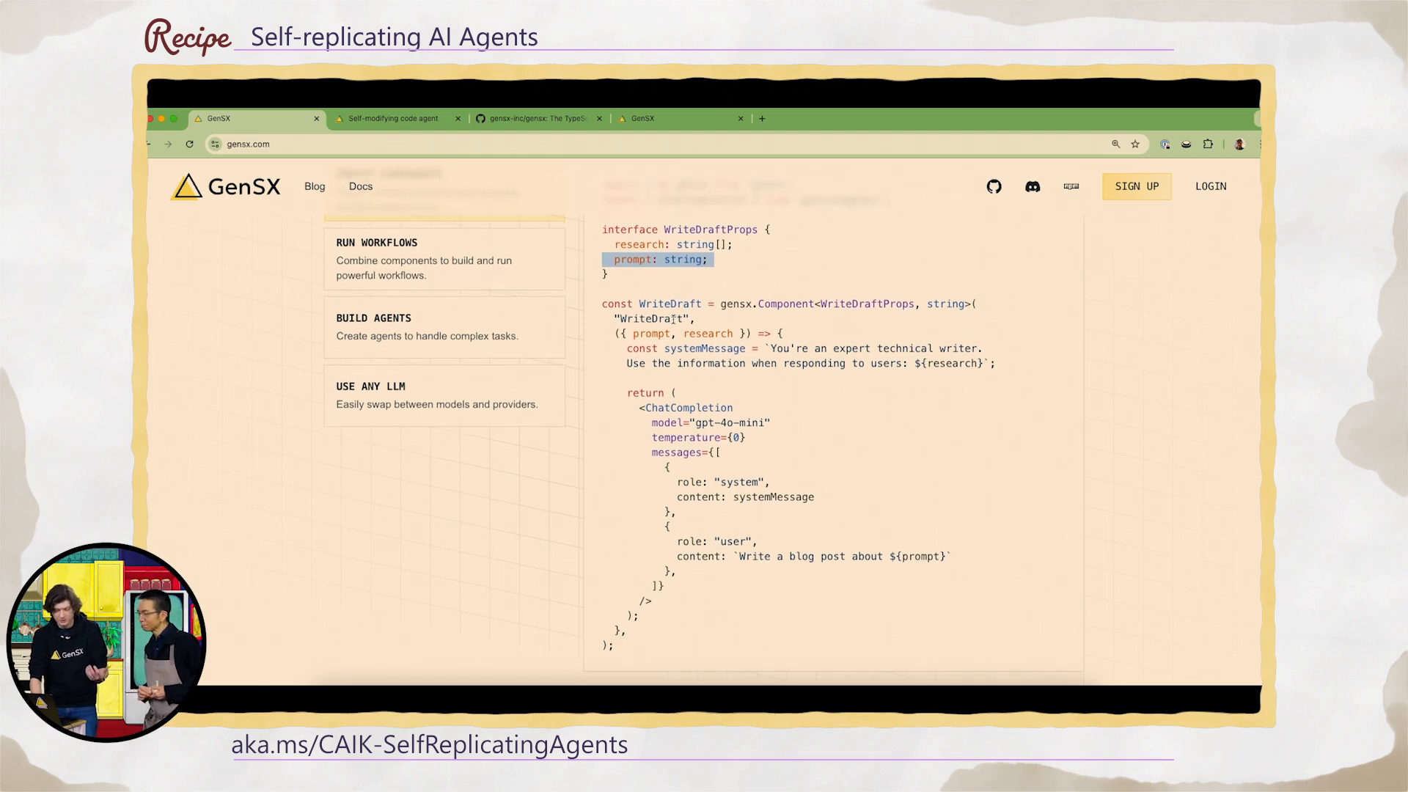
mouse_move(563, 264)
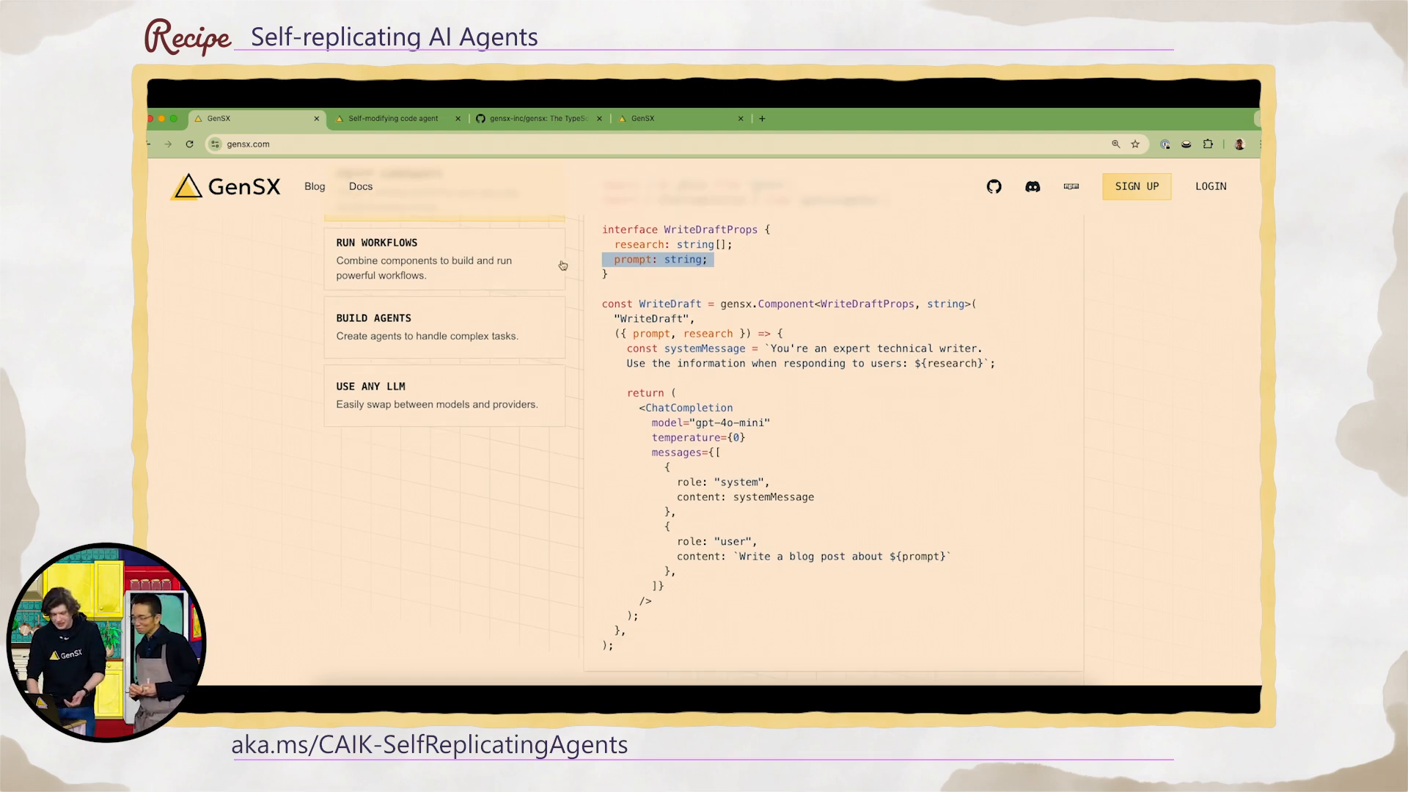
scroll("up", 3)
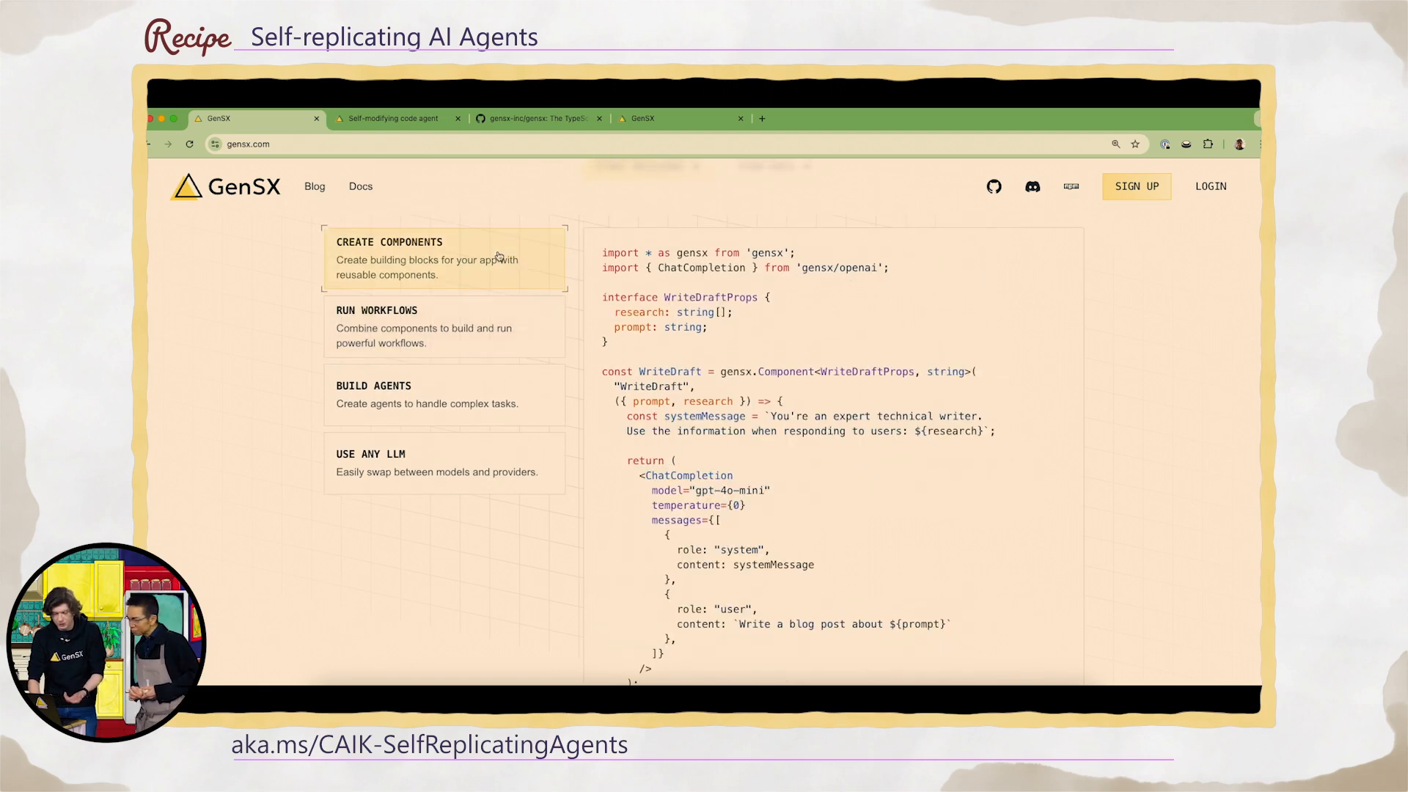
Show the WriteBlog example from the Run Workflows card and select its OpenAIProvider line.
left_click(404, 326)
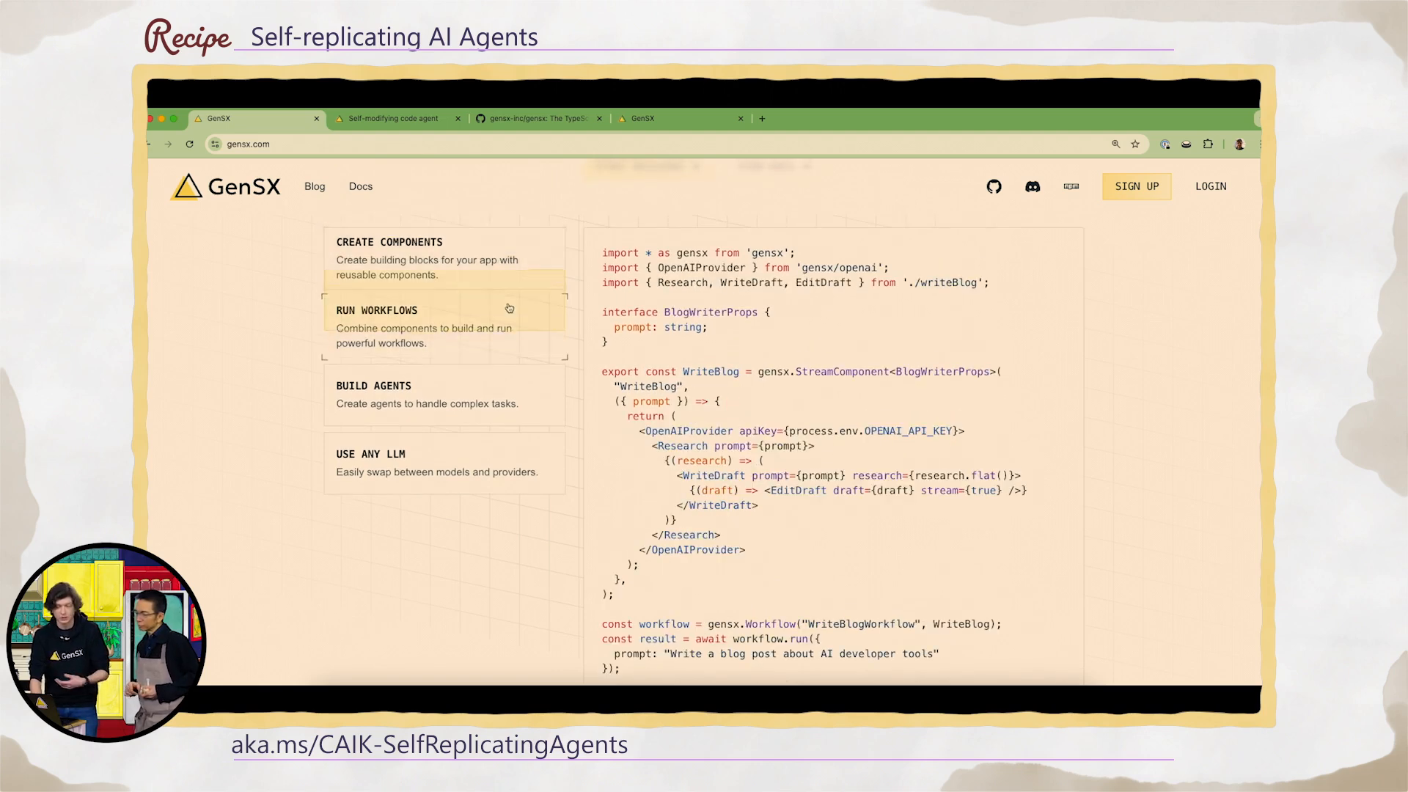
scroll("down", 3)
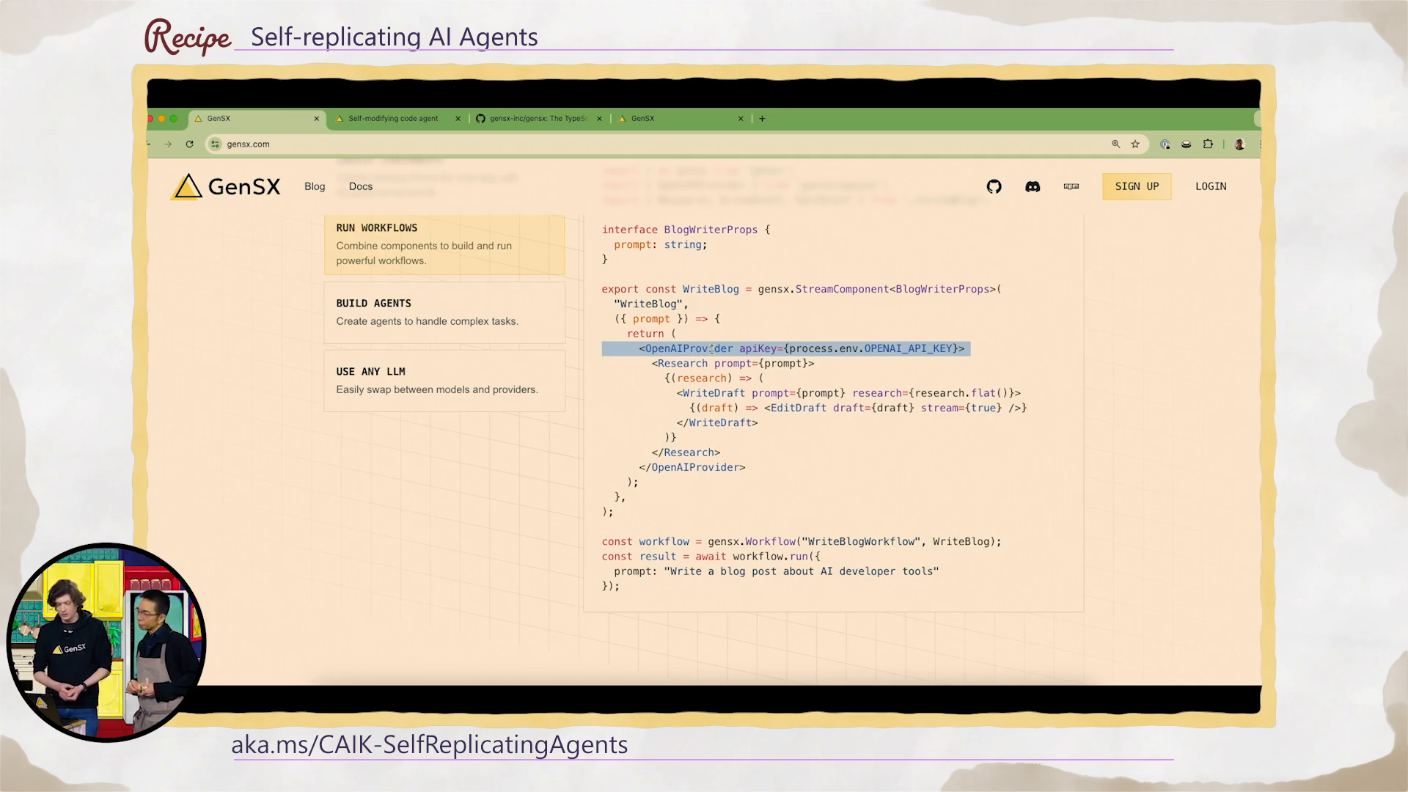
left_click(730, 363)
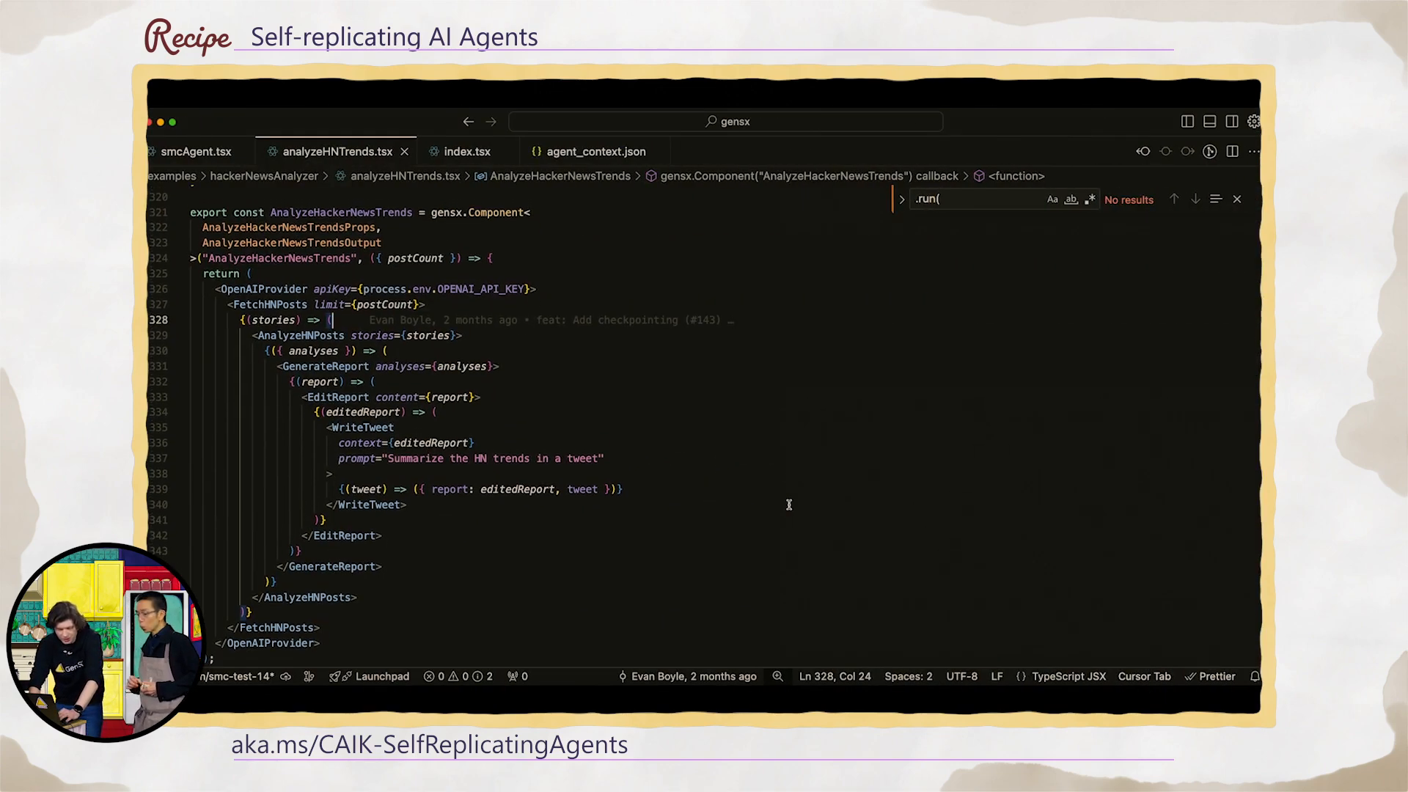
Scroll analyzeHNTrends.tsx up to the AnalyzeHackerNewsTrends component's chained steps.
scroll("up", 3)
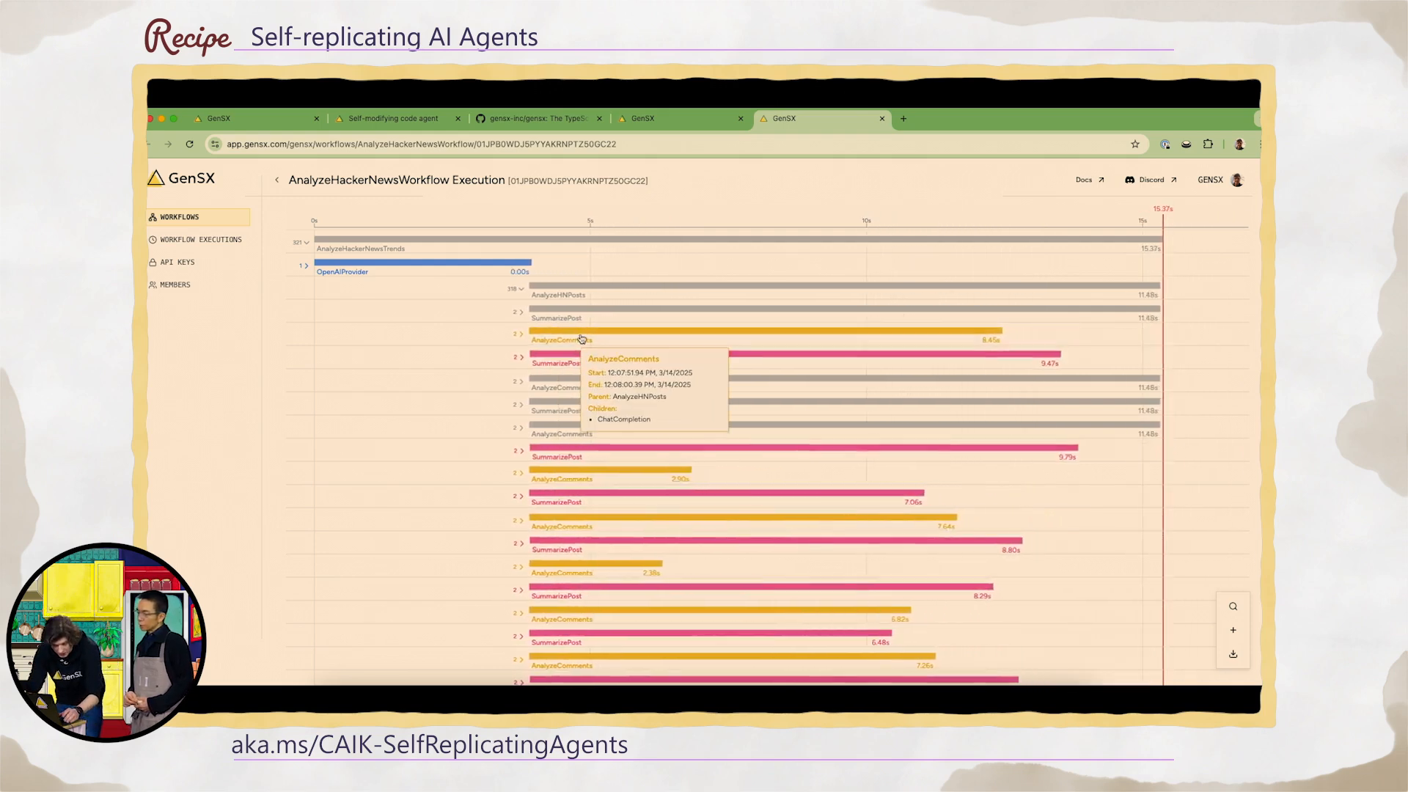
Open an AnalyzeComments step, expand its input comments, and expand SummarizePost's calls.
left_click(563, 339)
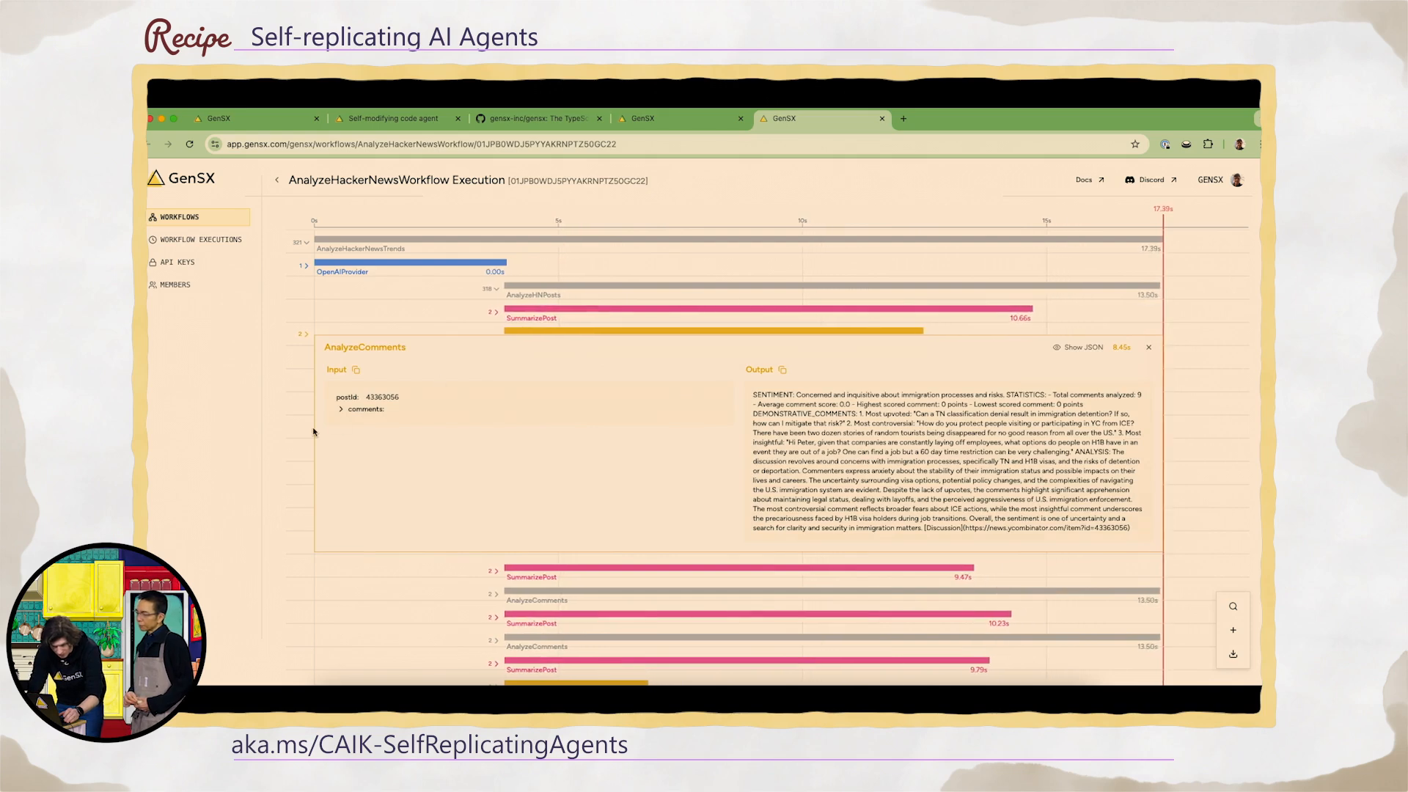
left_click(341, 408)
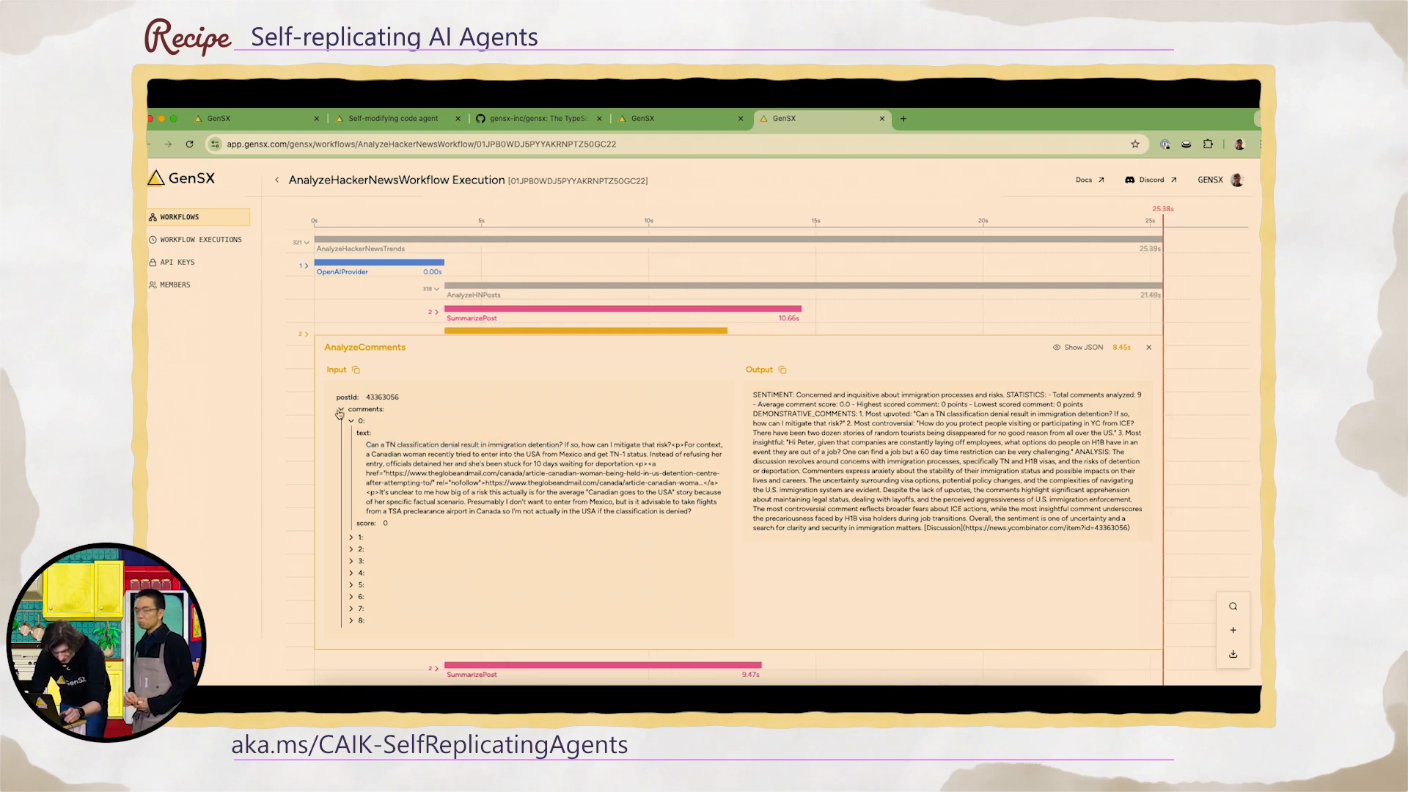
left_click(1147, 347)
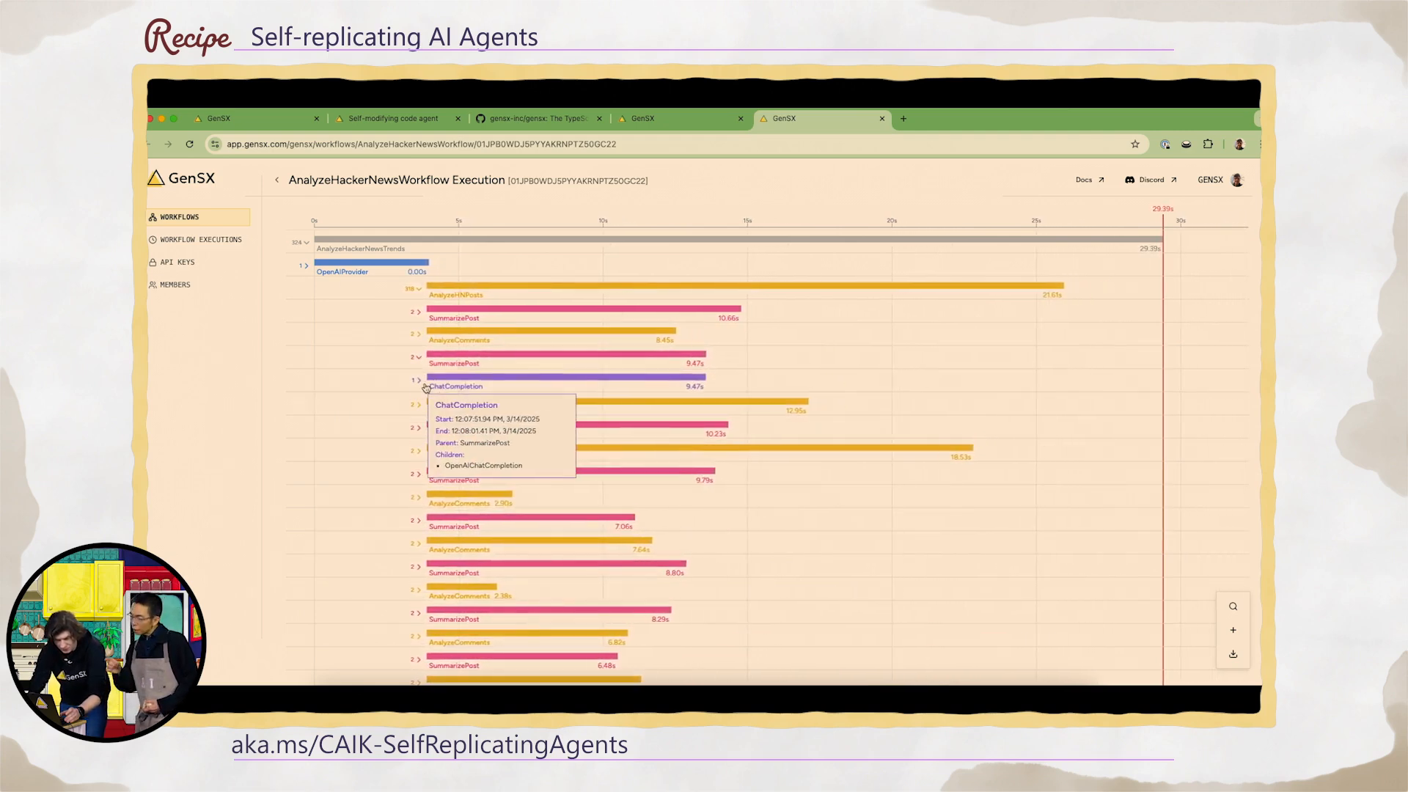
Inspect the OpenAIChatCompletion call's messages, token usage and returned choice message.
left_click(479, 465)
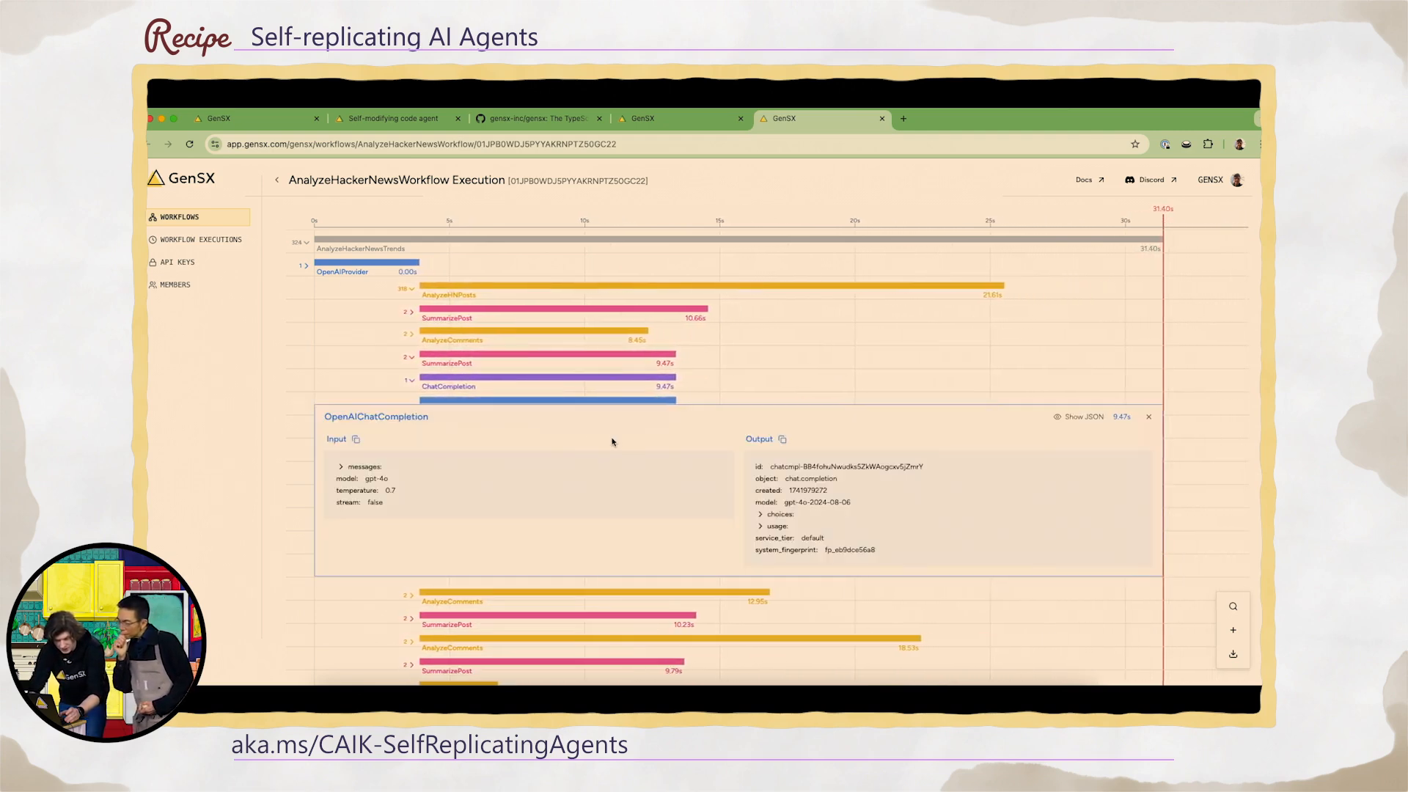
left_click(340, 466)
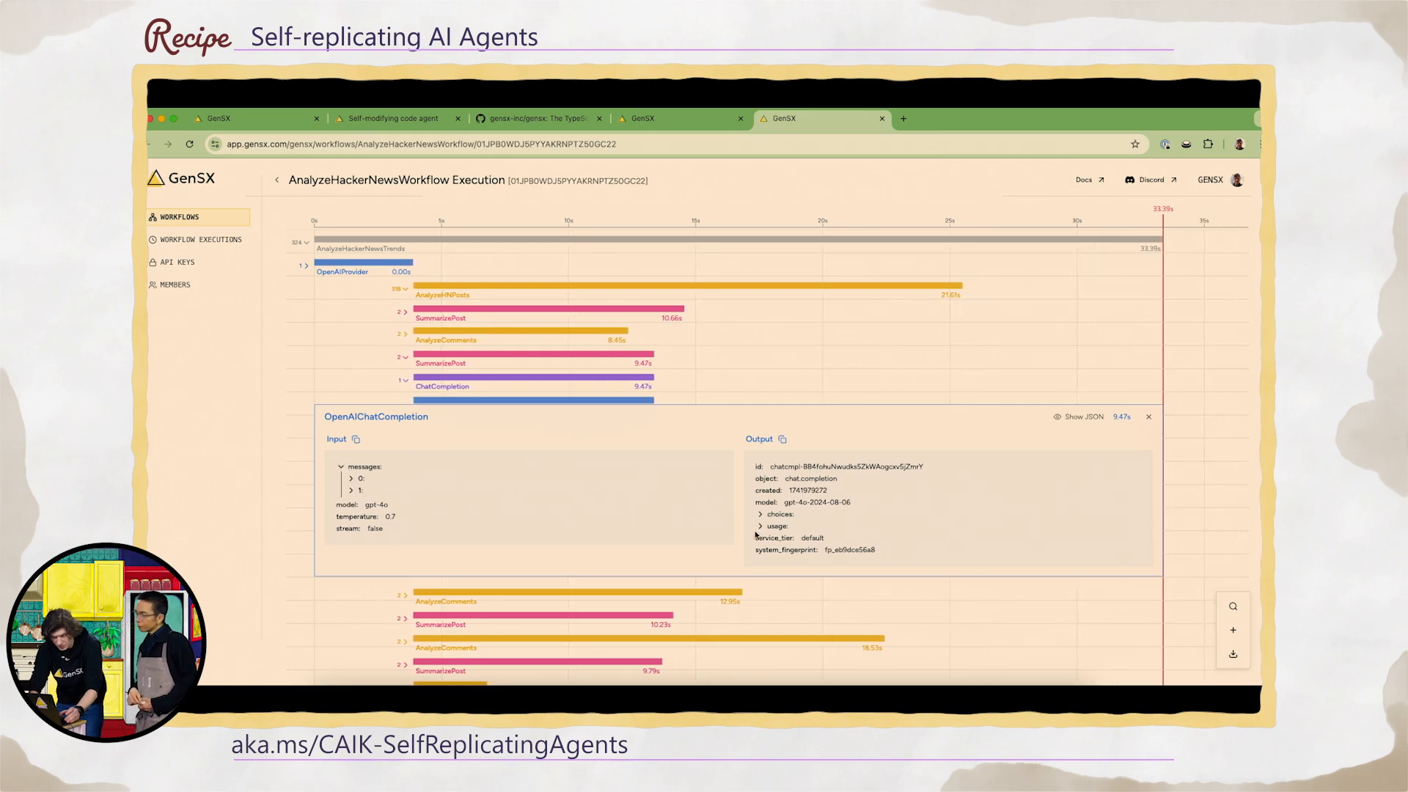
left_click(762, 526)
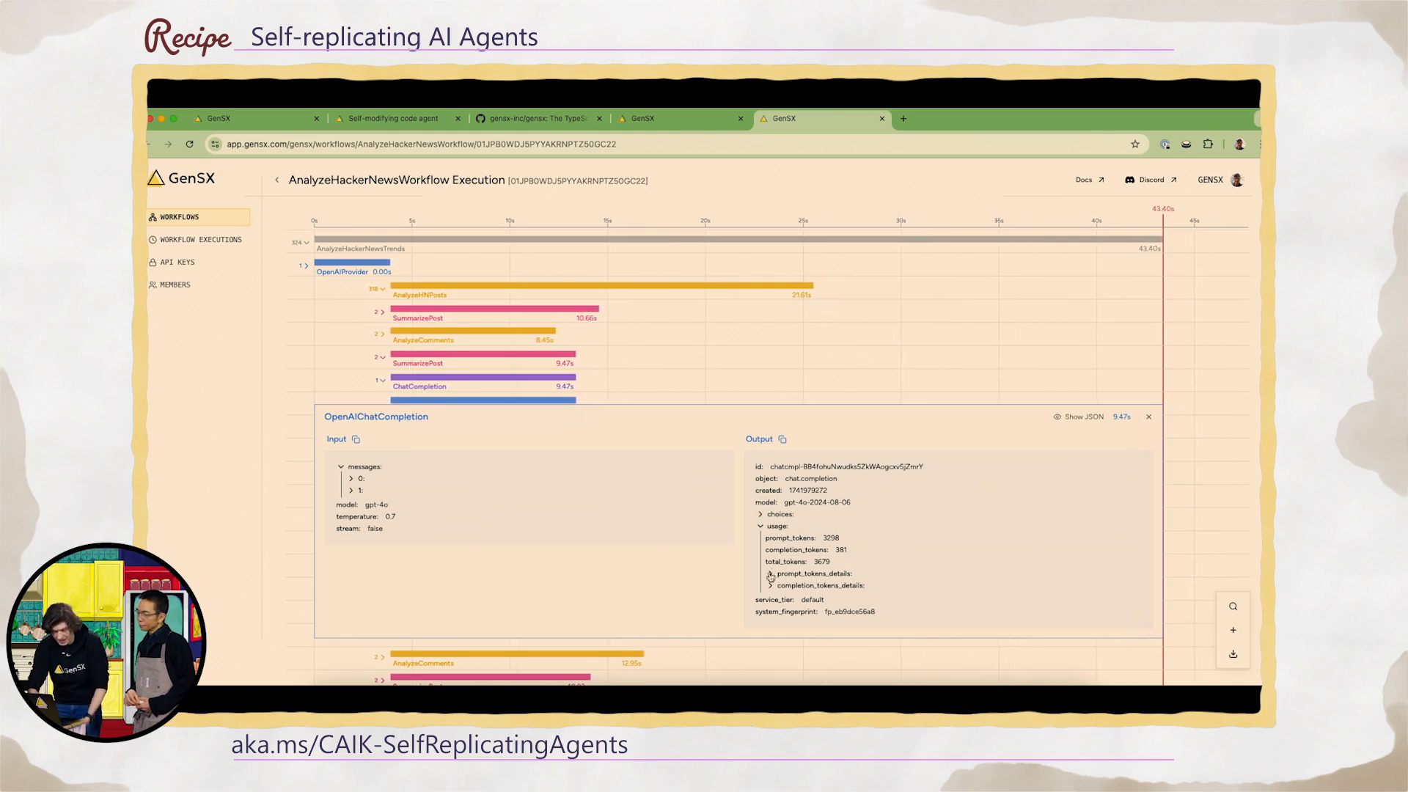
left_click(761, 513)
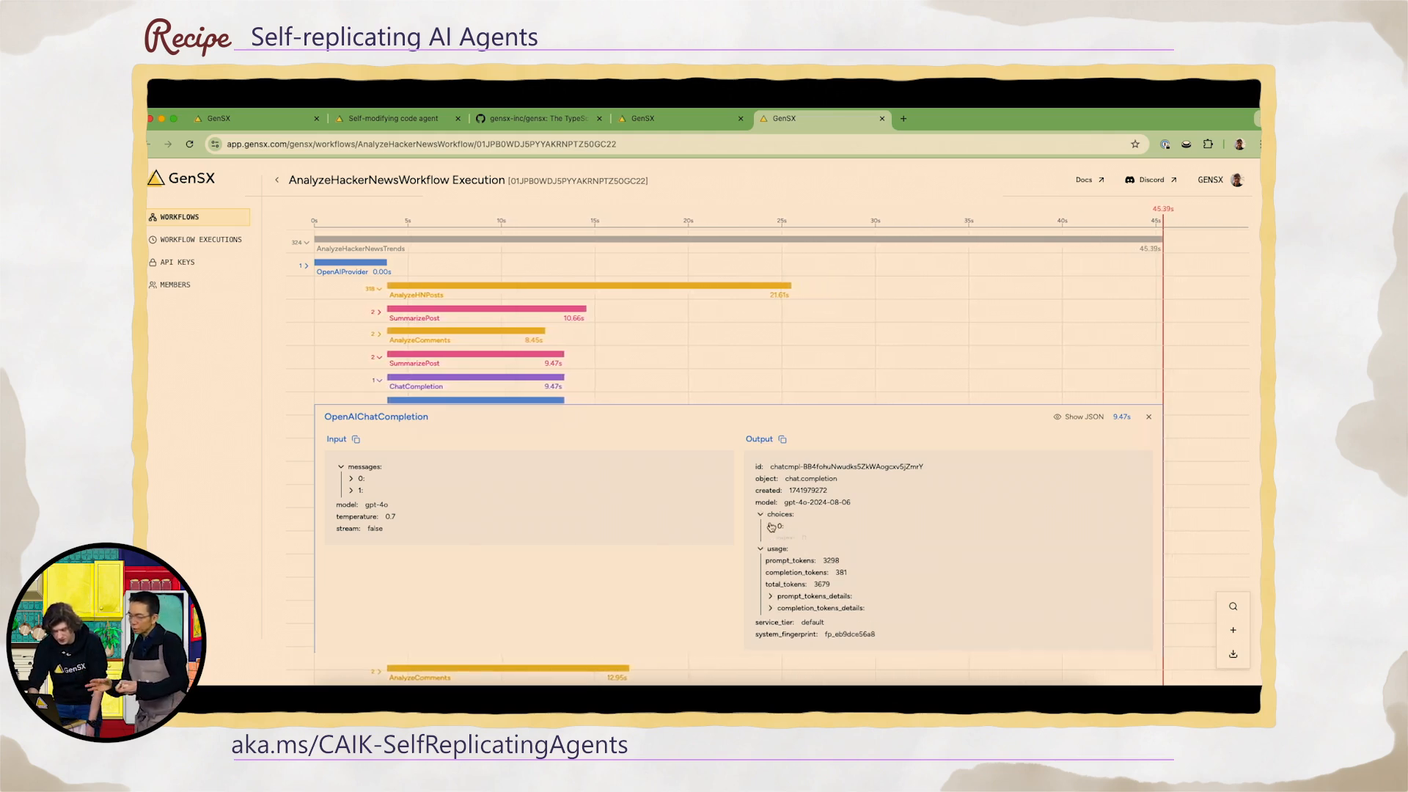
left_click(777, 525)
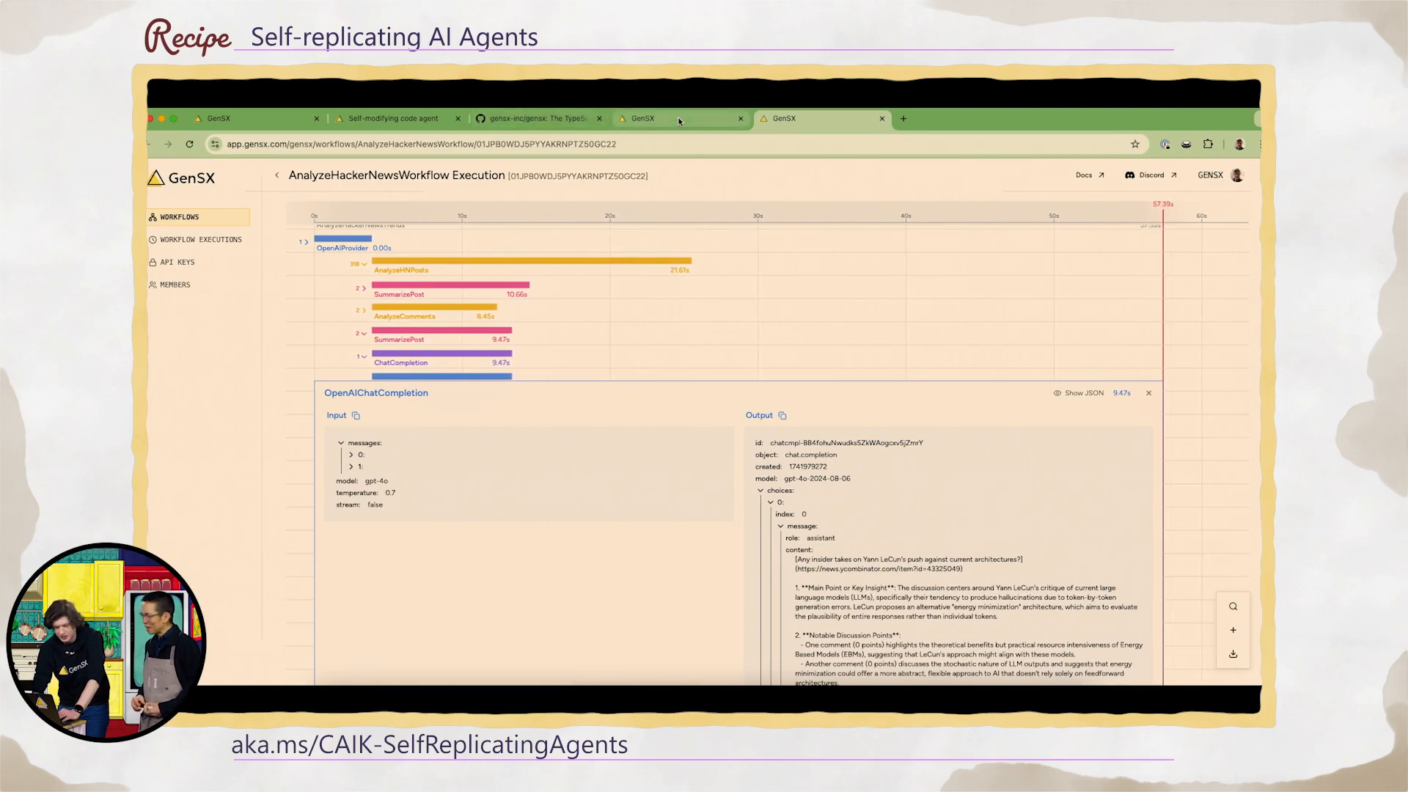
left_click(391, 117)
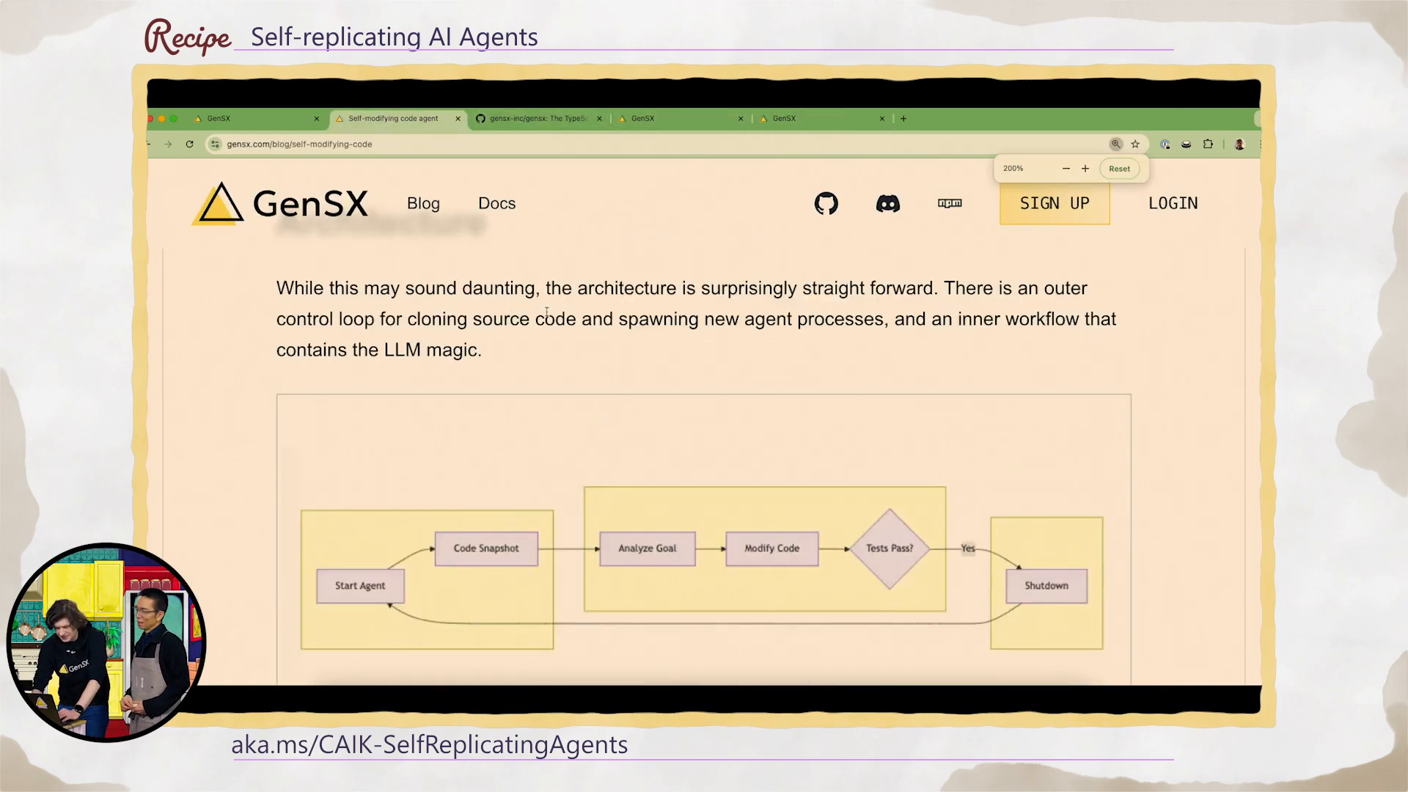
Scroll the self-modifying code blog post down to the agent architecture diagram.
scroll("down", 3)
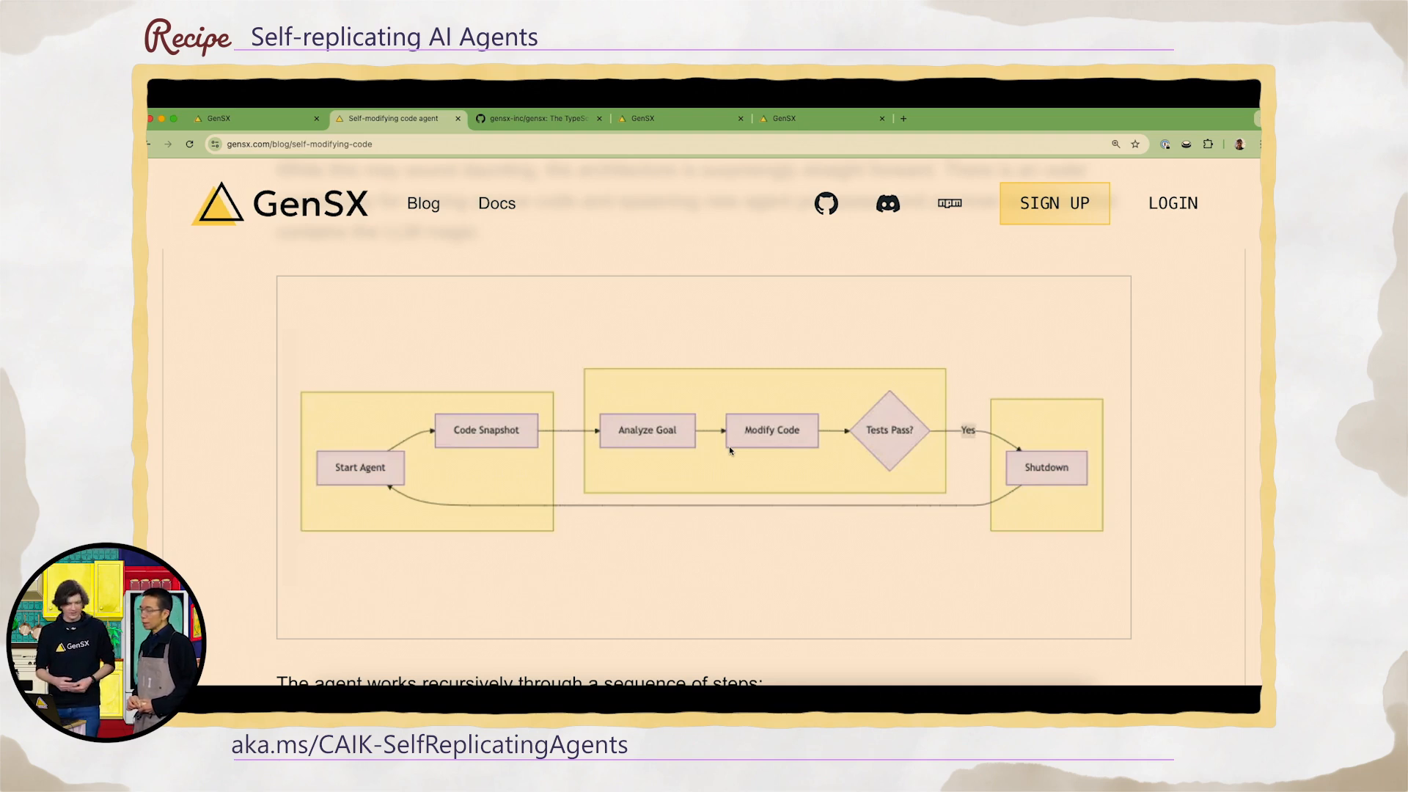
mouse_move(392, 455)
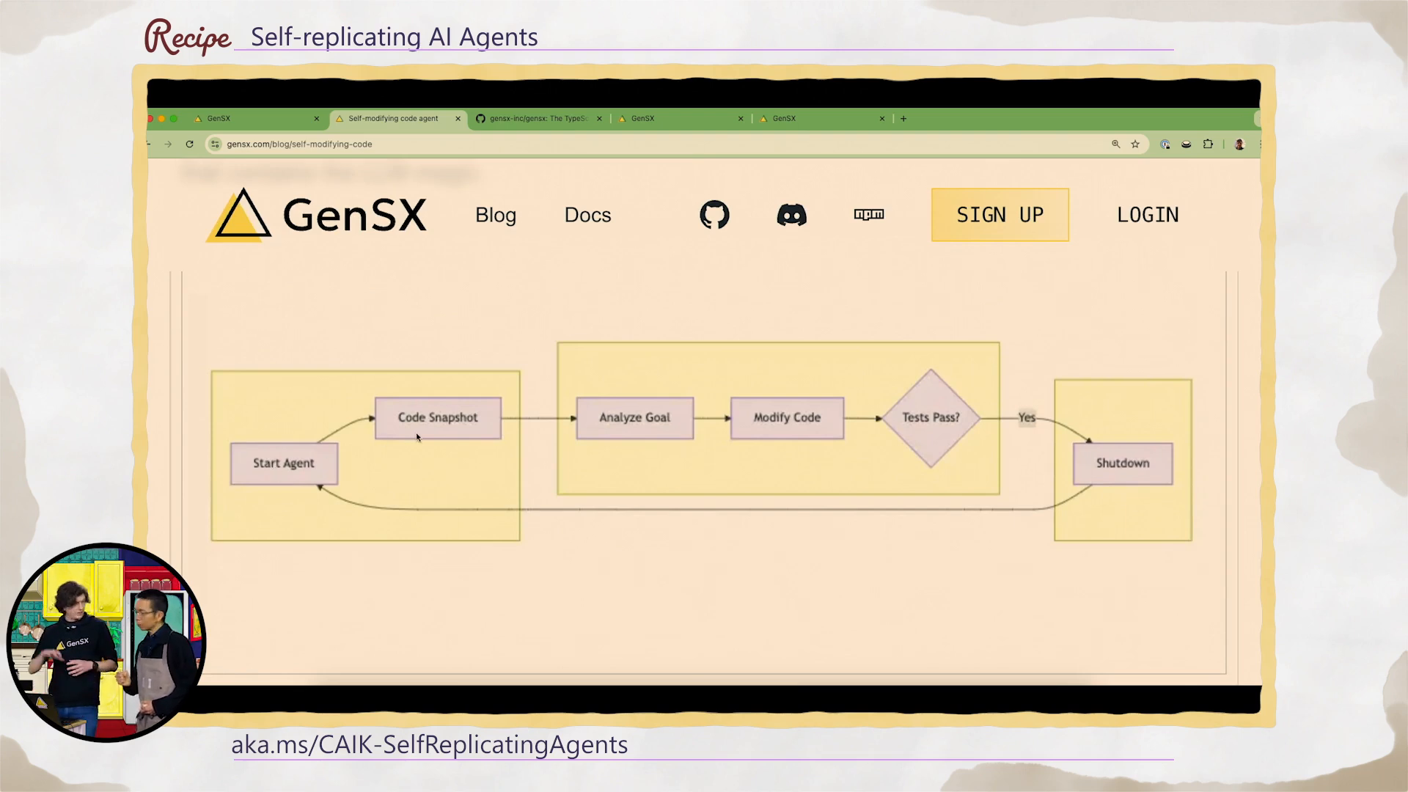
mouse_move(635, 451)
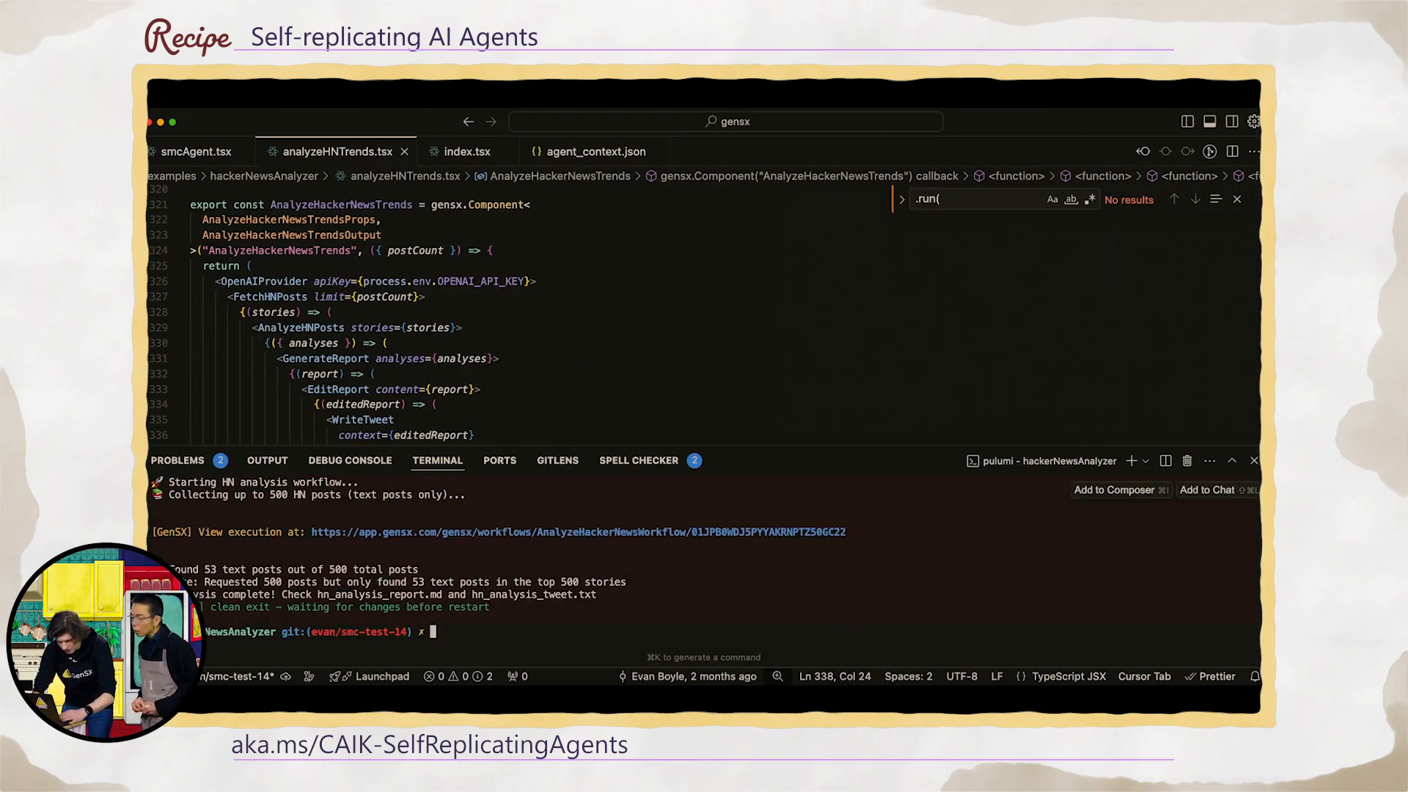
Run pnpm dev in ../self-modifying-code with REPO_URL gensx-inc/gensx and BRANCH evan/smc-test-13.
type("cd ../")
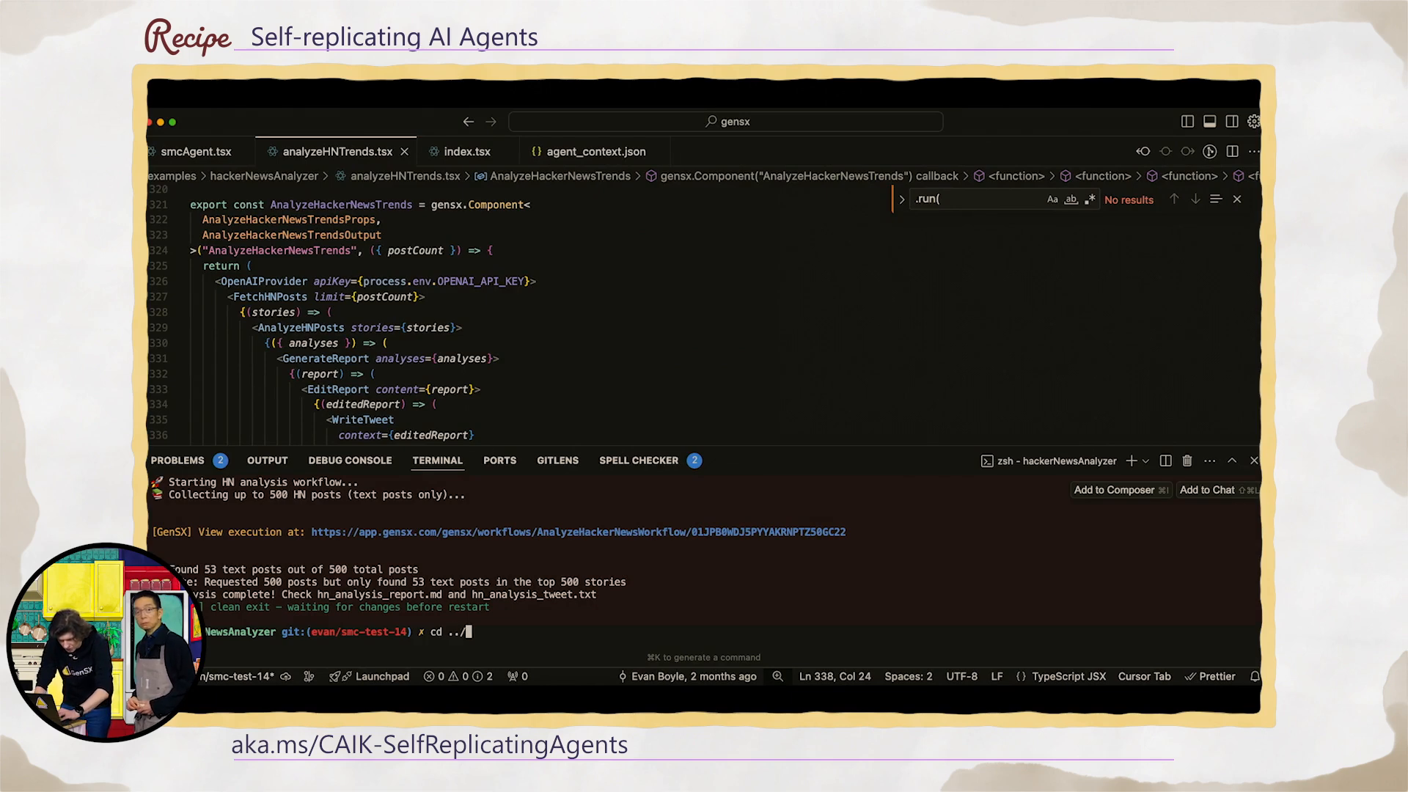
type("git push")
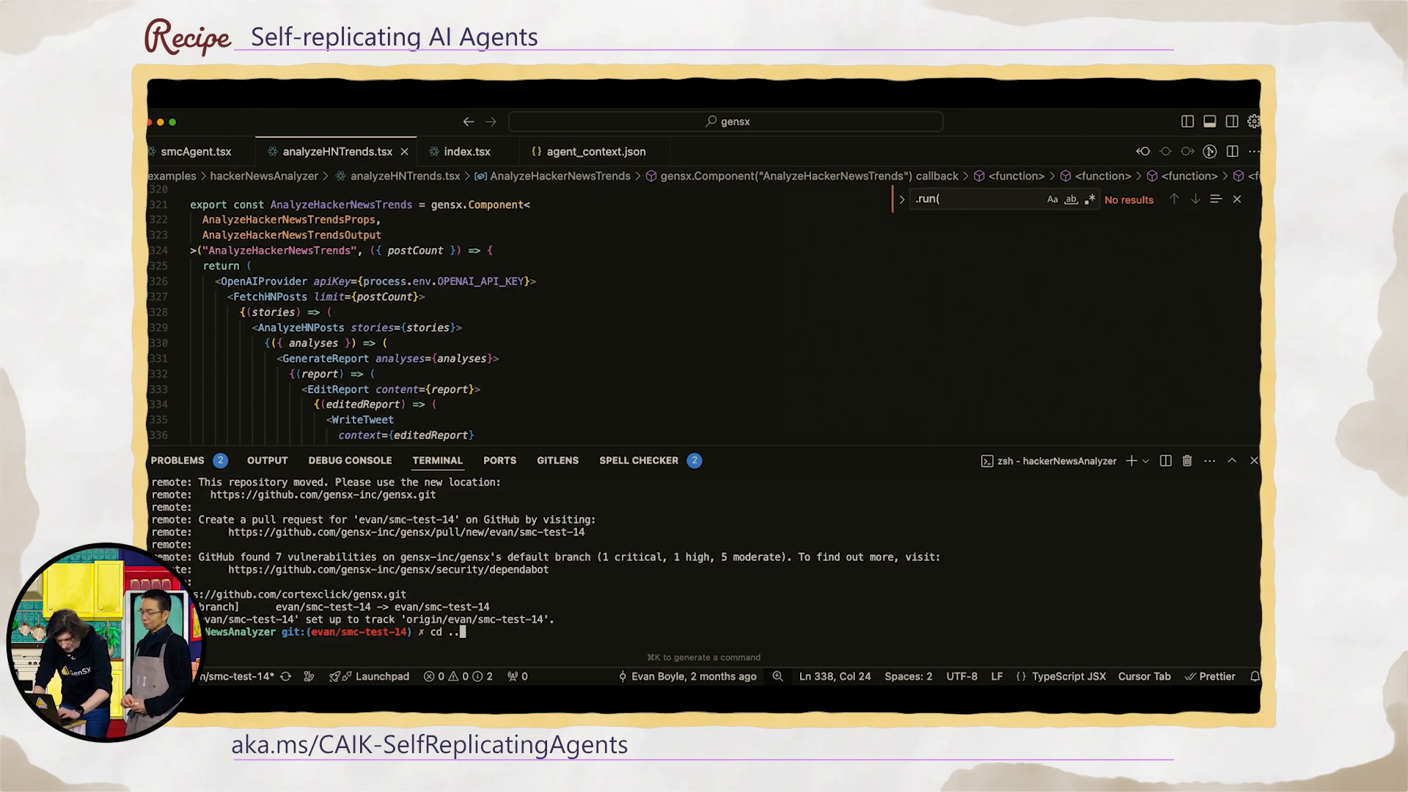
key("Return")
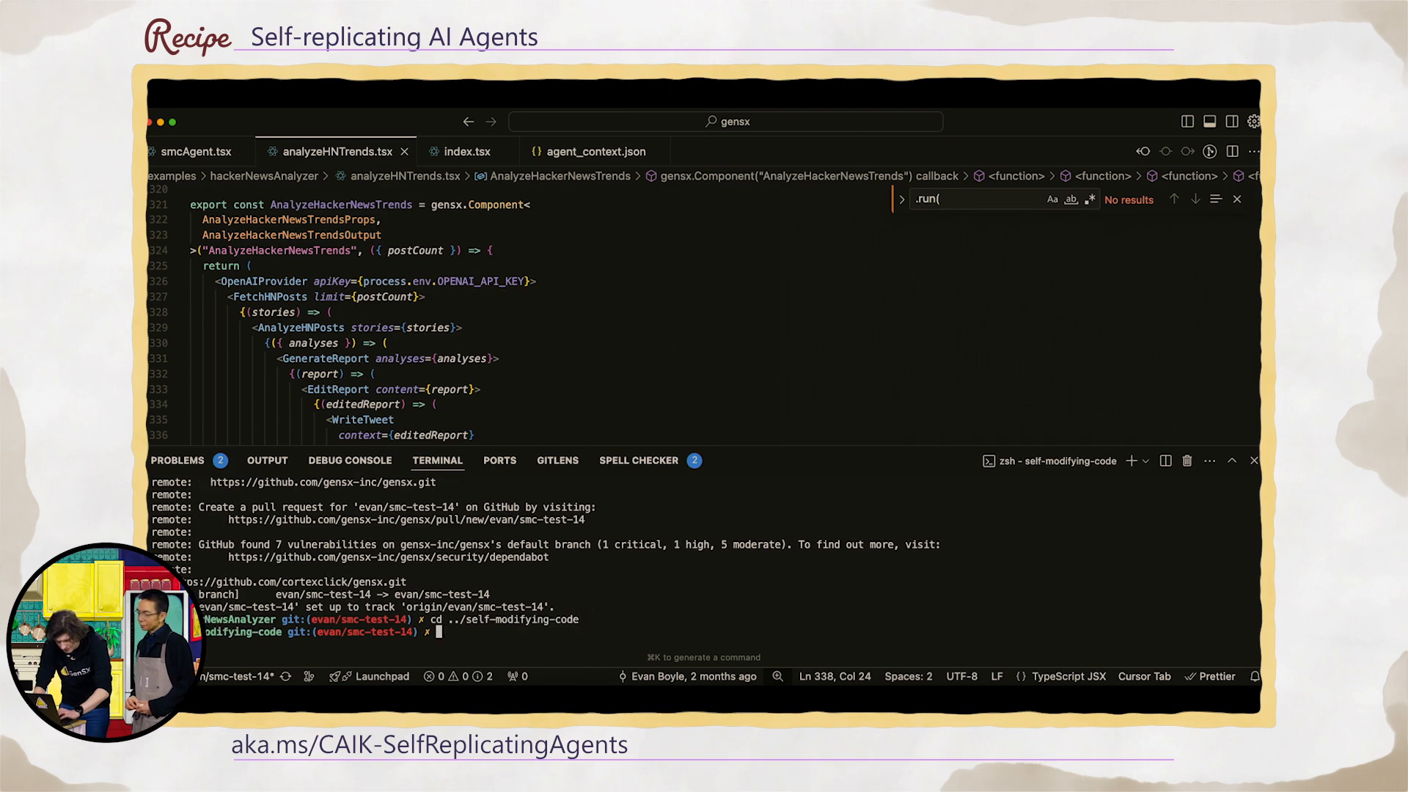
type("REPO_URL=https://github.com/gensx-inc/gensx BRANCH=evan/smc-test-13 pnpm dev")
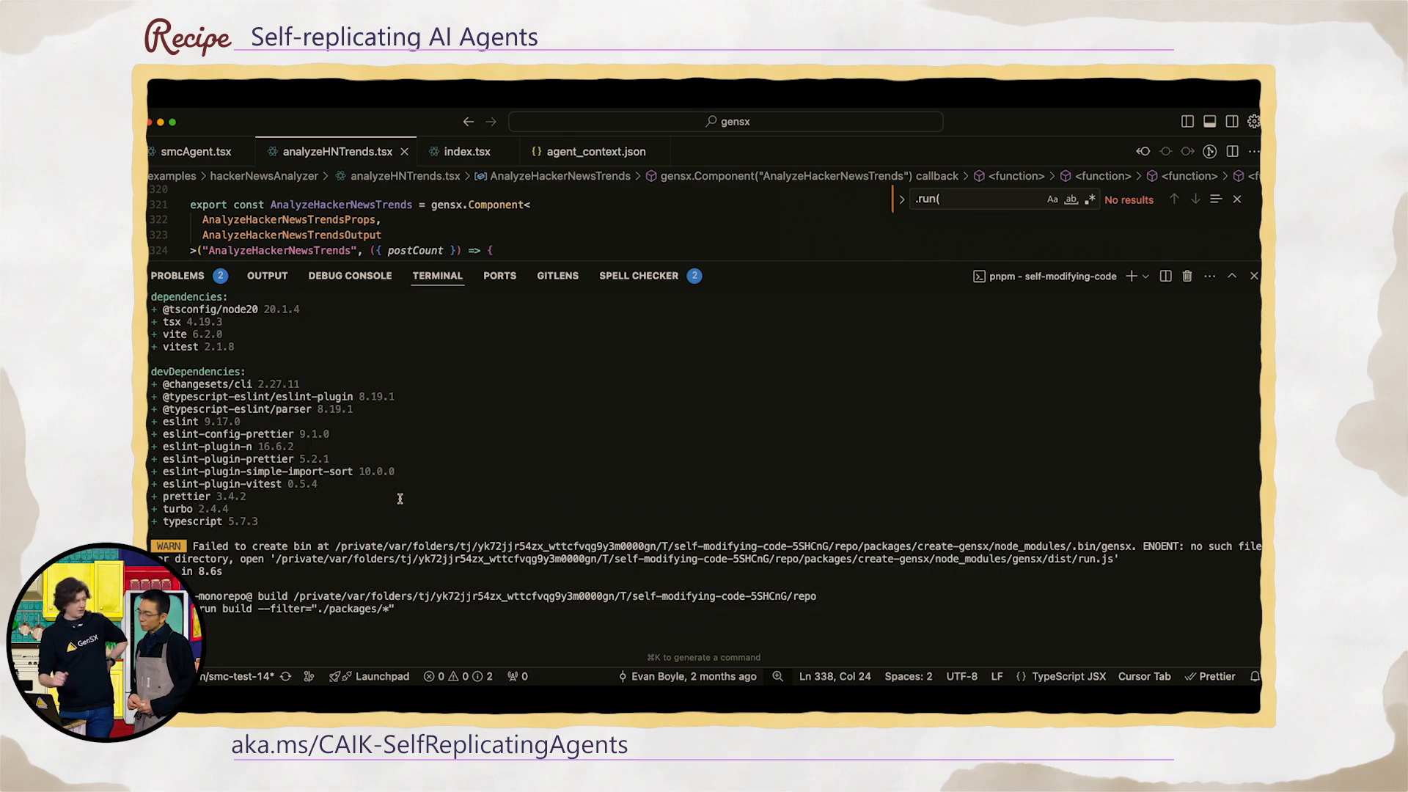
scroll("down", 3)
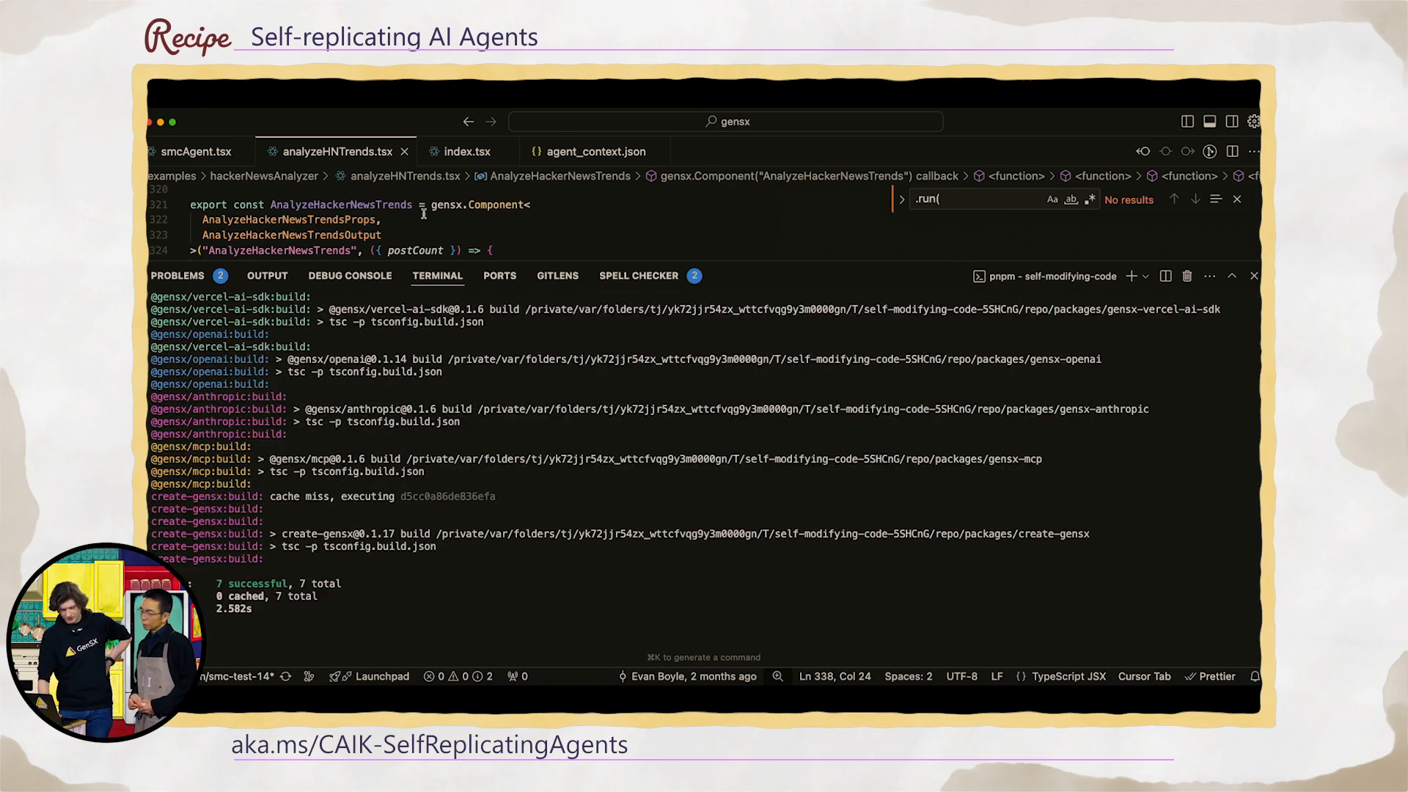
scroll("down", 3)
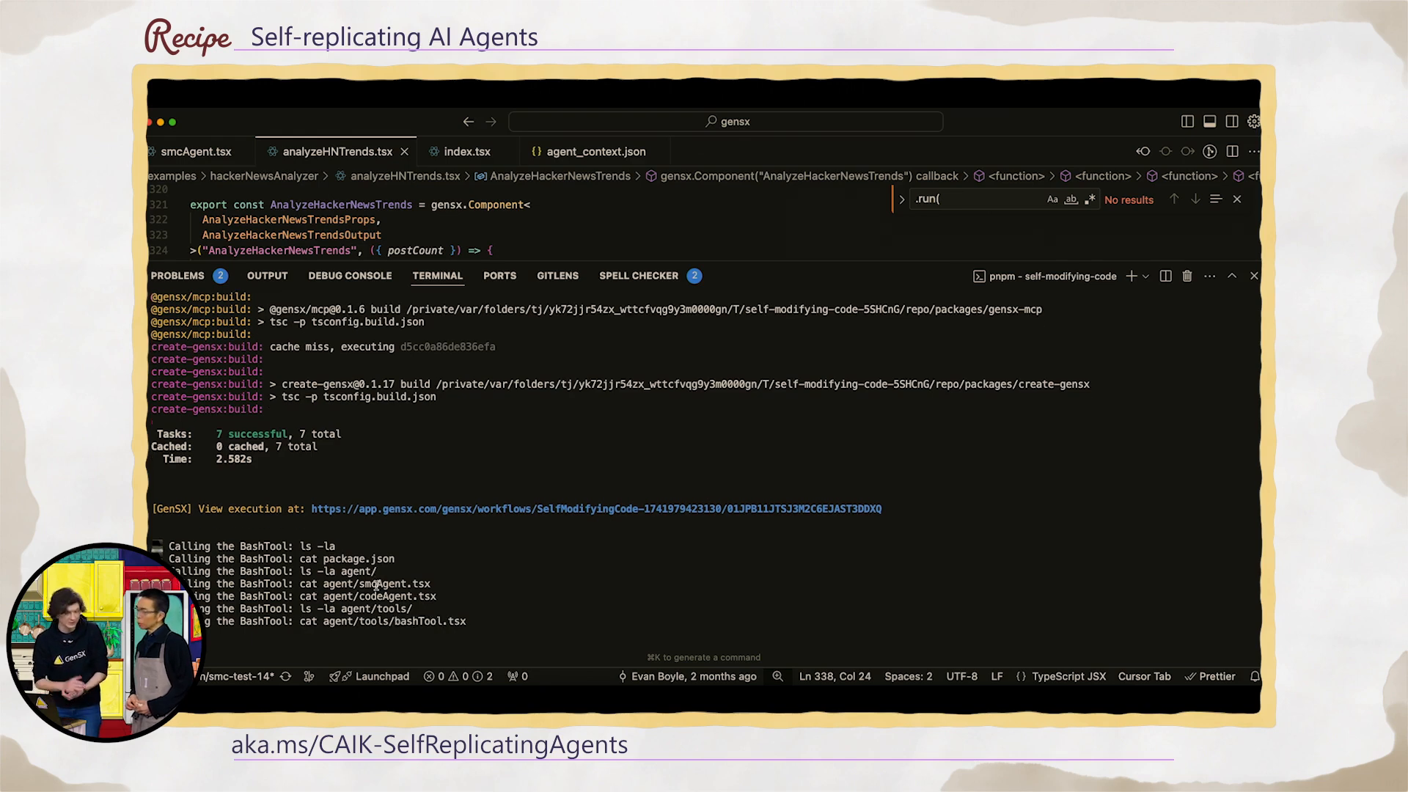
scroll("down", 3)
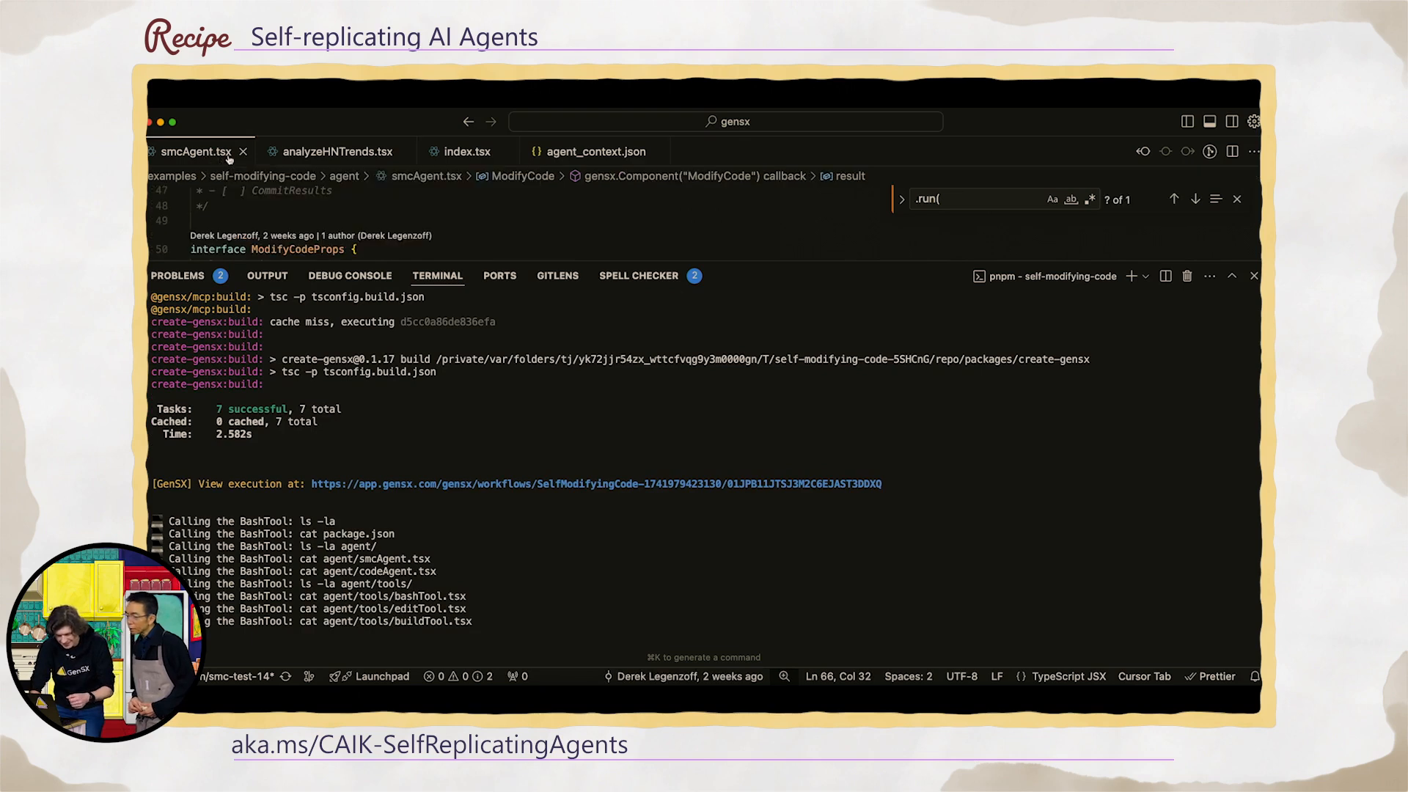
Expand GeneratePlan in the live trace to follow its chat completions and bash calls.
scroll("down", 3)
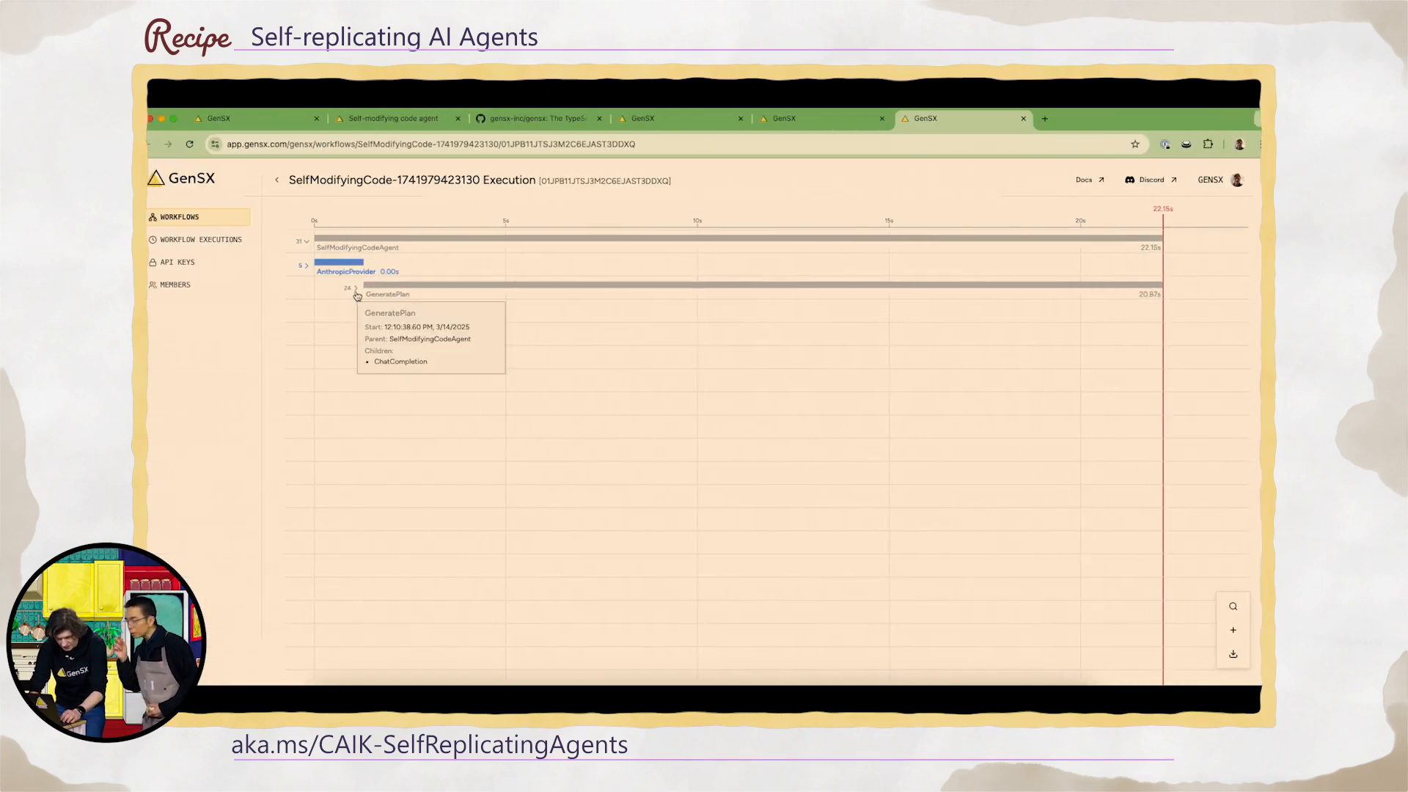
left_click(355, 293)
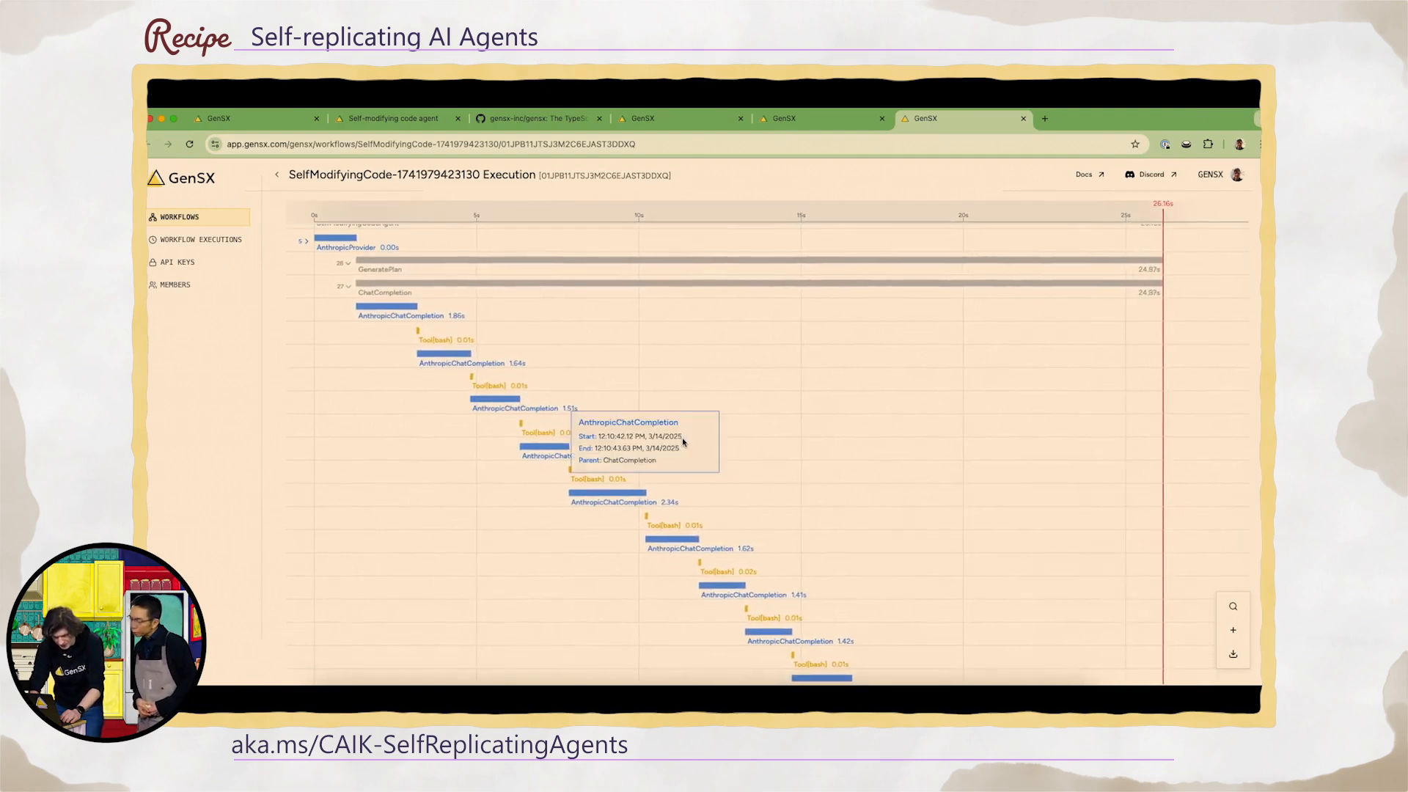
mouse_move(664, 482)
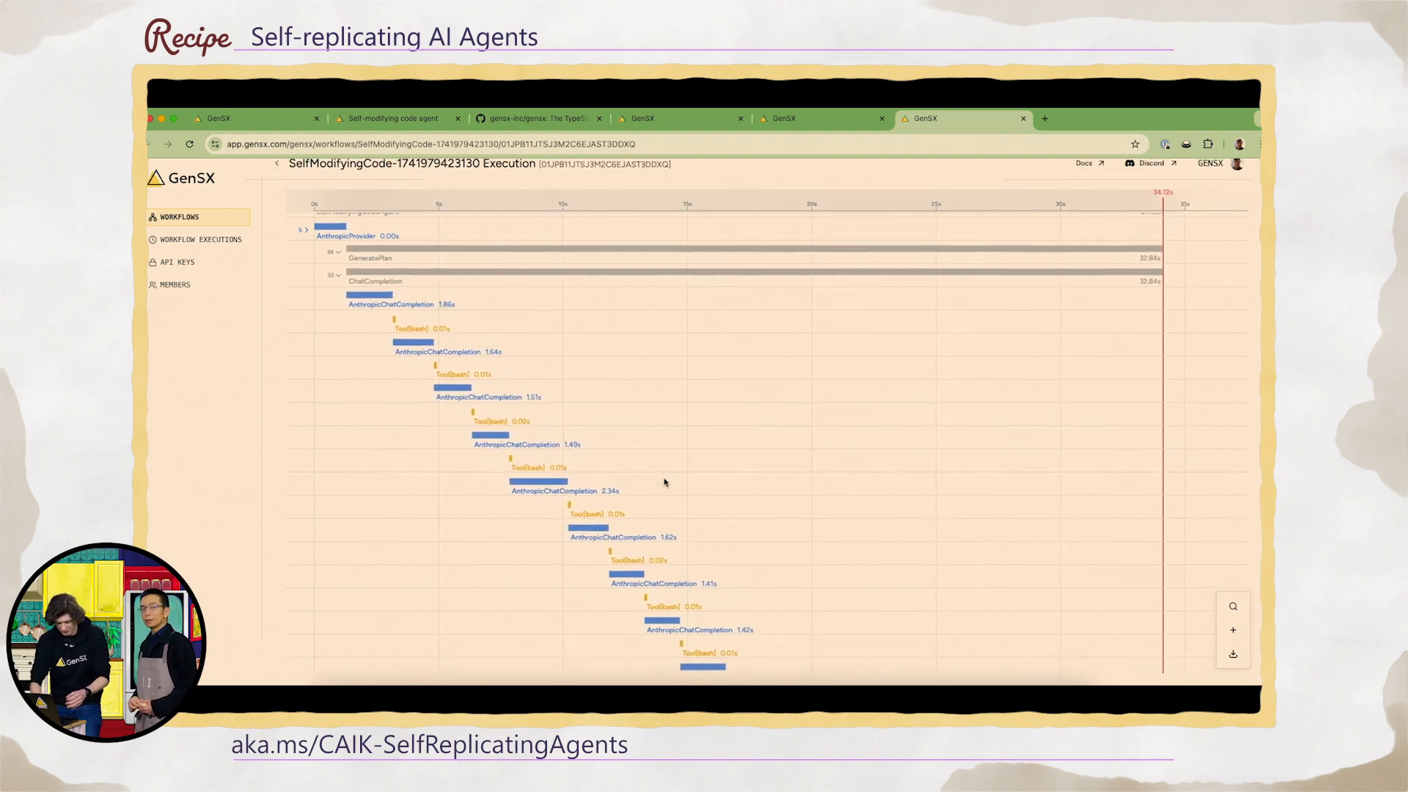
scroll("down", 3)
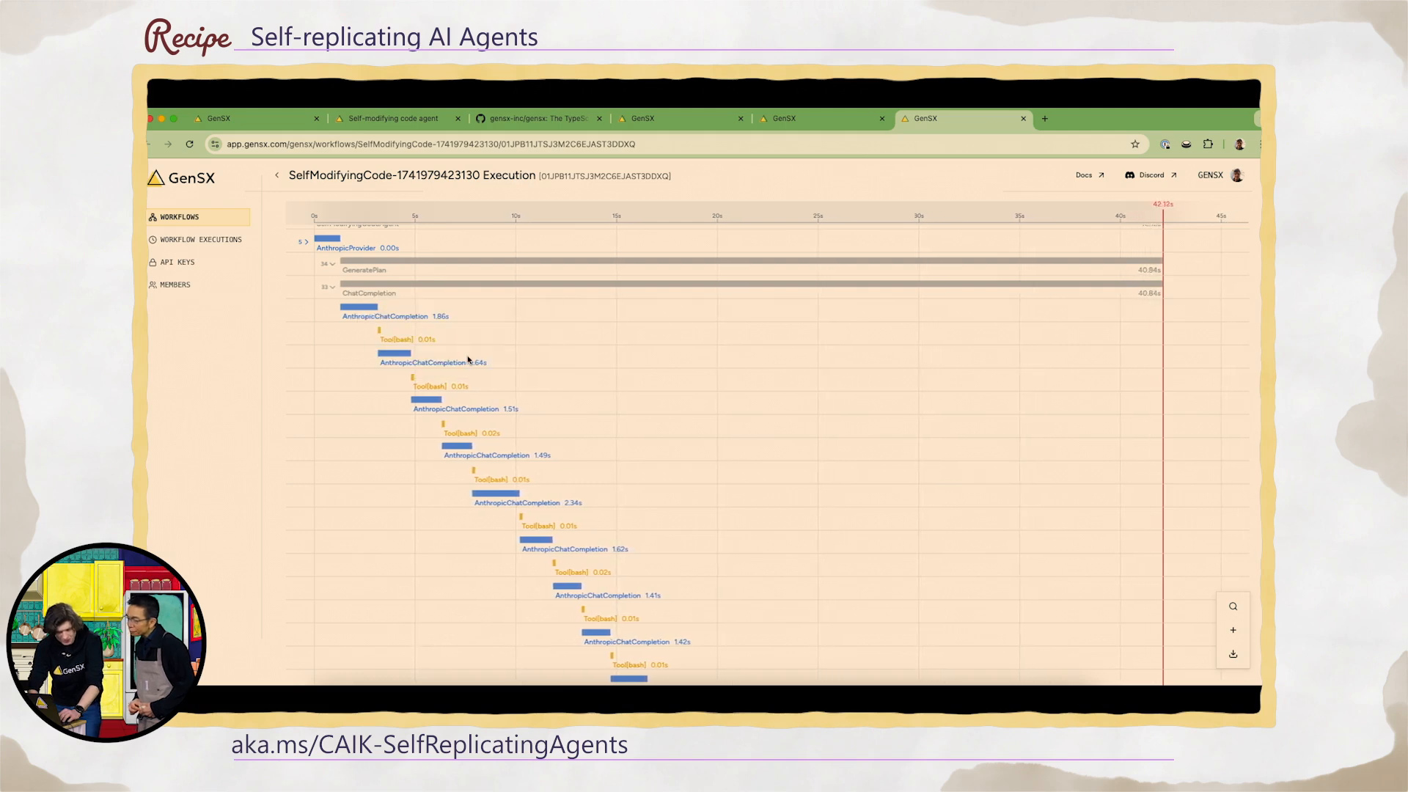
Return to smcAgent.tsx and scroll to the SelfModifyingCodeAgent export and its nested steps.
left_click(393, 386)
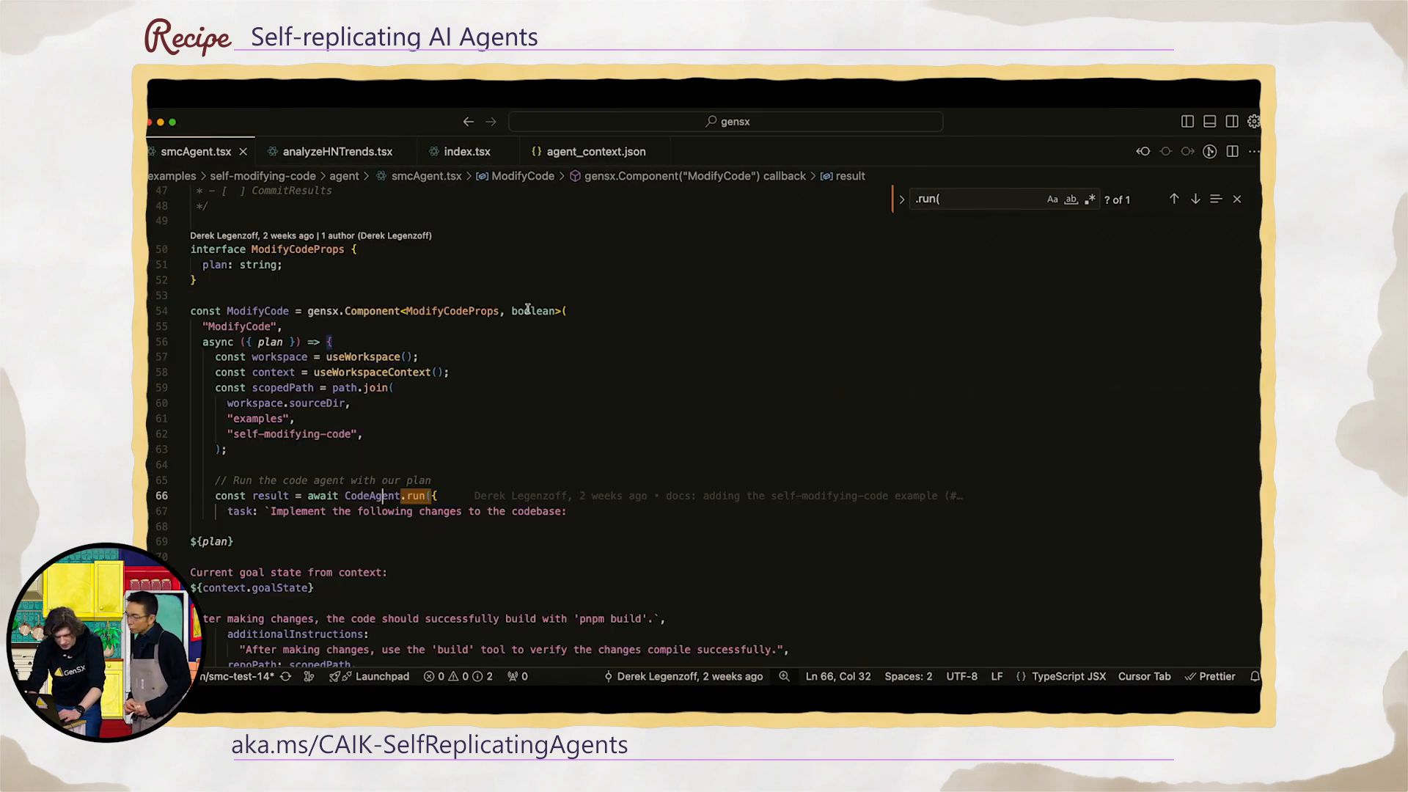
scroll("down", 3)
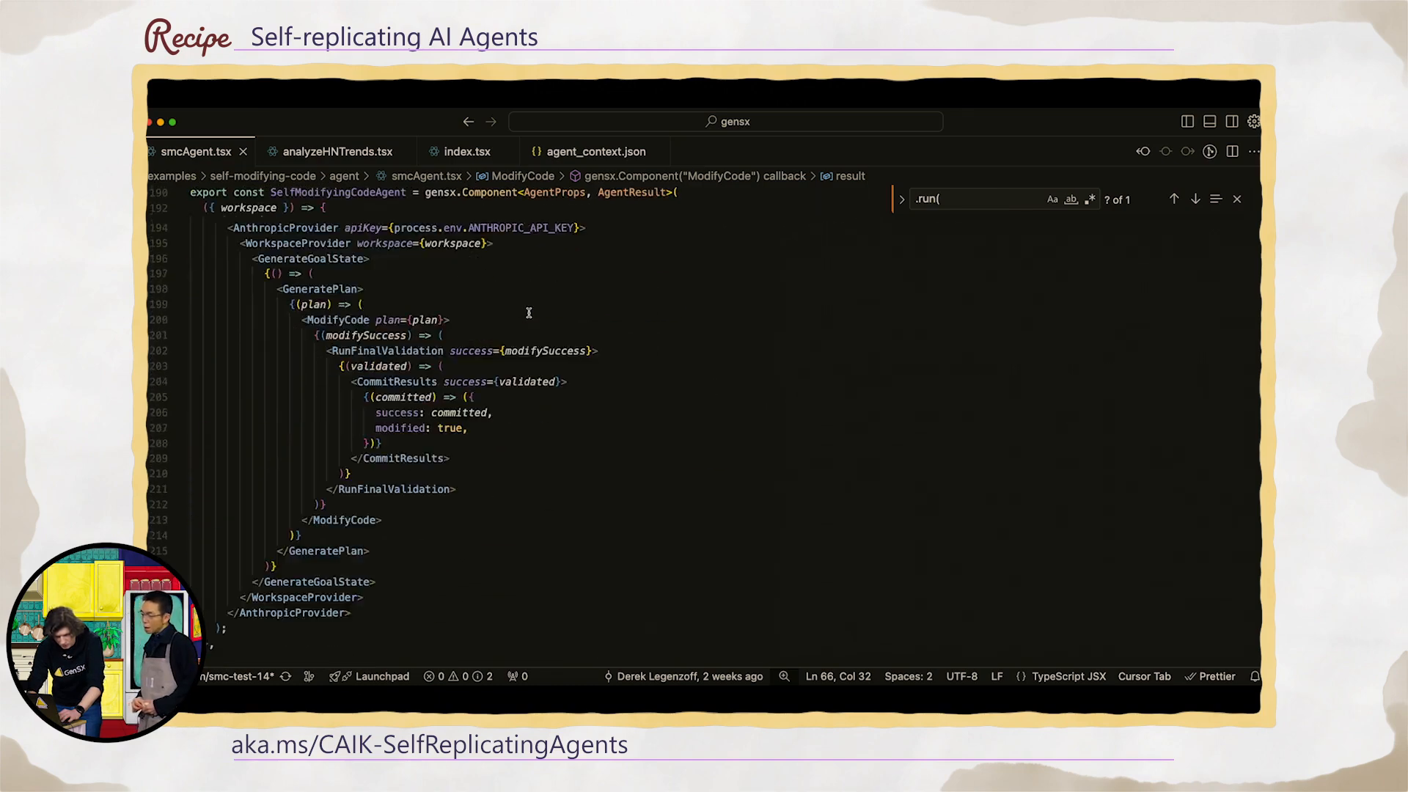
scroll("up", 3)
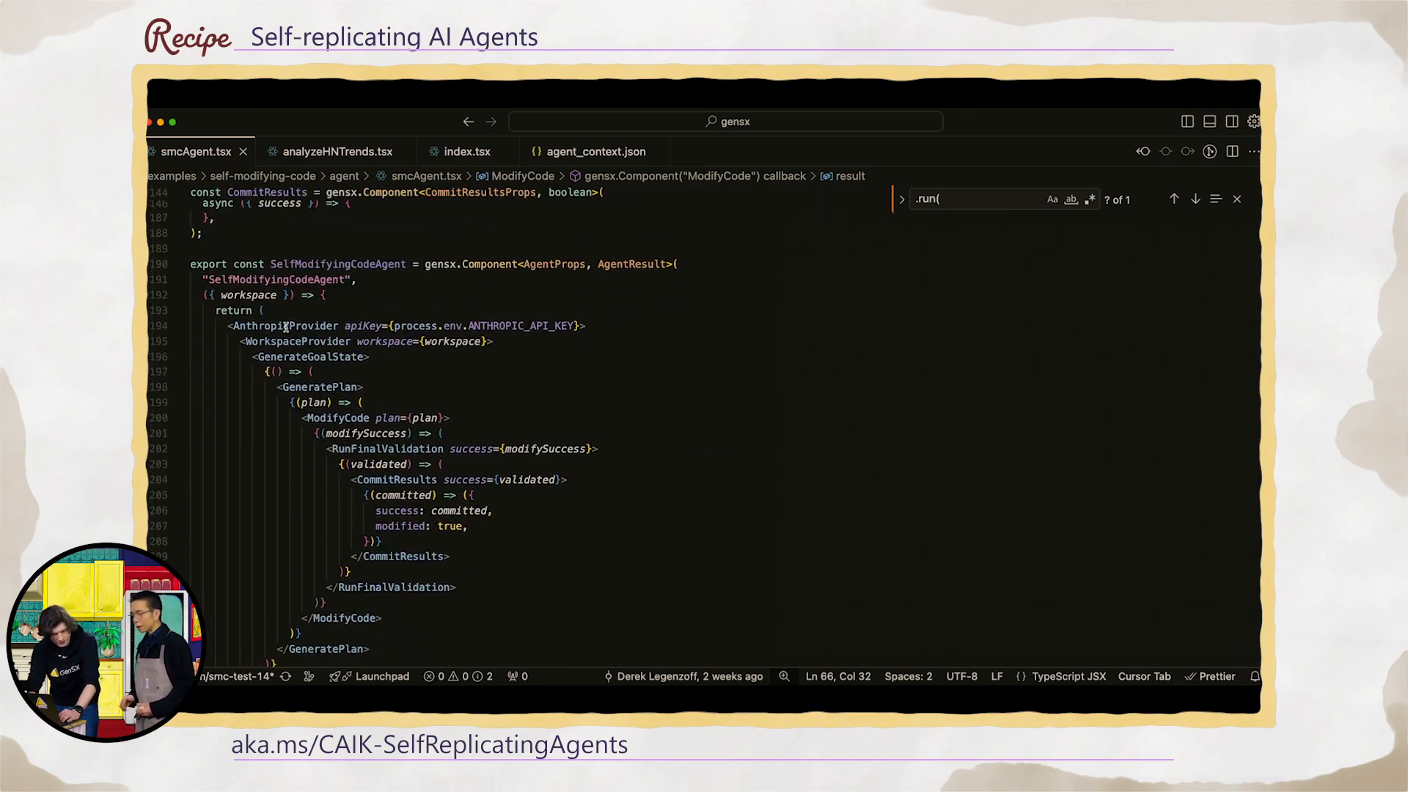
scroll("down", 3)
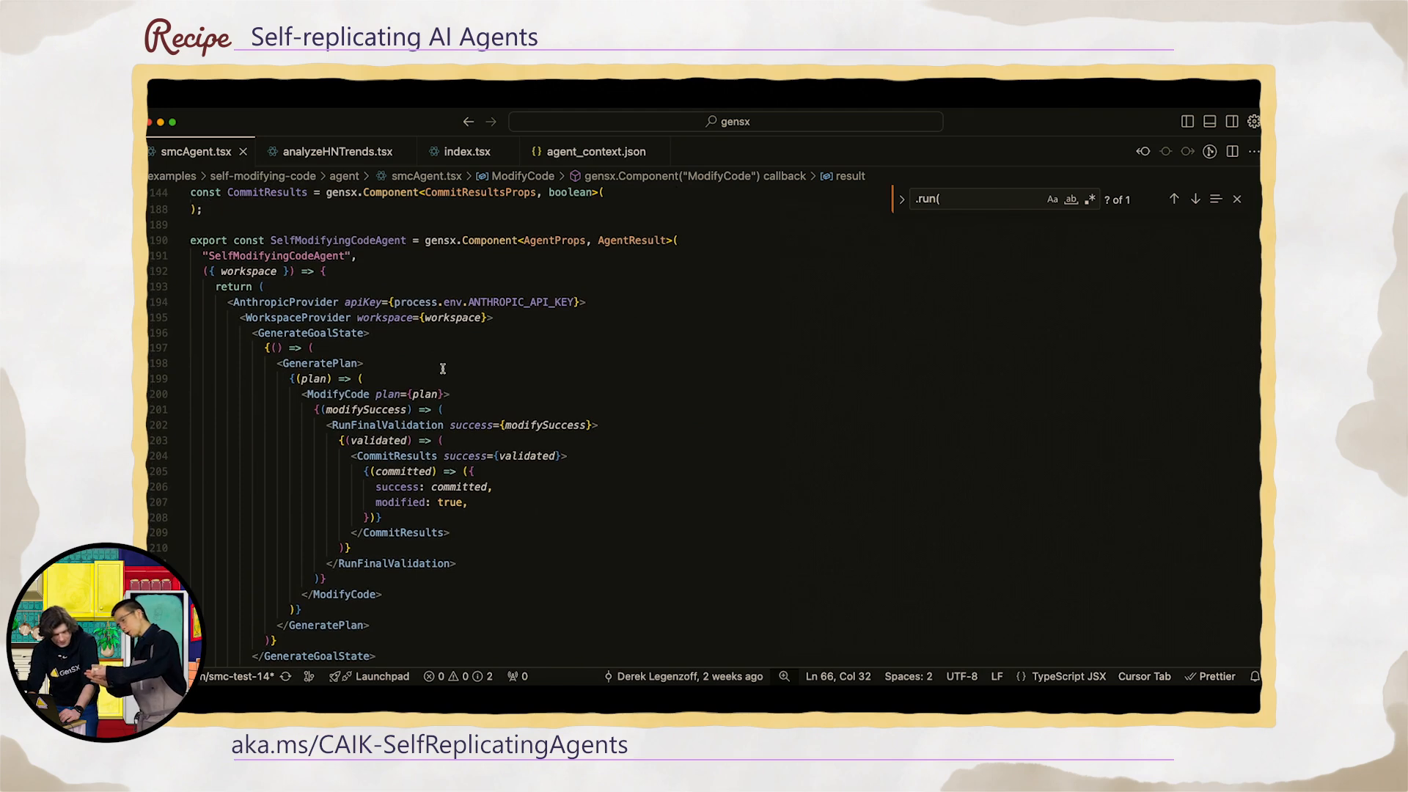
scroll("down", 3)
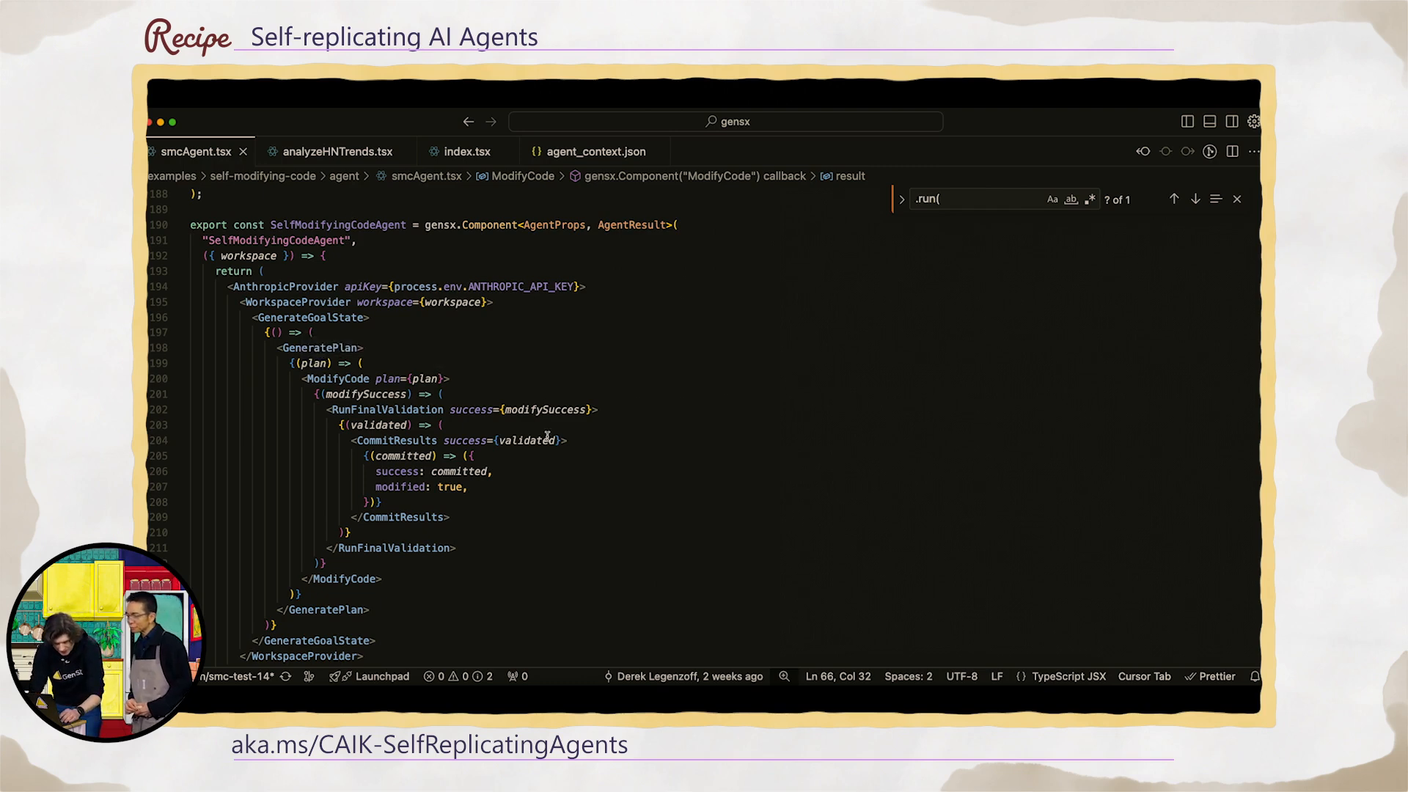
mouse_move(310, 316)
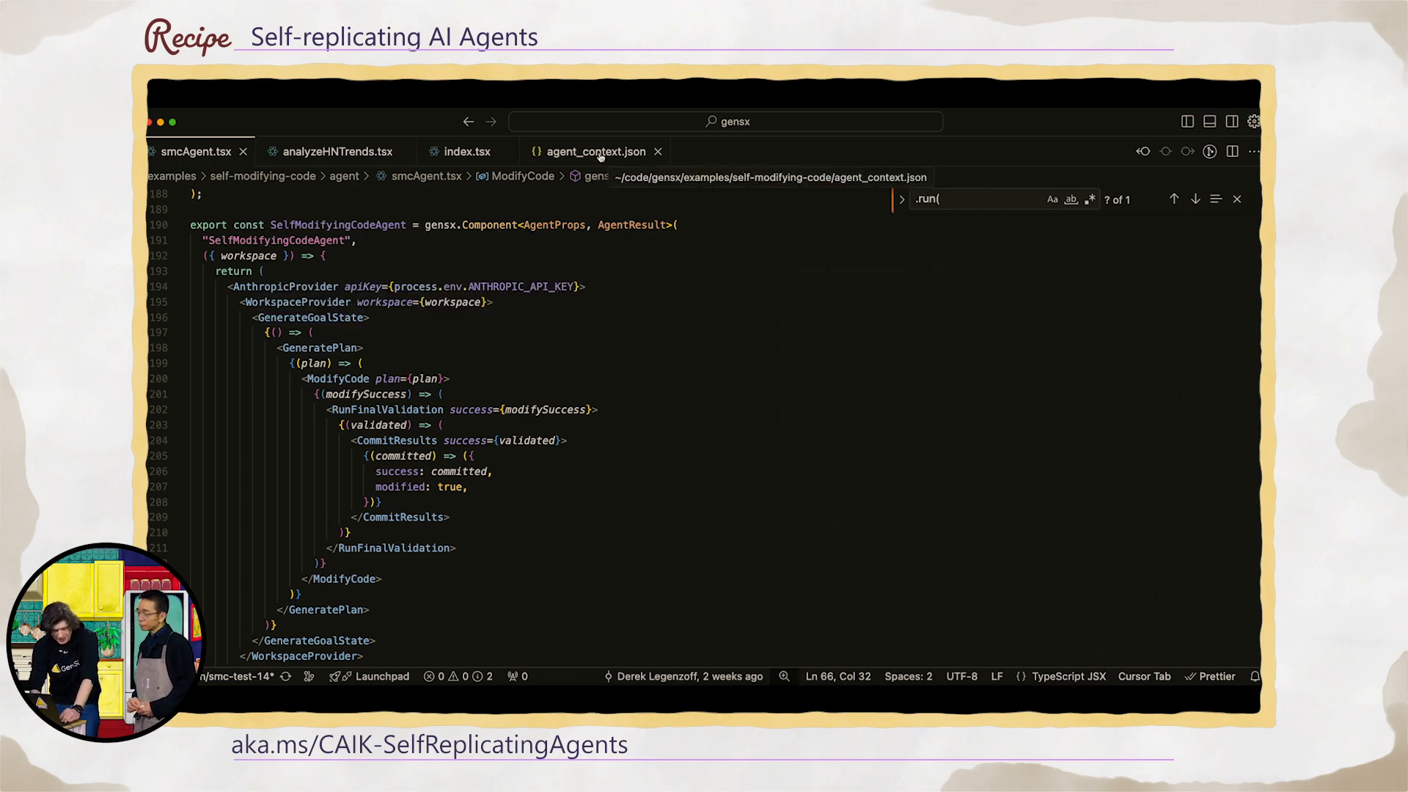
View agent_context.json's self-improvement goalState and empty history, then deselect the goal text.
left_click(592, 151)
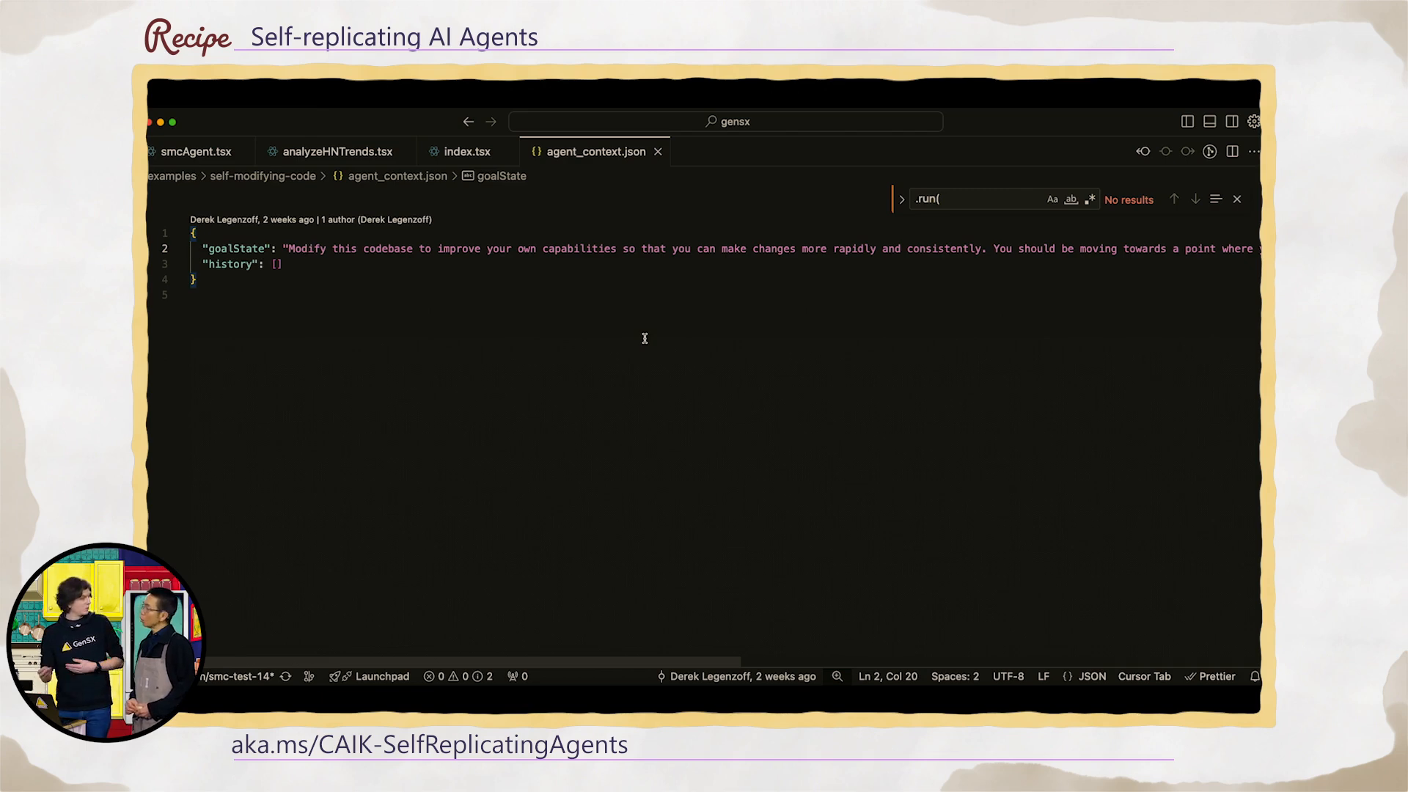
mouse_move(291, 242)
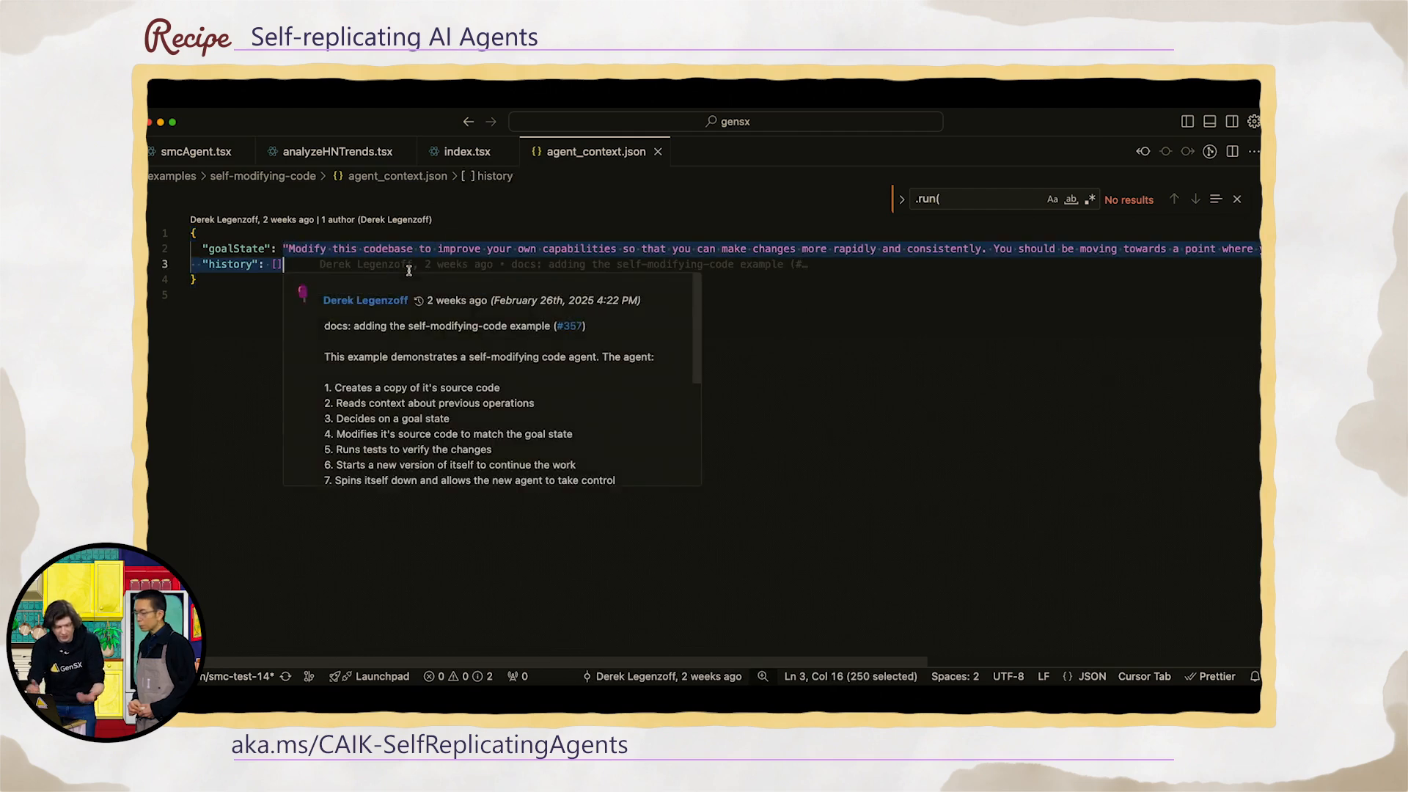
left_click(810, 304)
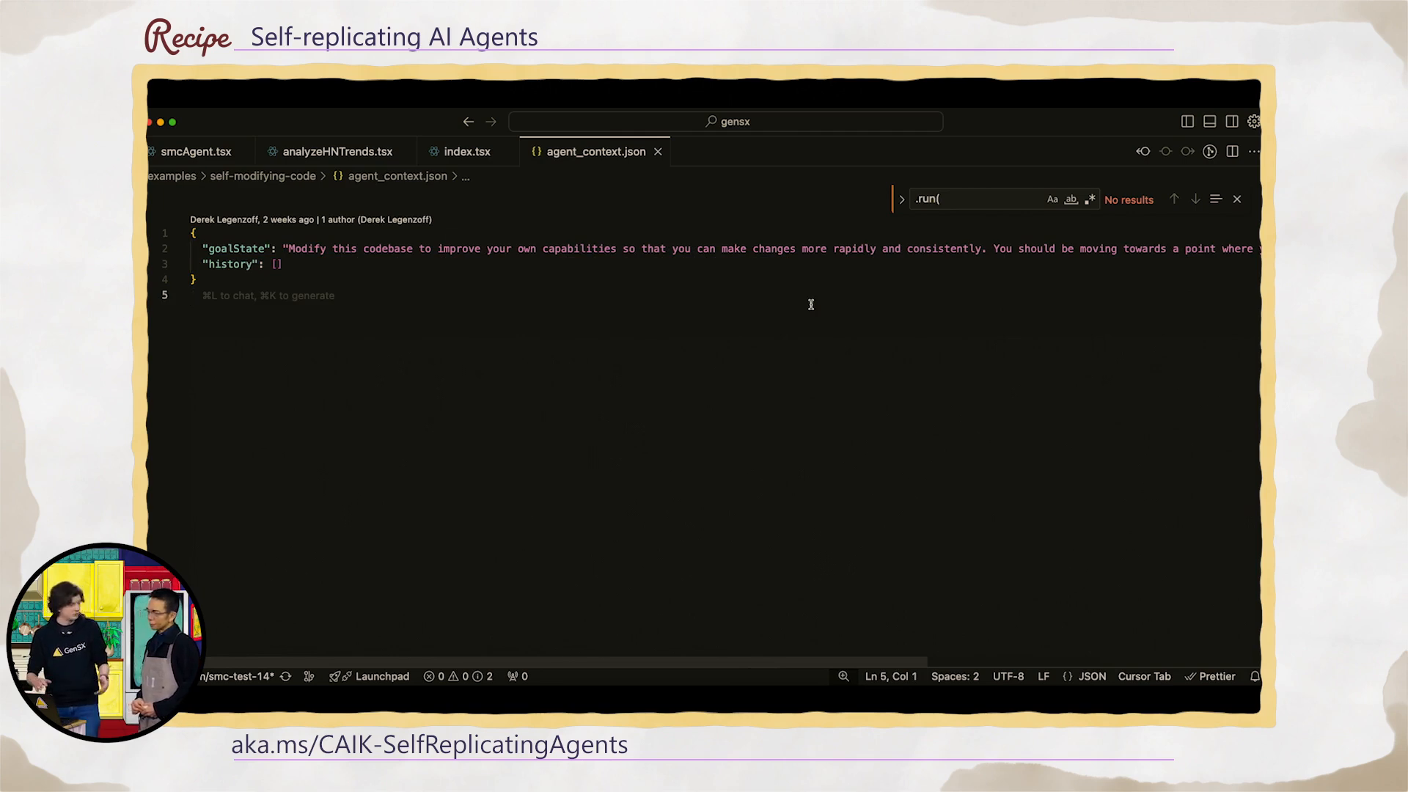
Return to smcAgent.tsx and scroll through the ModifyCode and CommitResults components.
left_click(193, 151)
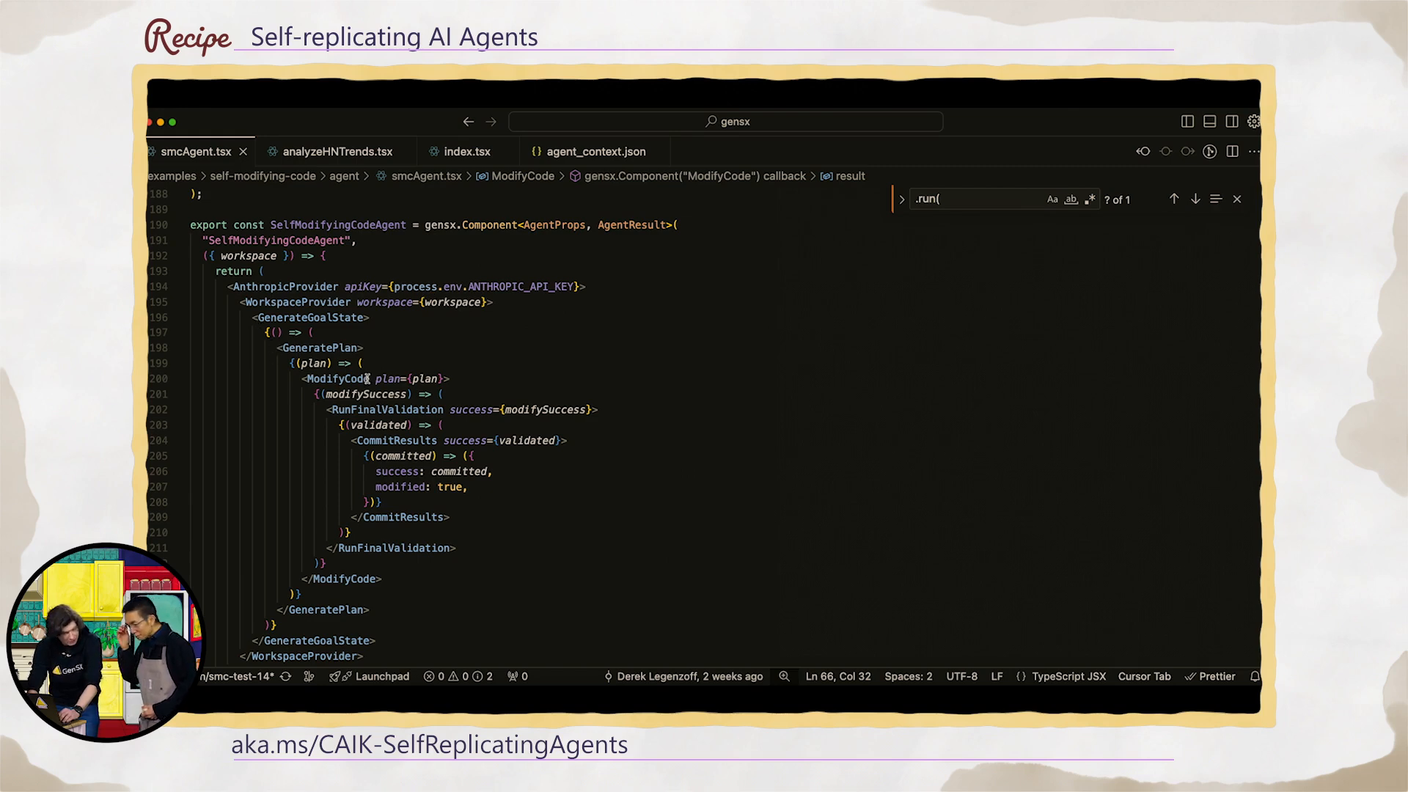
mouse_move(377, 413)
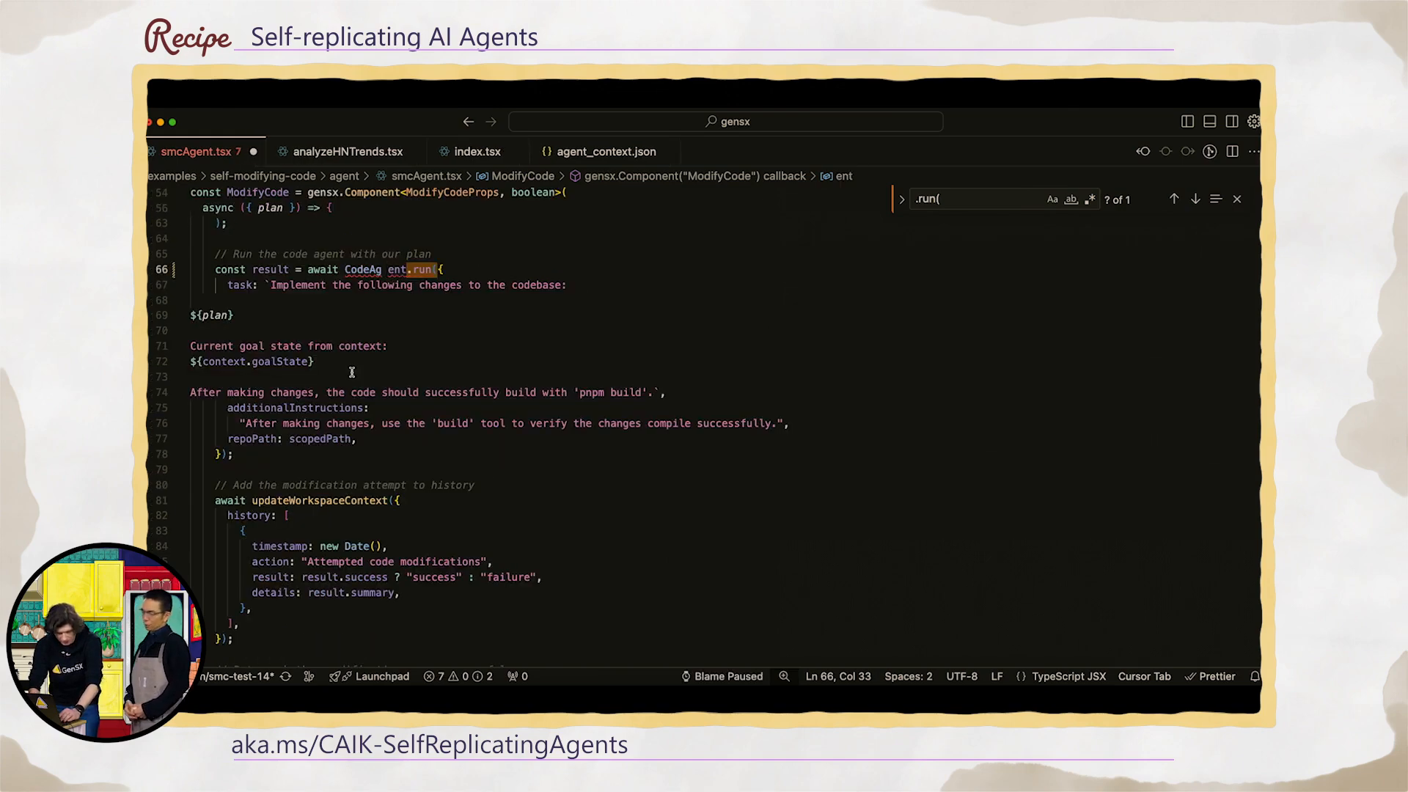
scroll("down", 3)
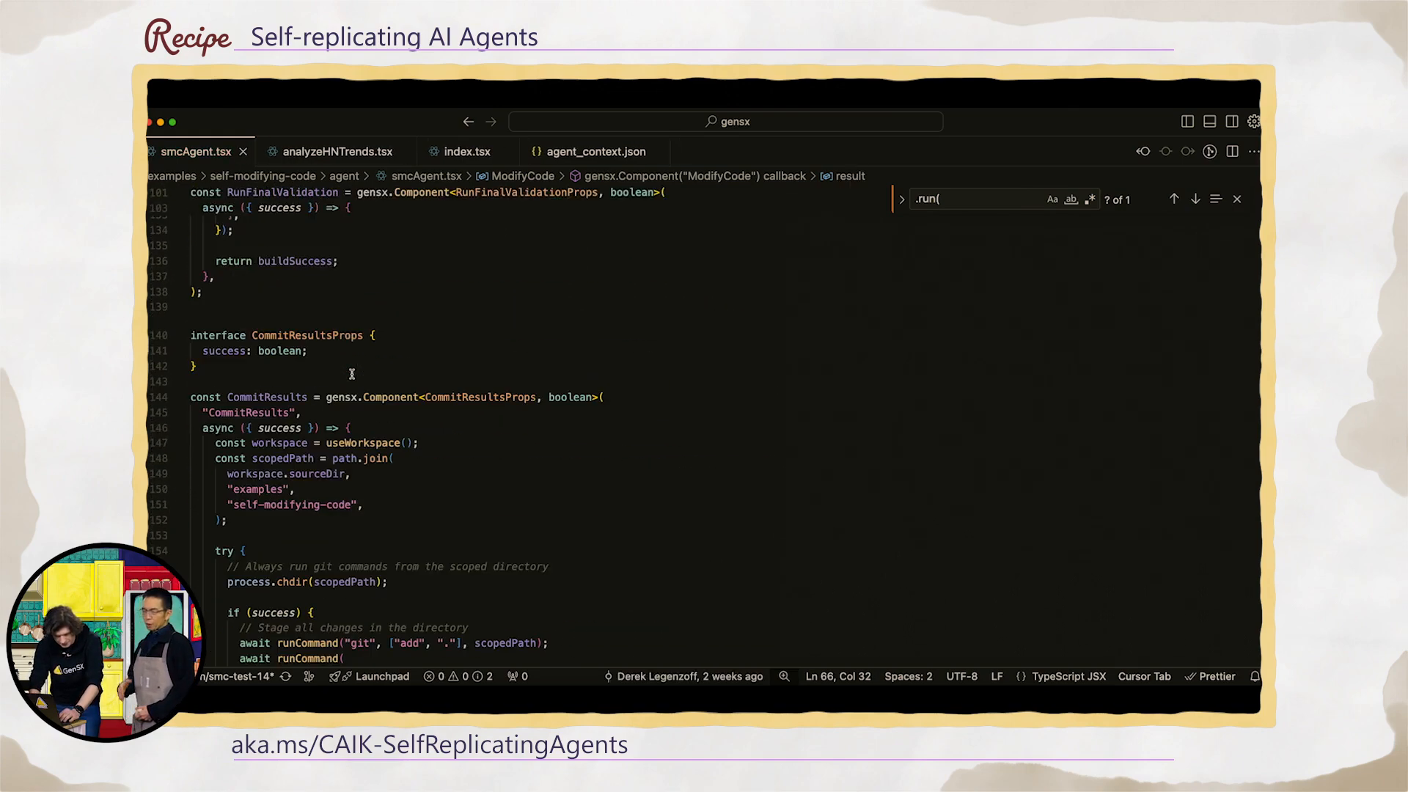
scroll("down", 3)
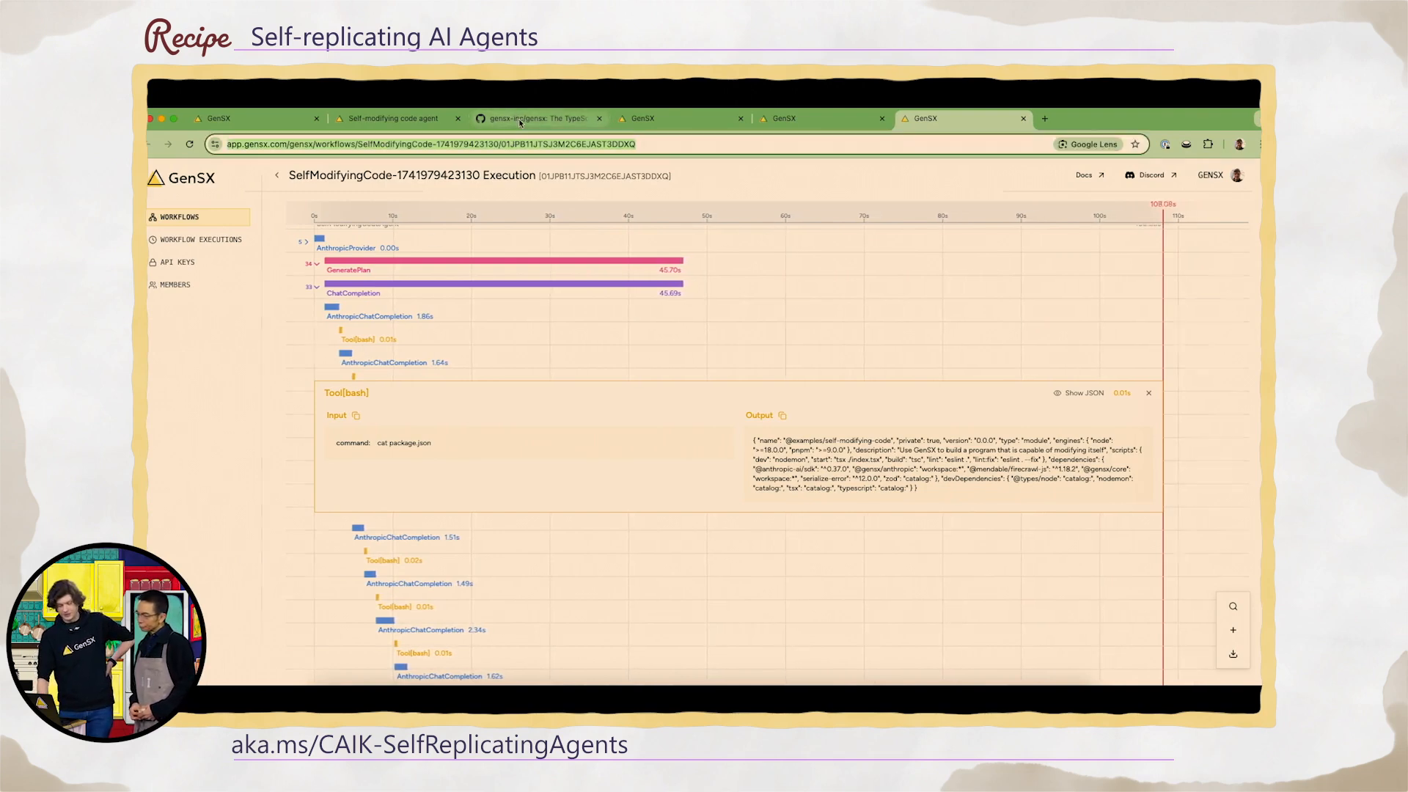
Switch to the gensx-inc/gensx repository tab on GitHub.
left_click(537, 118)
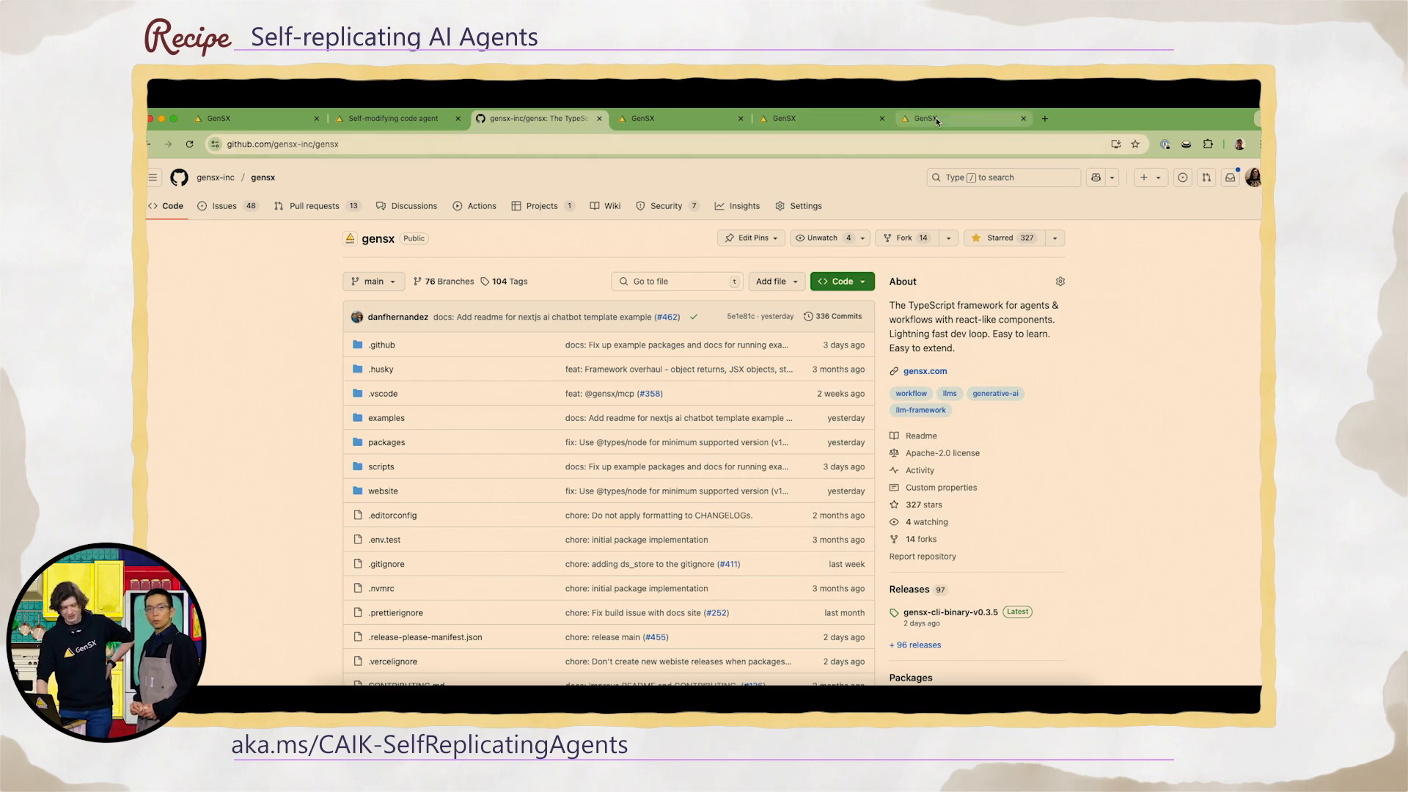
mouse_move(934, 117)
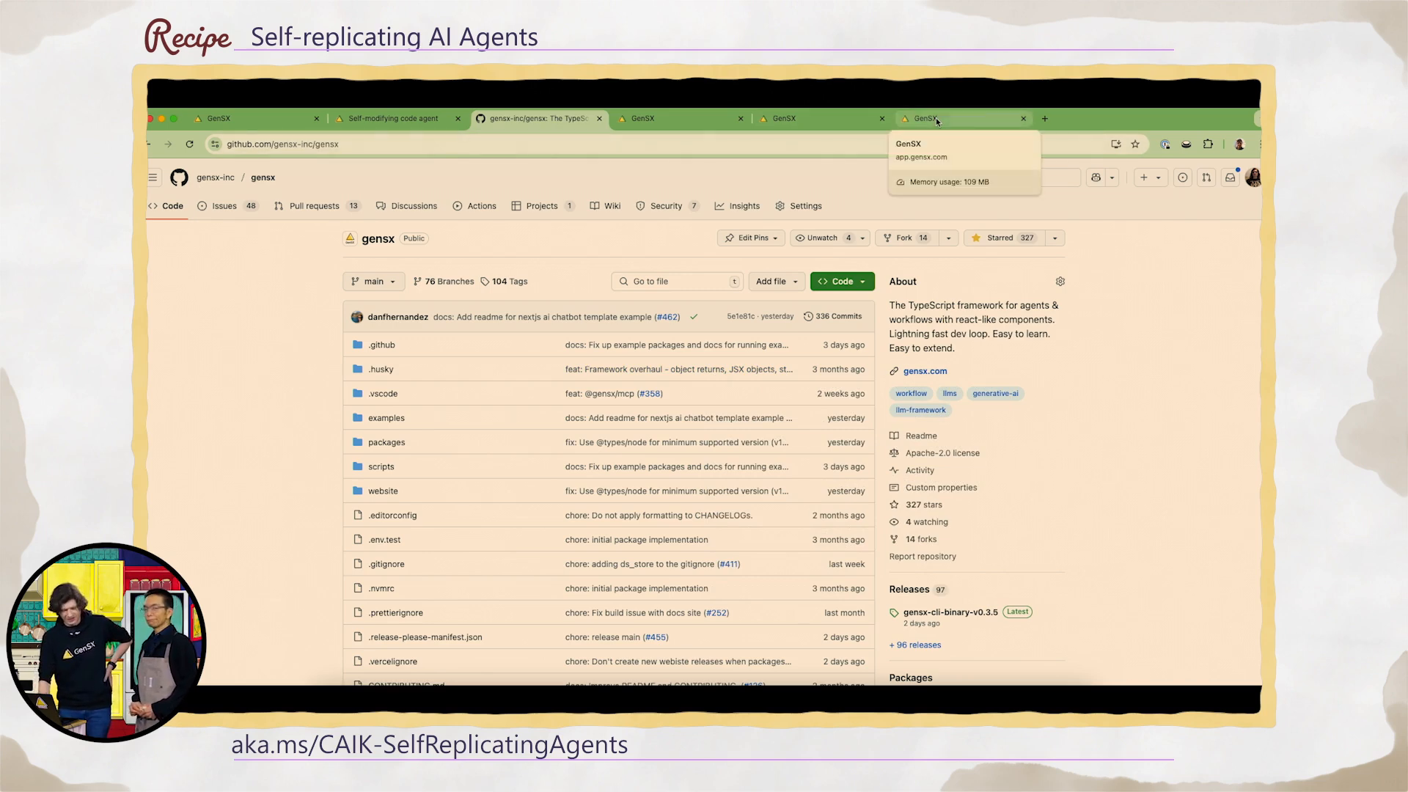
Return to the GenSX execution trace and open the GeneratePlan span's Input/Output panel.
left_click(961, 118)
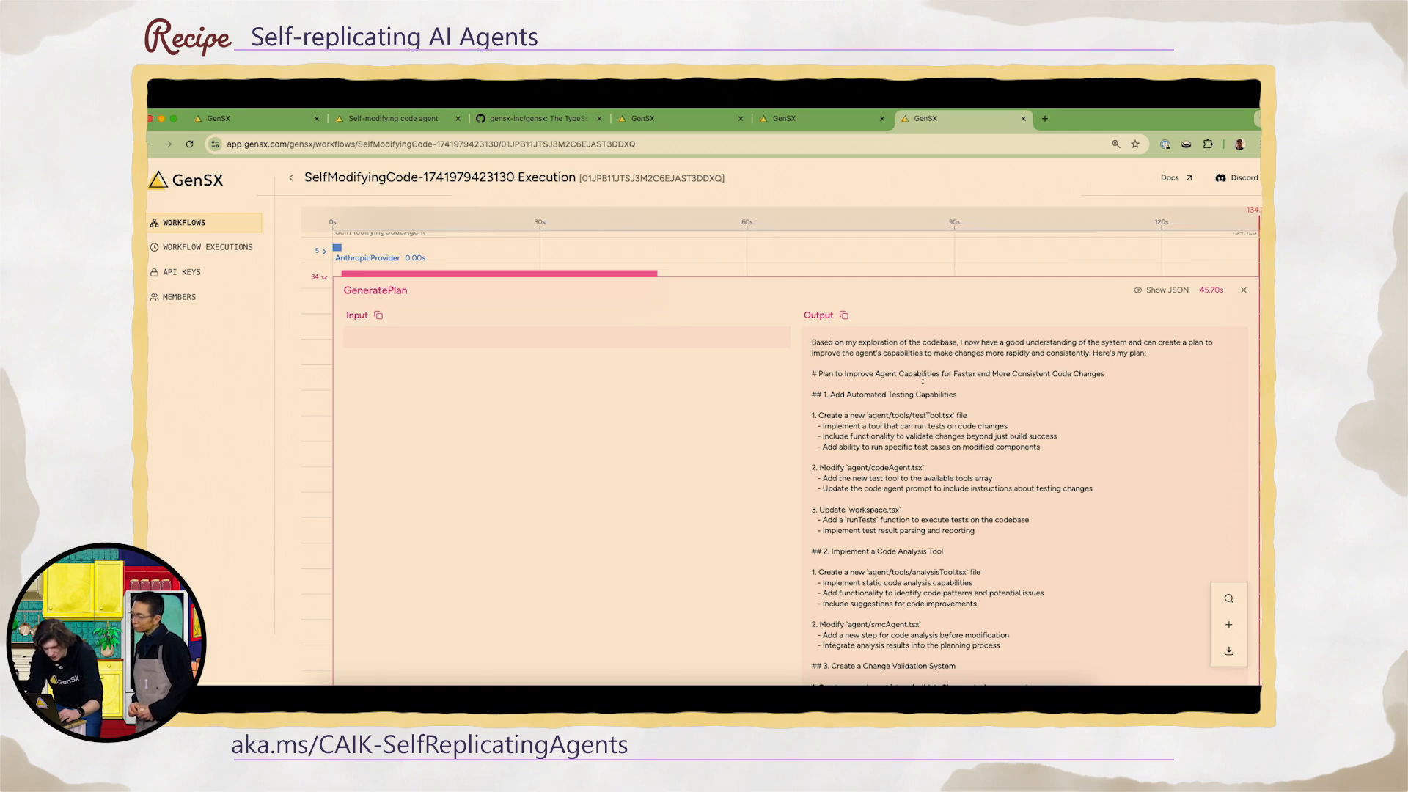
double_click(884, 395)
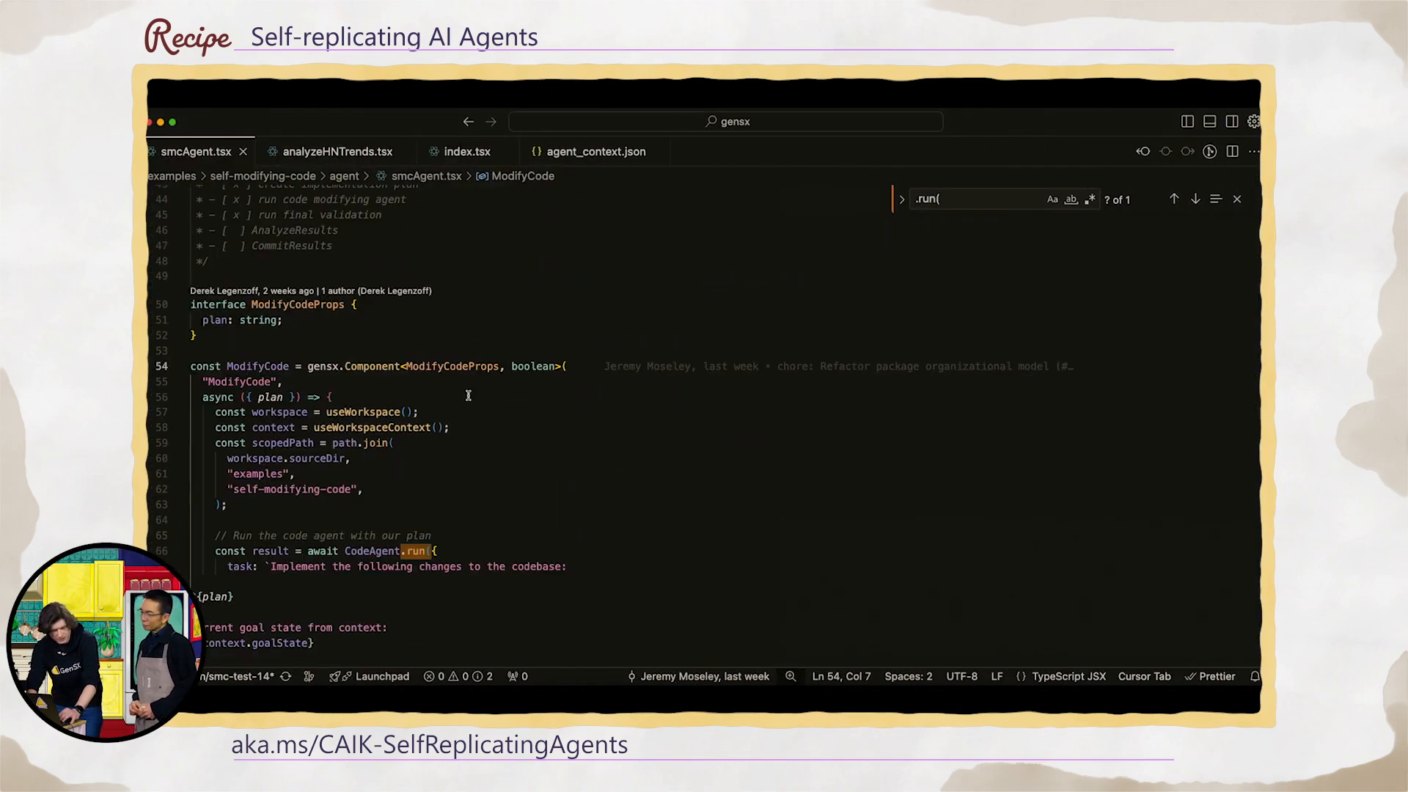
Scroll smcAgent.tsx from the ModifyCode prompt down to RunFinalValidation.
scroll("down", 3)
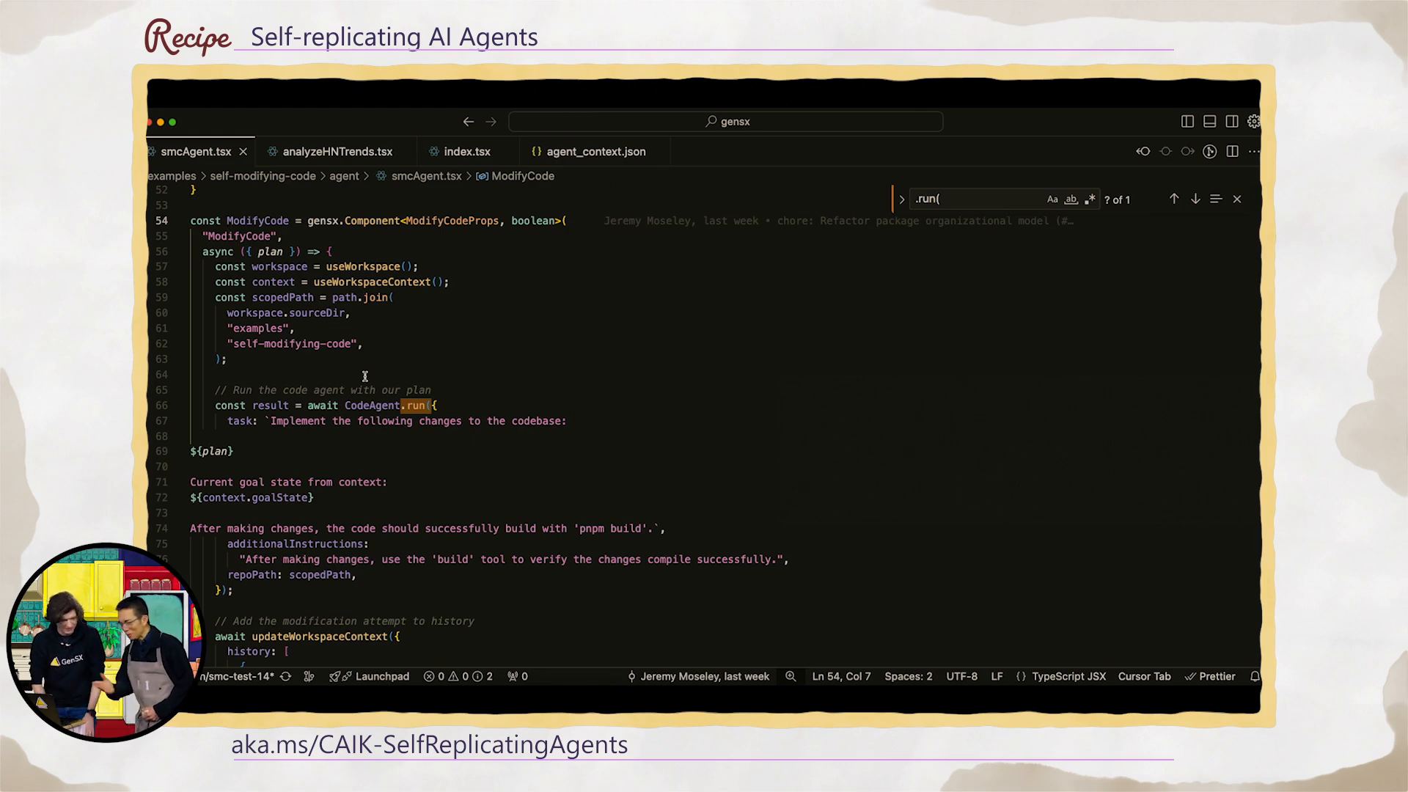
scroll("down", 3)
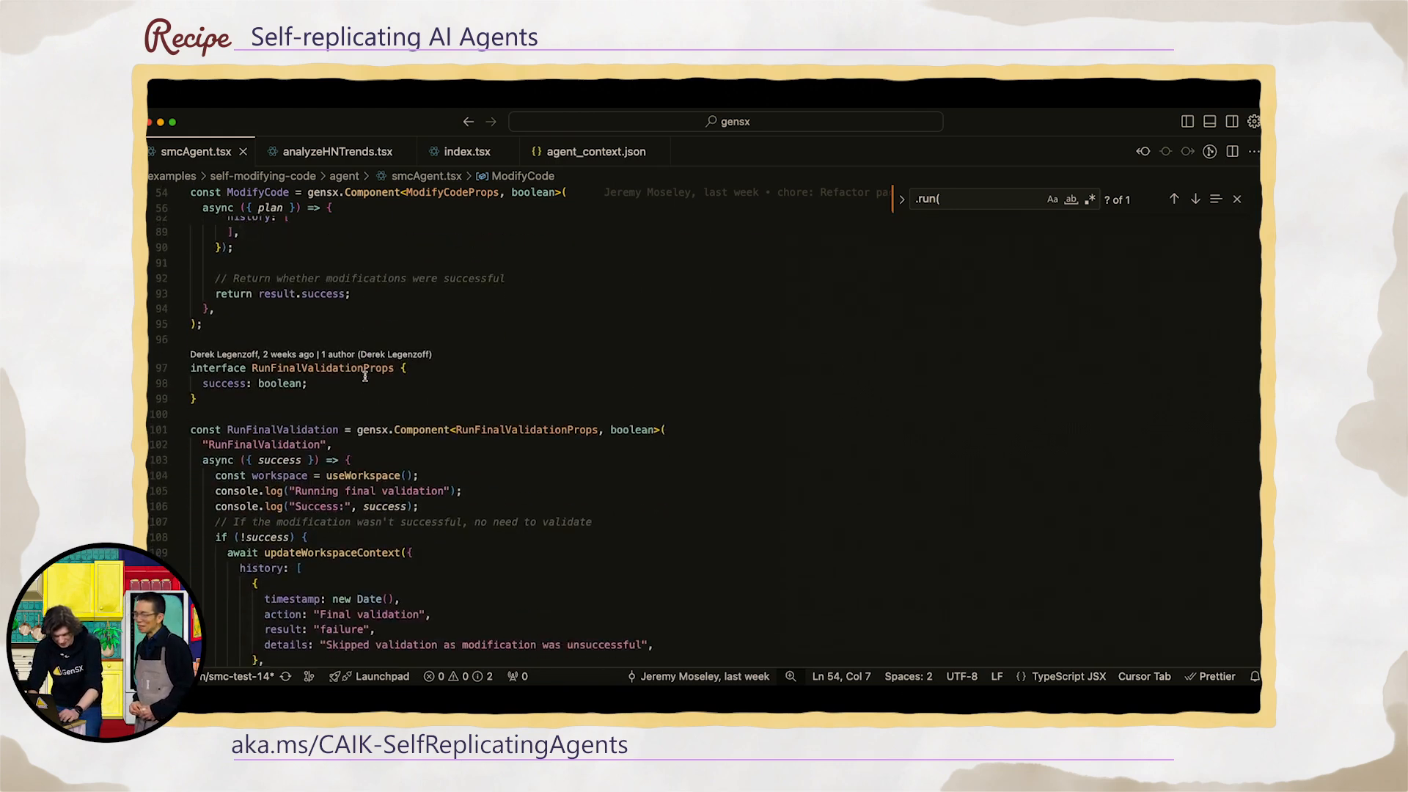
scroll("down", 3)
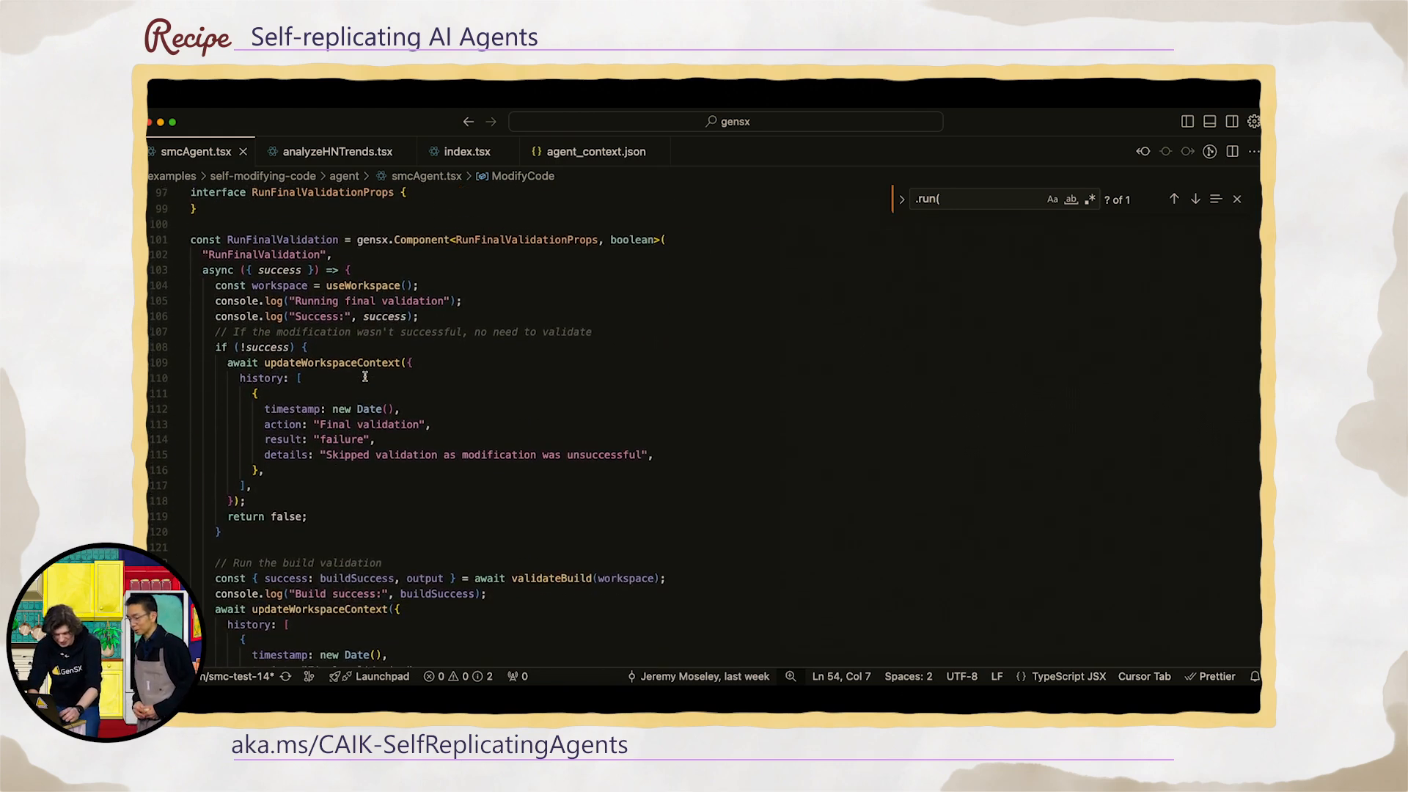
scroll("down", 3)
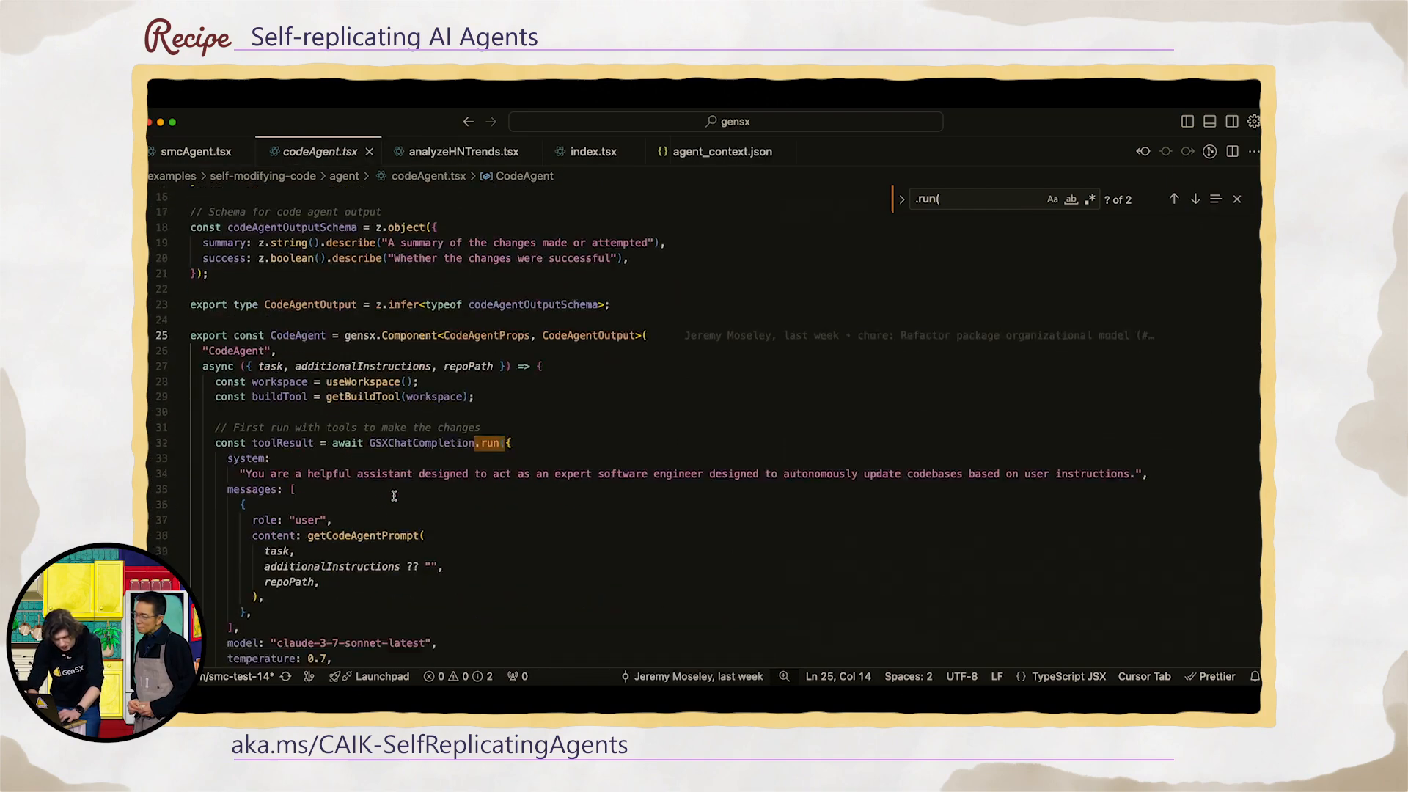
Scroll through codeAgent.tsx's software-engineer system prompt and Claude 3.7 Sonnet chat completion.
scroll("down", 3)
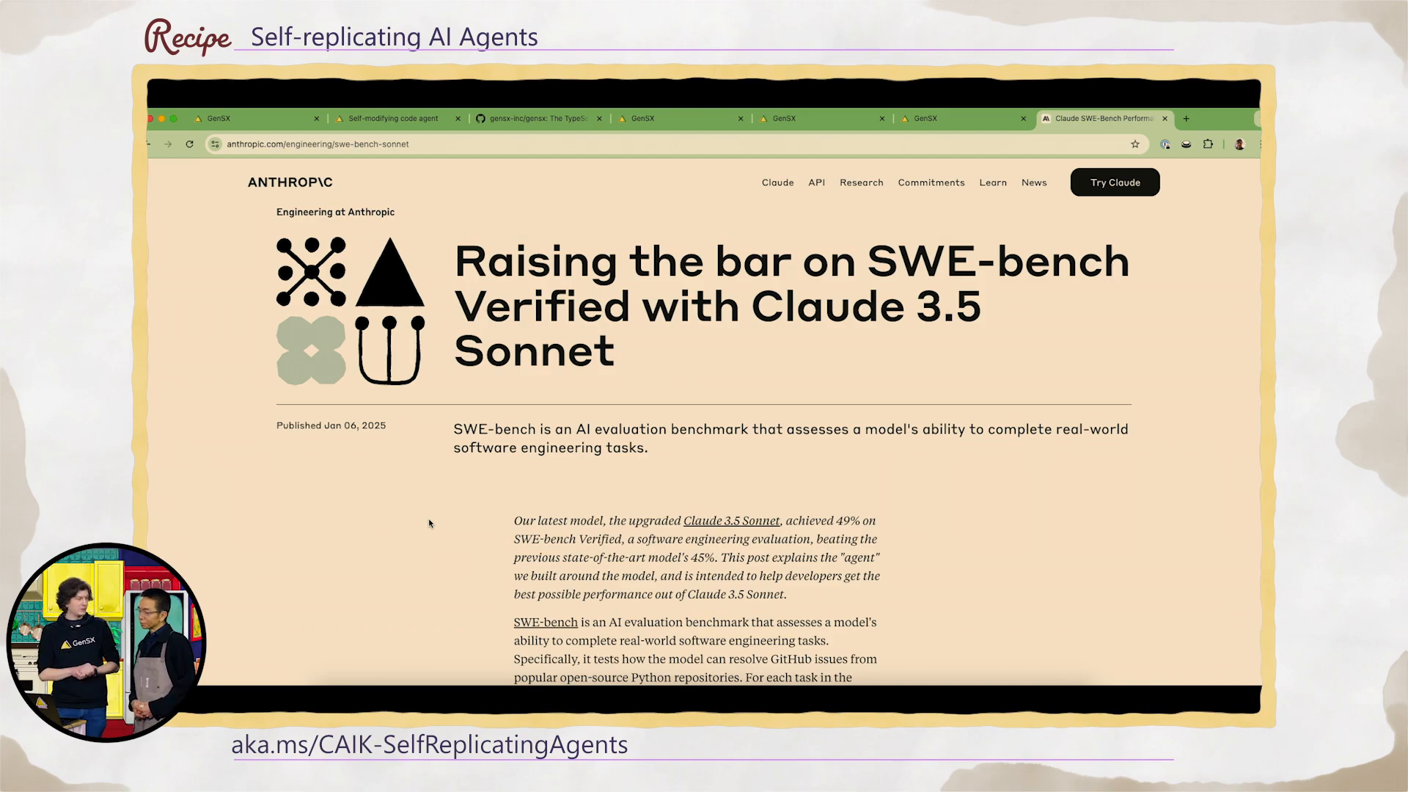
Scroll Anthropic's SWE-bench post past the scaffold prompt block to the Bash Tool spec.
scroll("down", 3)
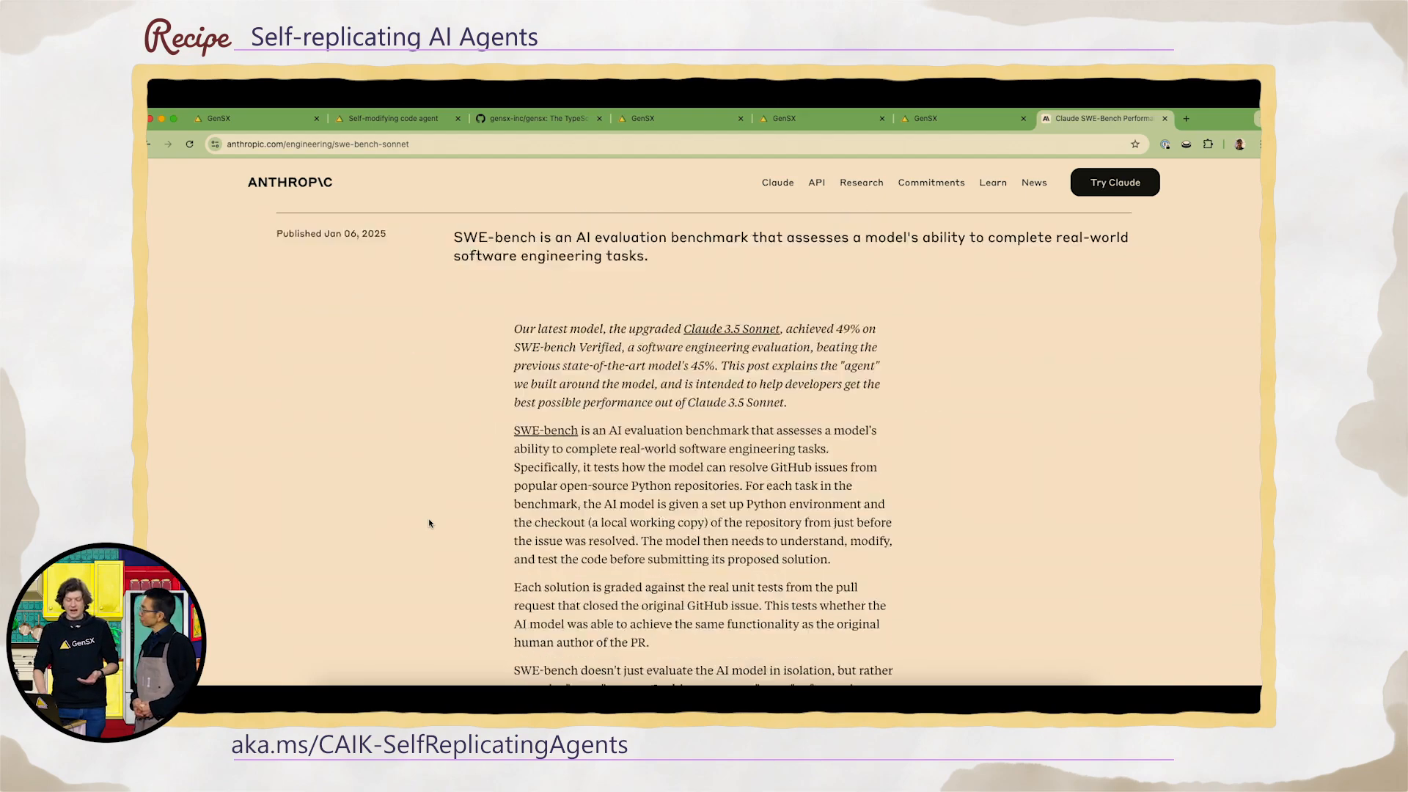
scroll("down", 3)
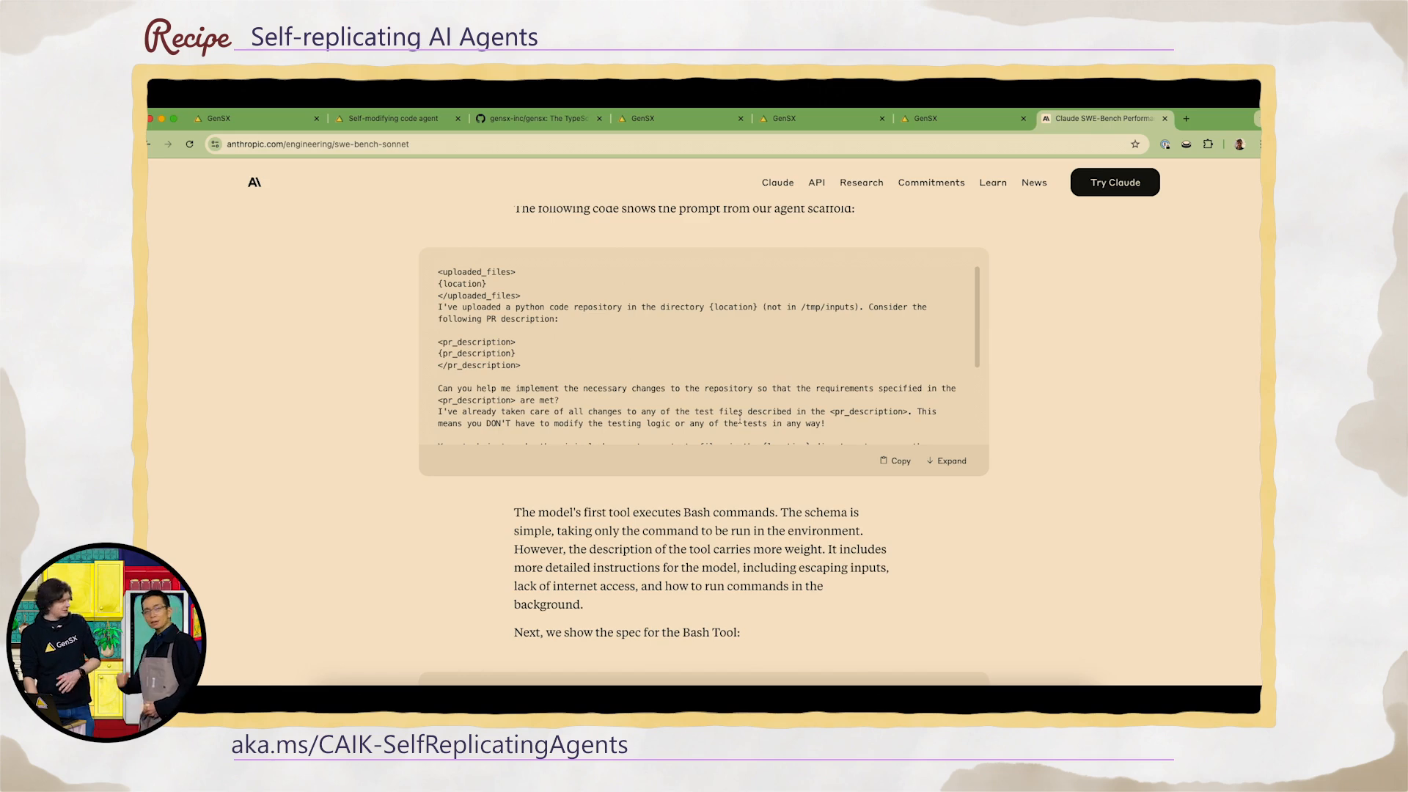
mouse_move(657, 460)
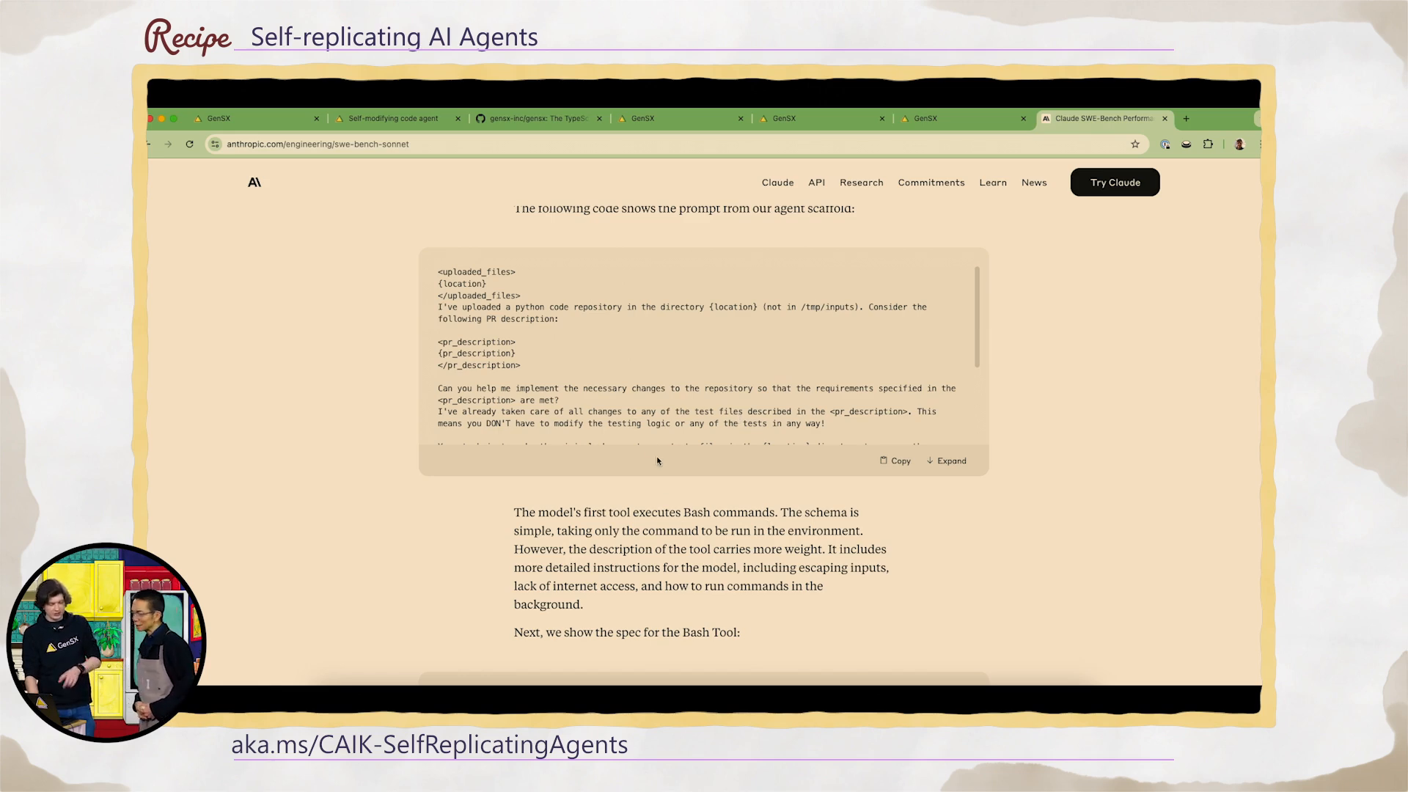
scroll("down", 3)
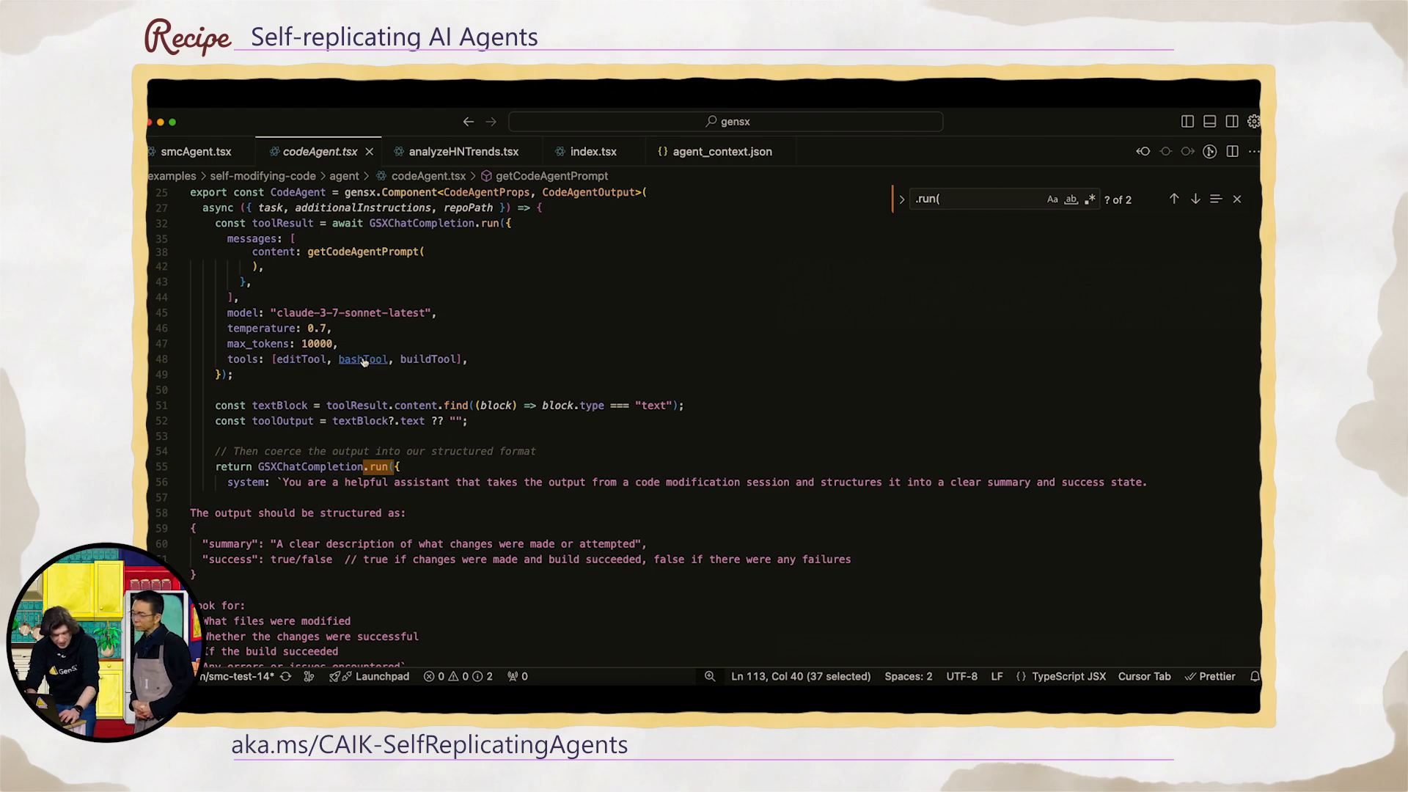
left_click(361, 359)
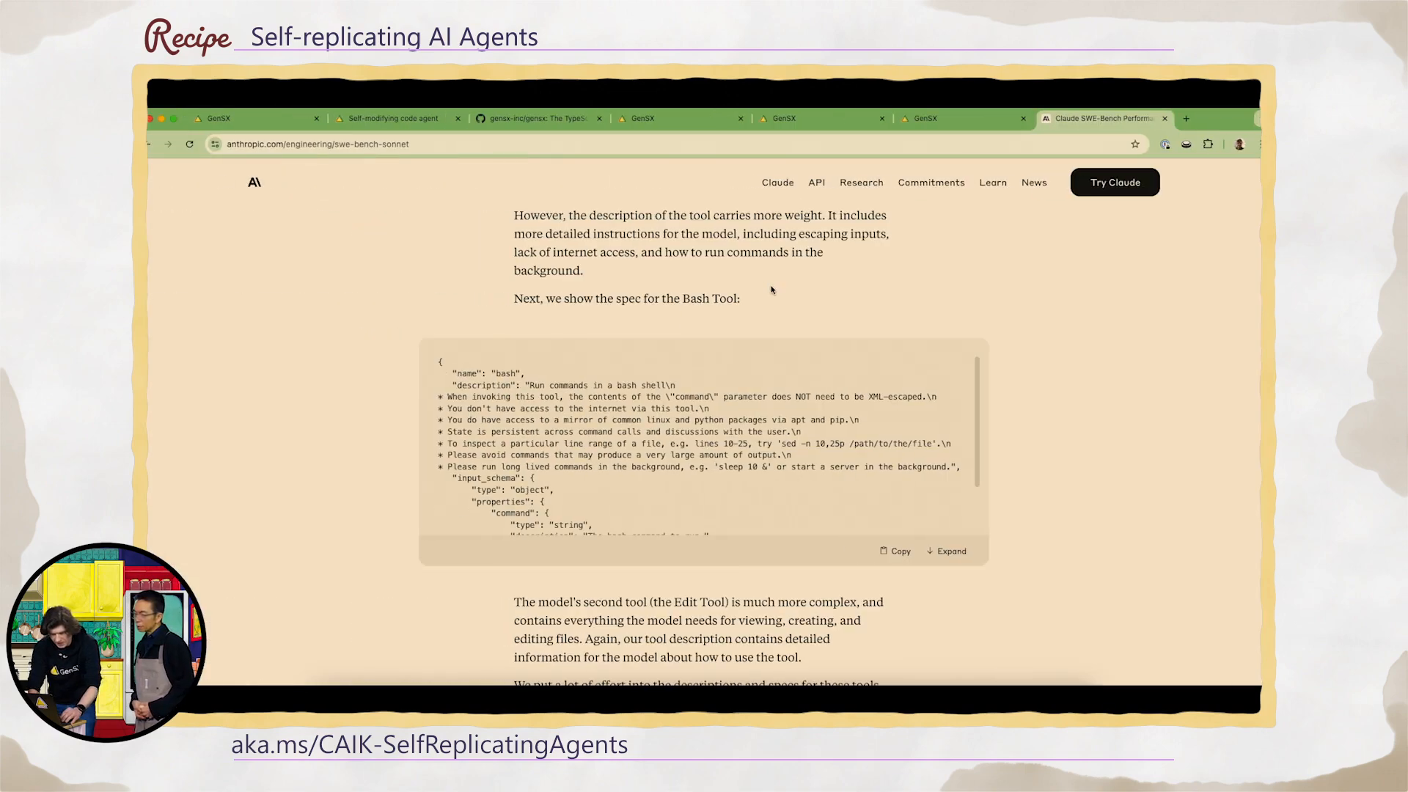
Switch to the GenSX Cloud tab showing the SelfModifyingCode execution timeline.
left_click(919, 117)
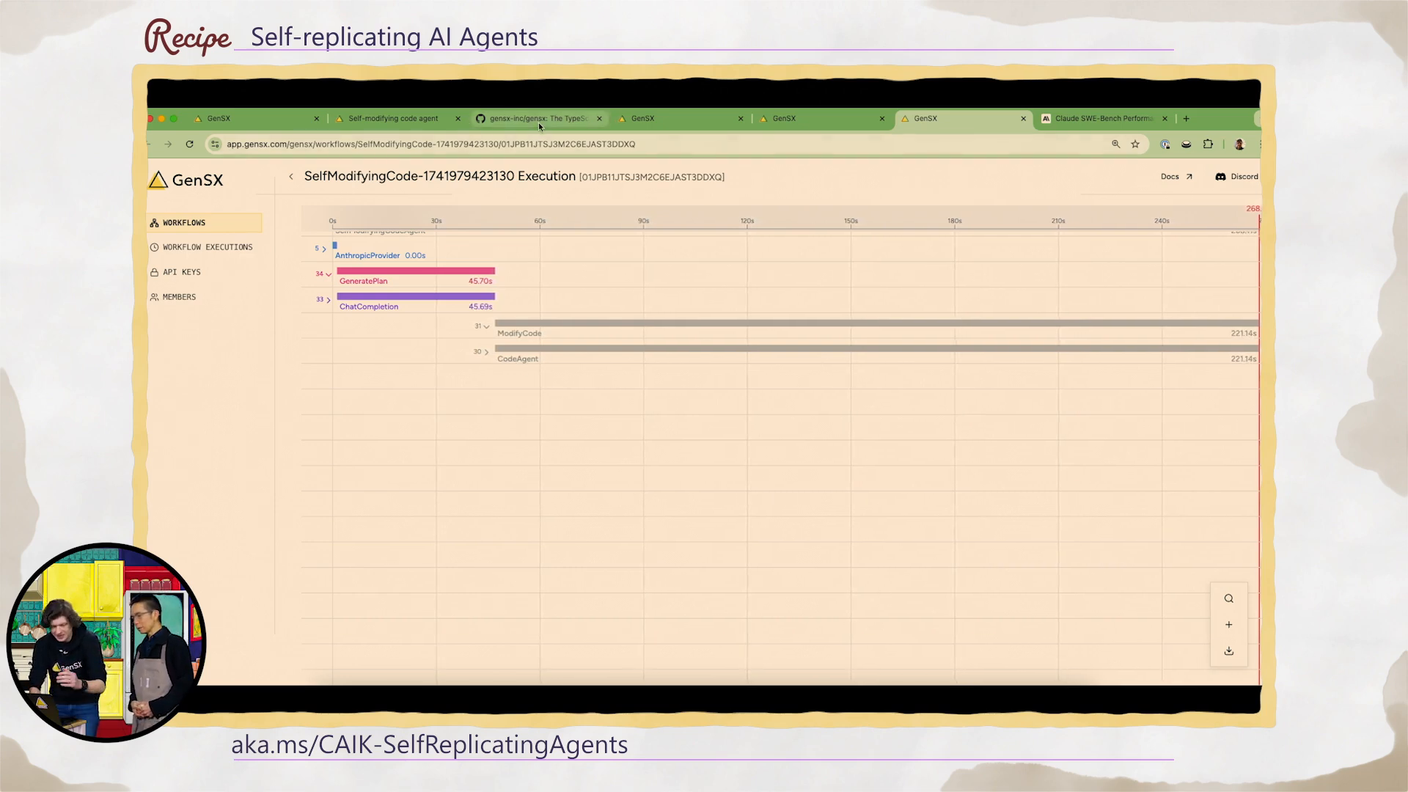
Switch GitHub to branch smc-test-12 and open commit 36d3a5f 'agent: successful code update'.
left_click(538, 117)
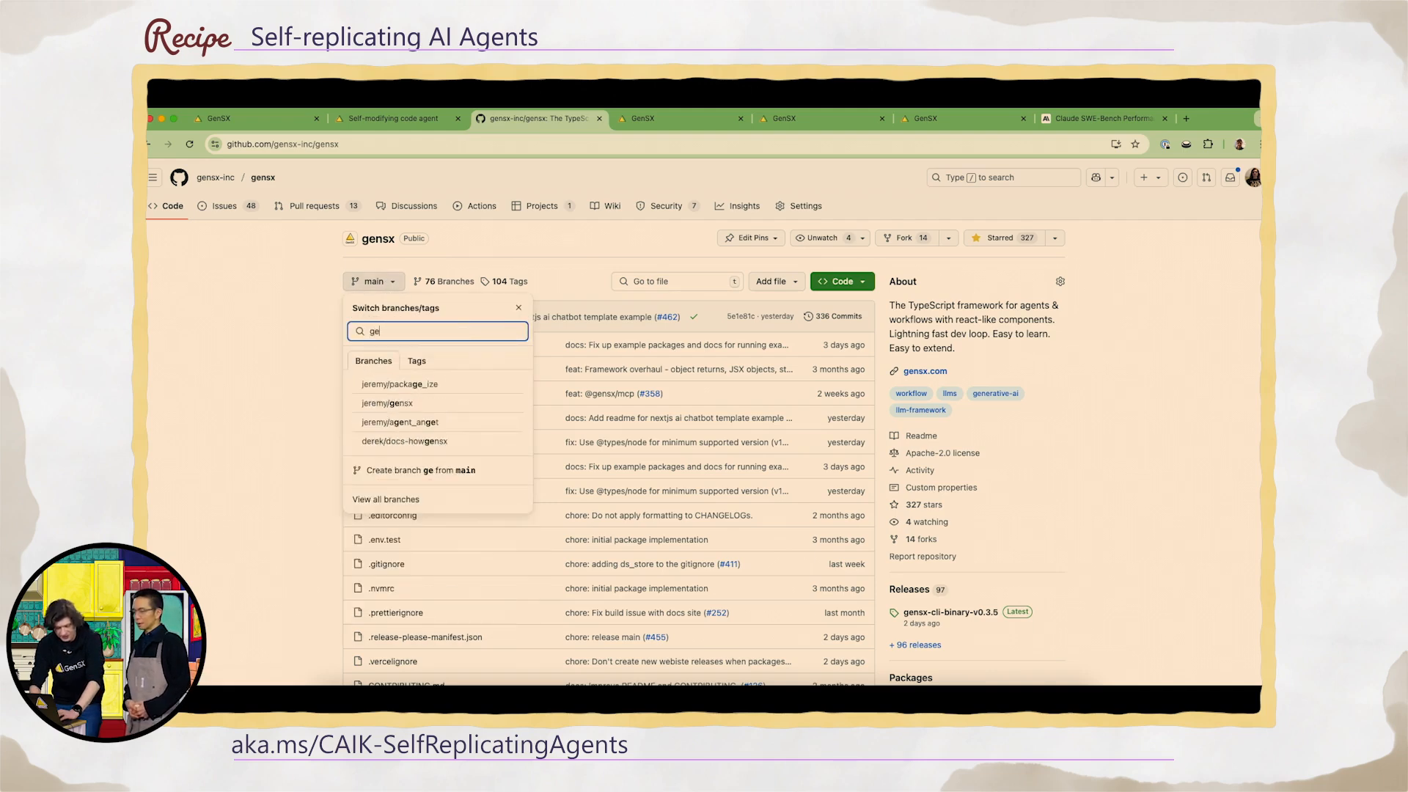
type("smc-")
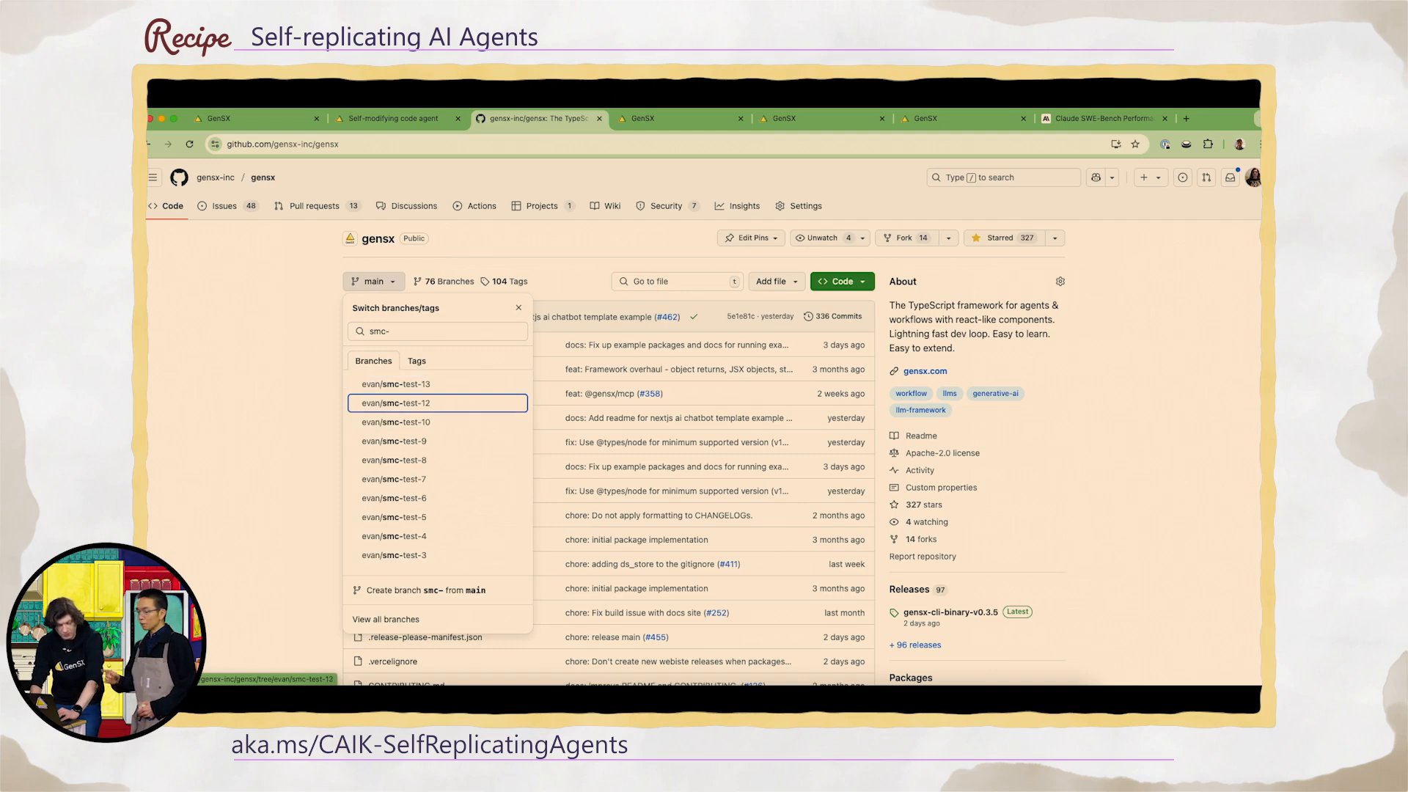
left_click(437, 403)
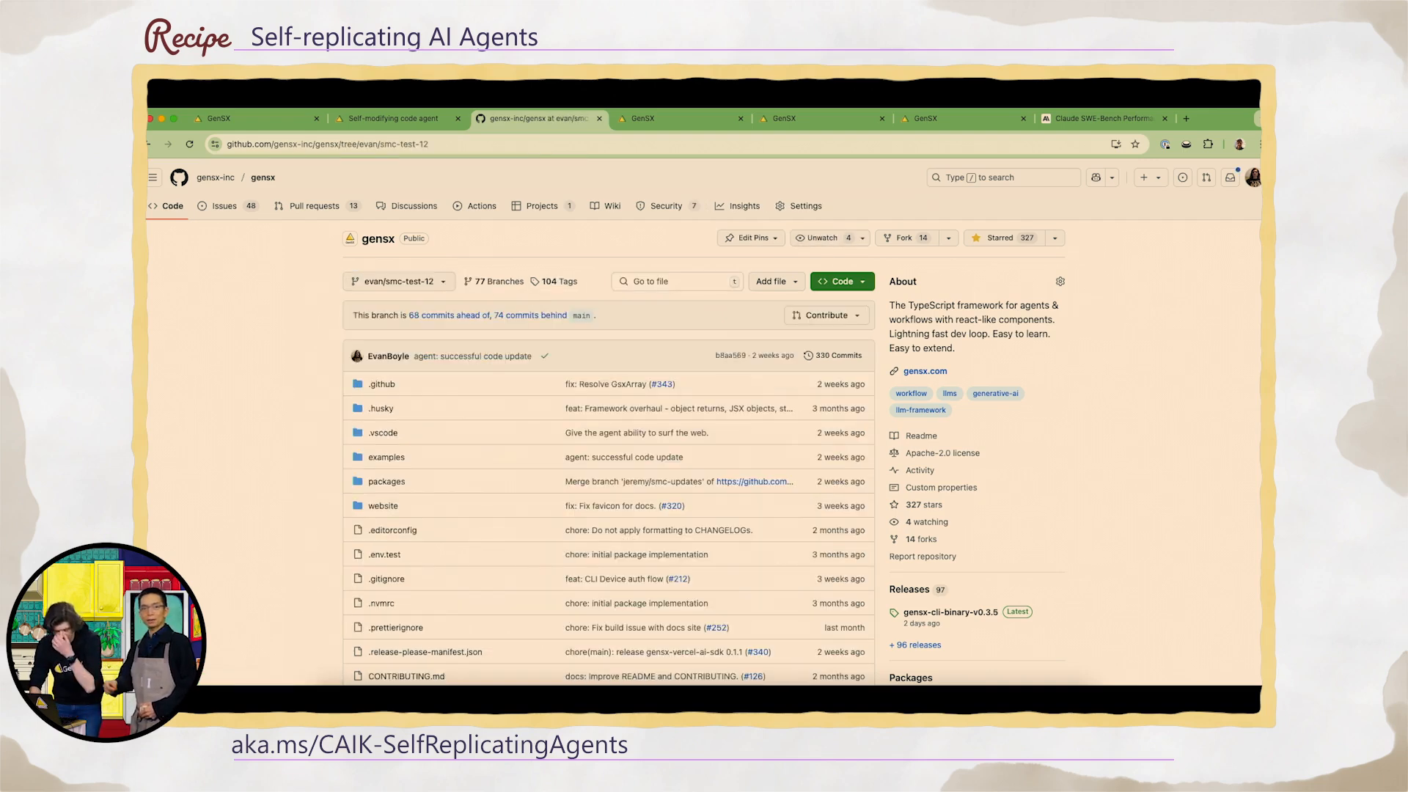
left_click(839, 355)
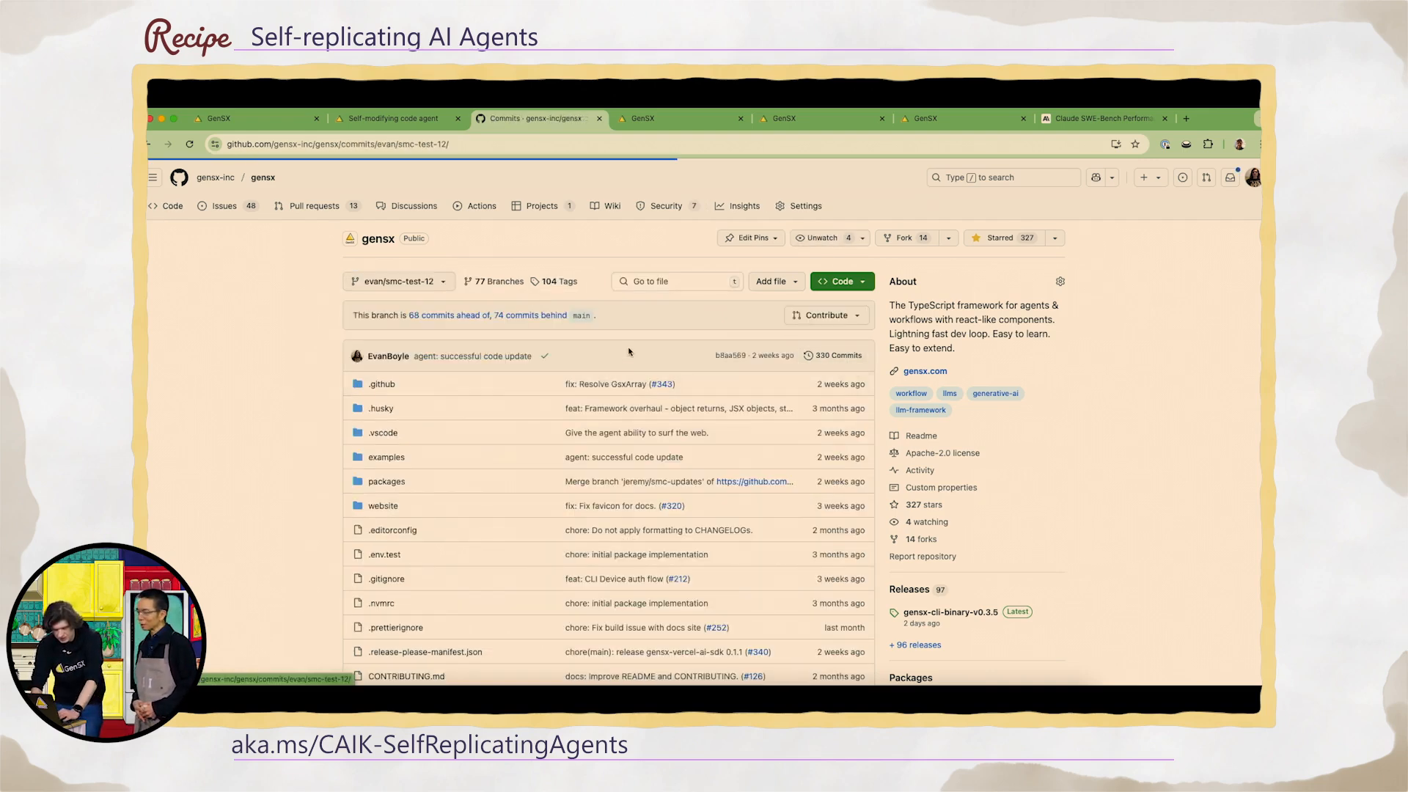
left_click(833, 355)
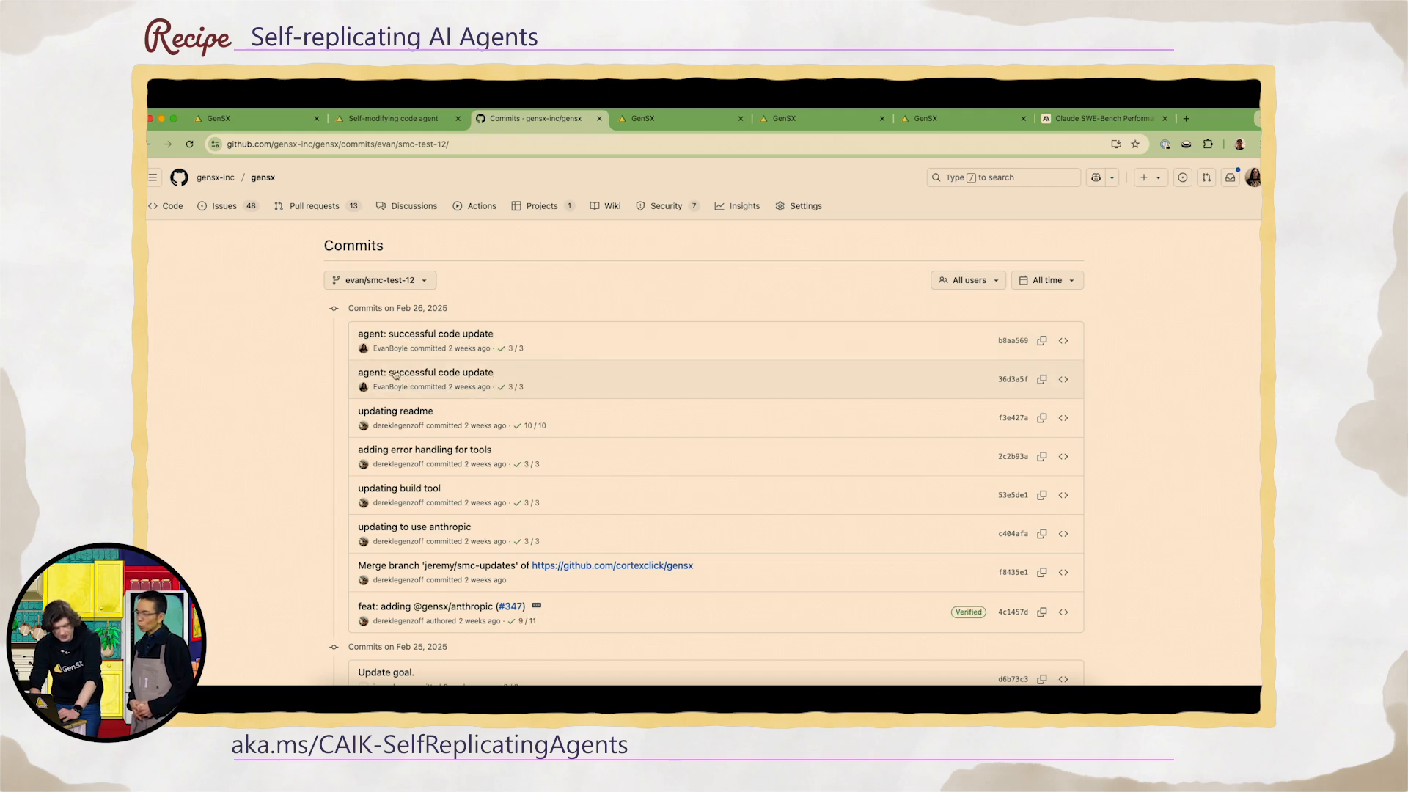
mouse_move(596, 409)
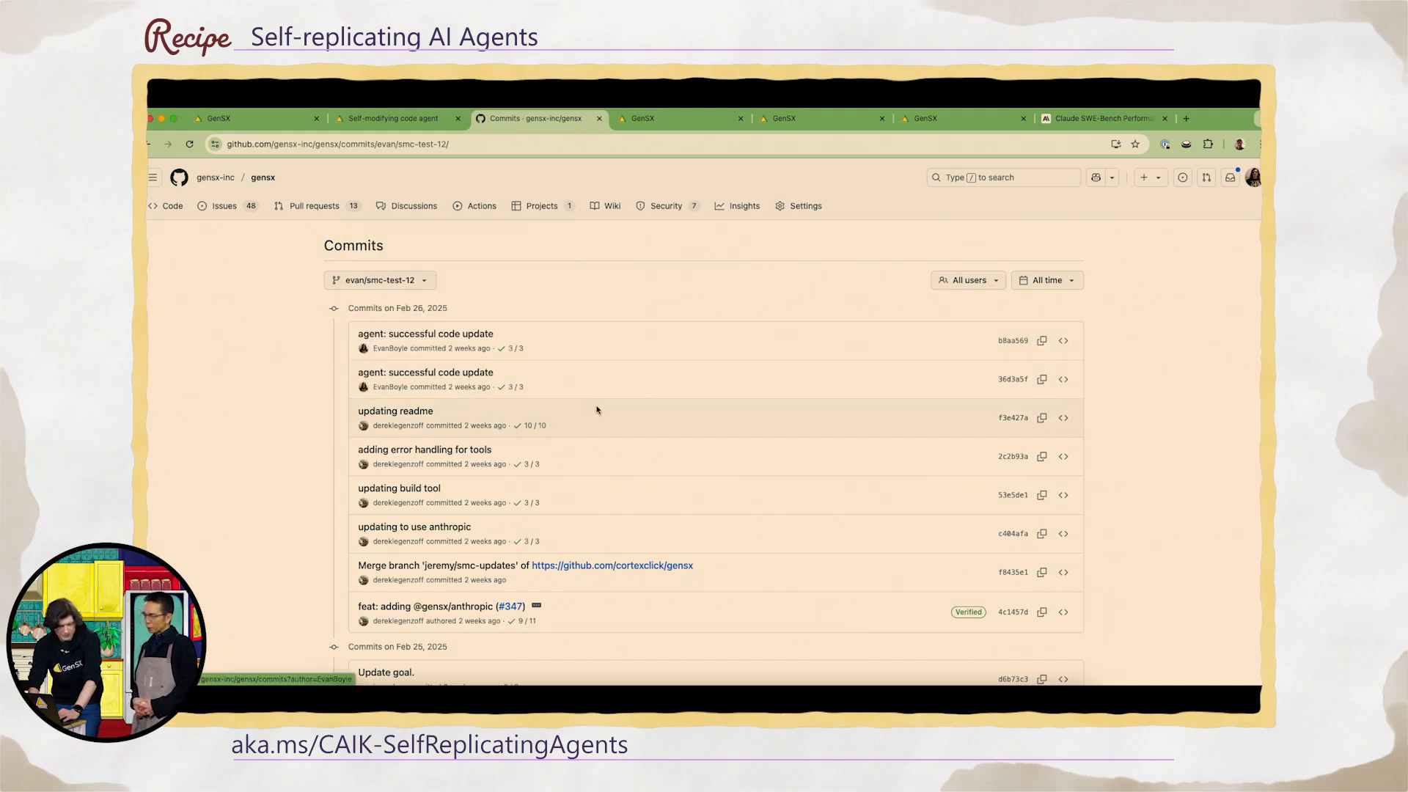
mouse_move(451, 384)
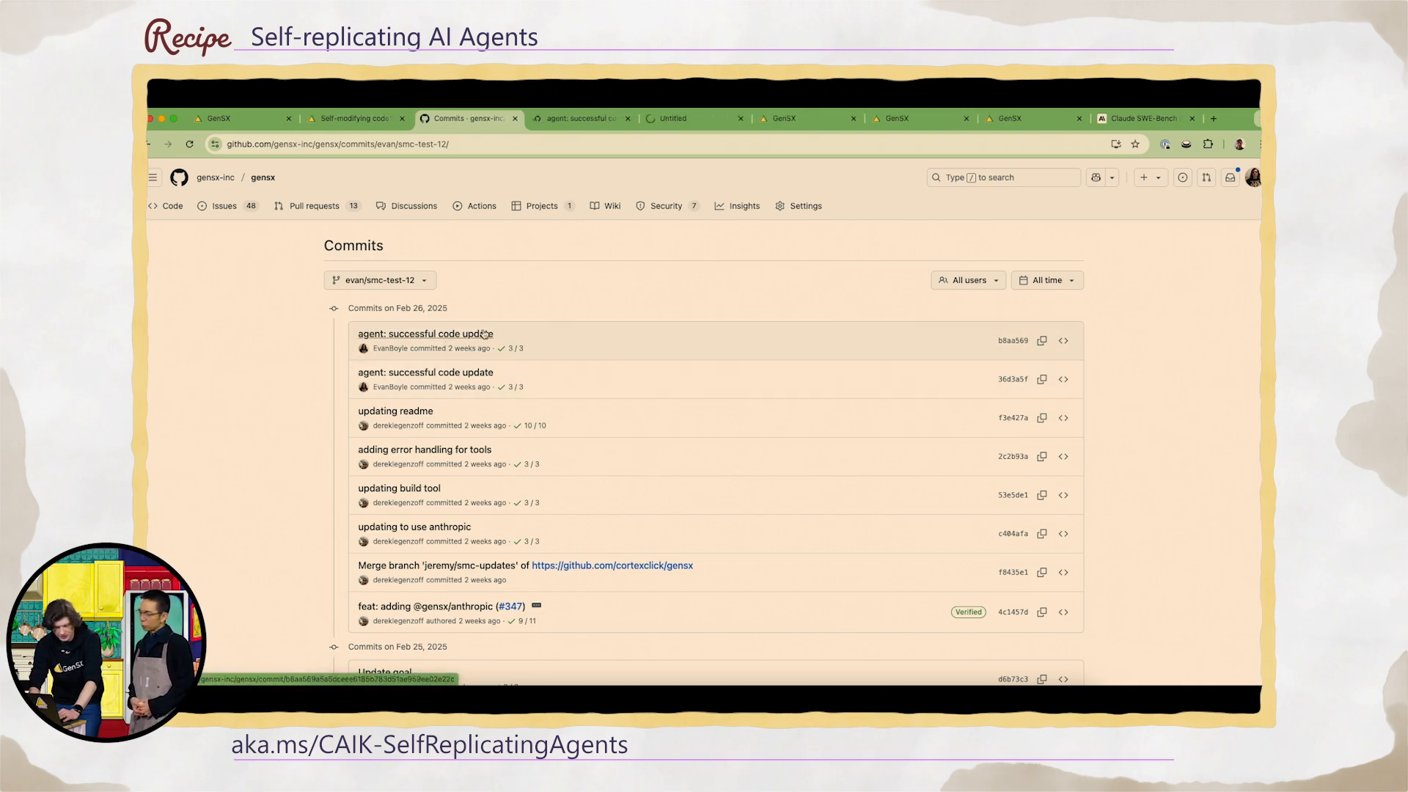
left_click(425, 372)
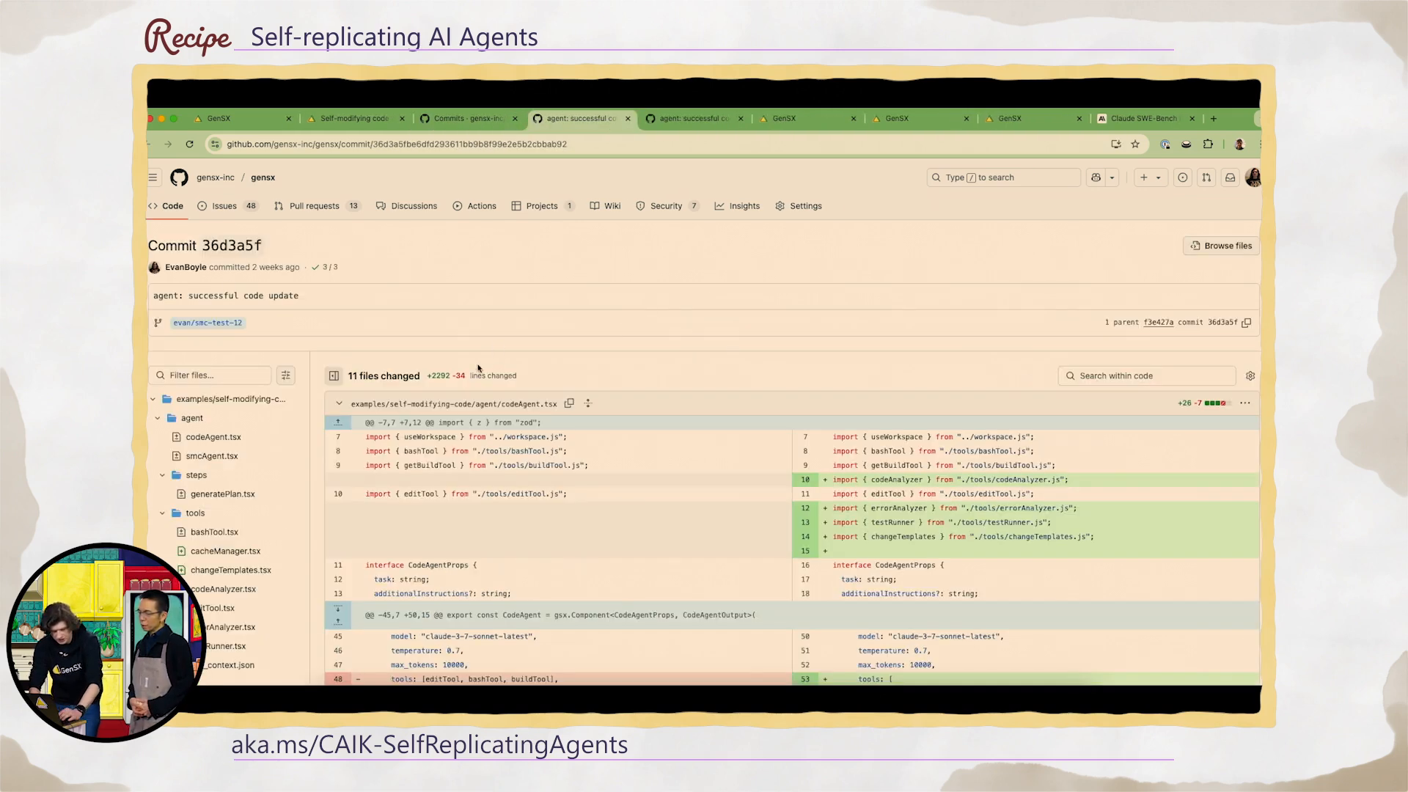
Scroll agent_context.json's added history from plan generation to the successful final validation.
left_click(219, 471)
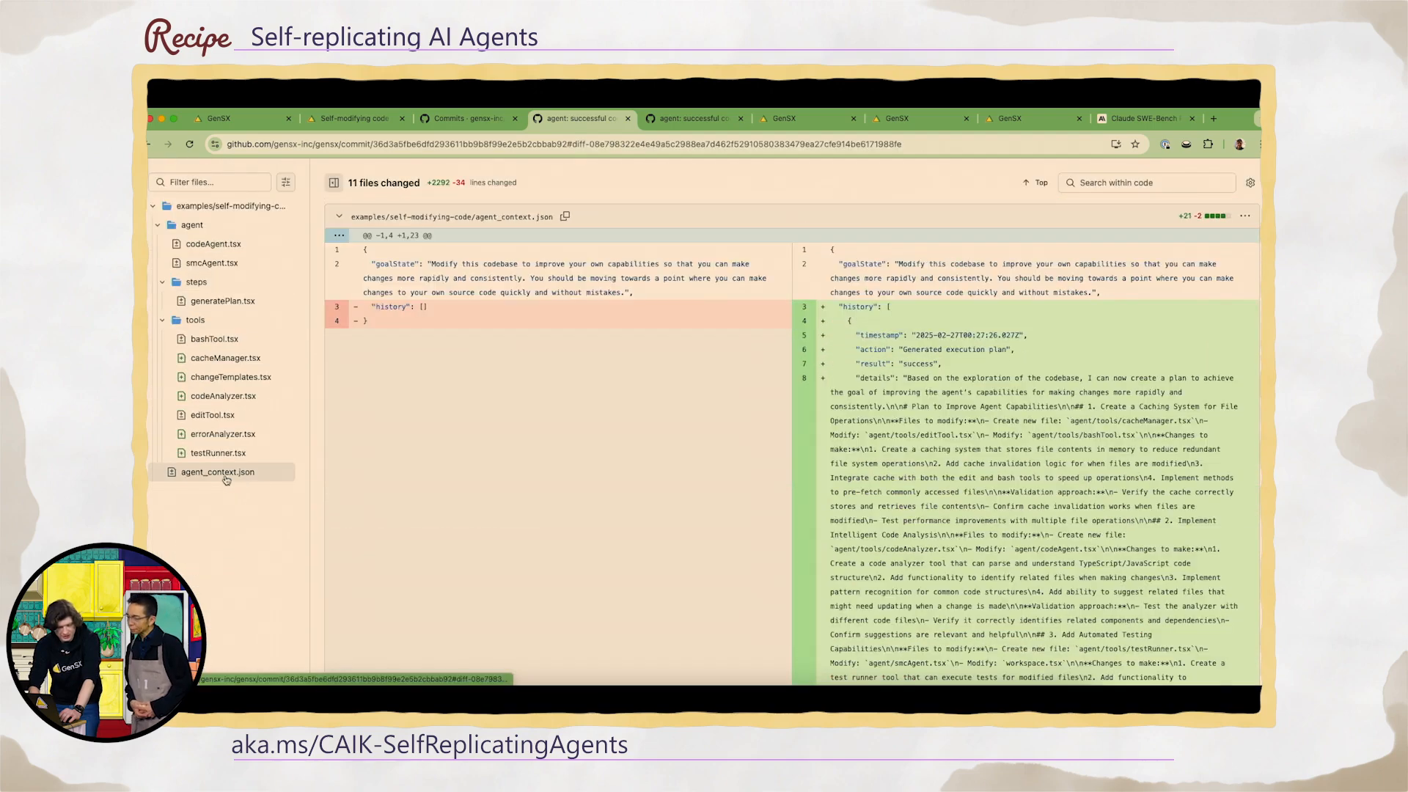
mouse_move(598, 483)
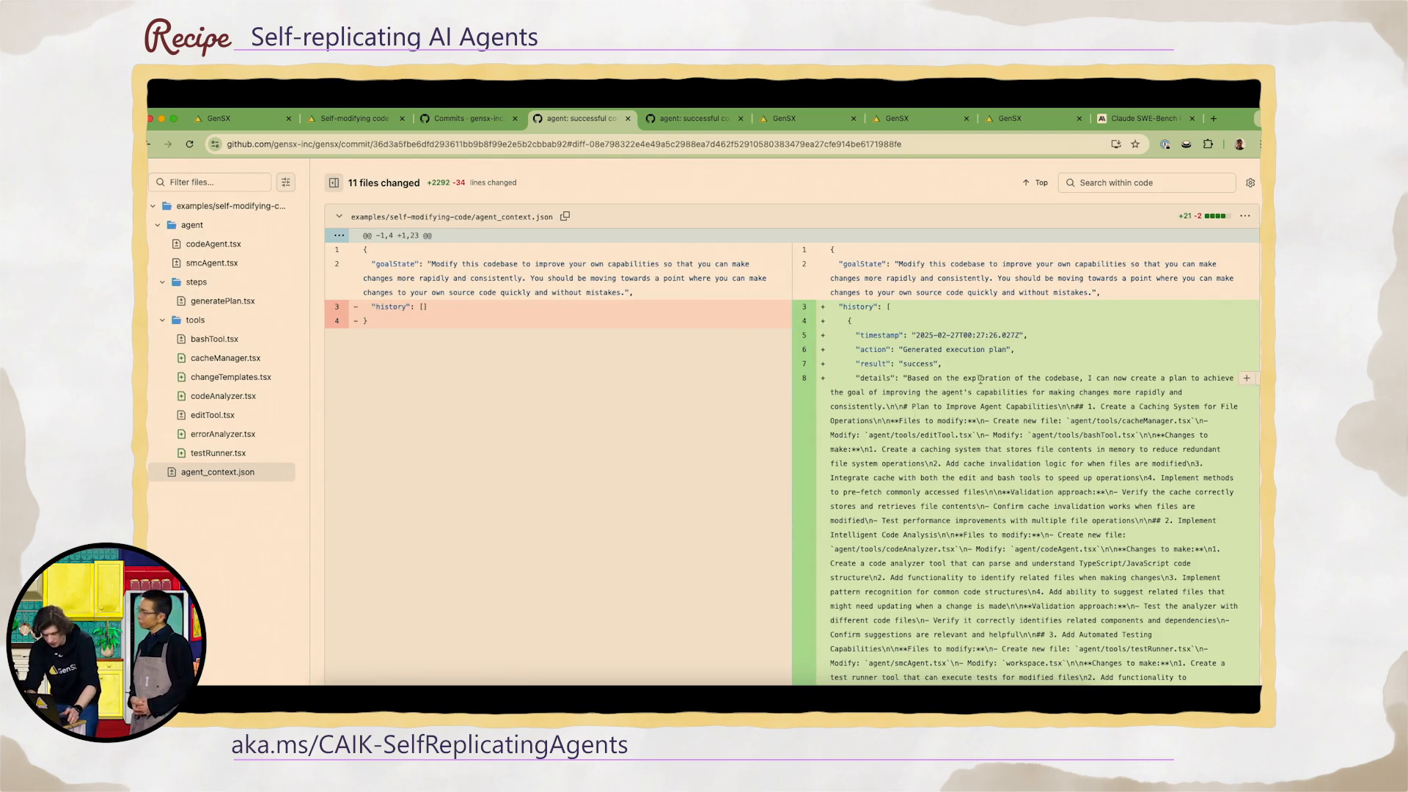
scroll("down", 3)
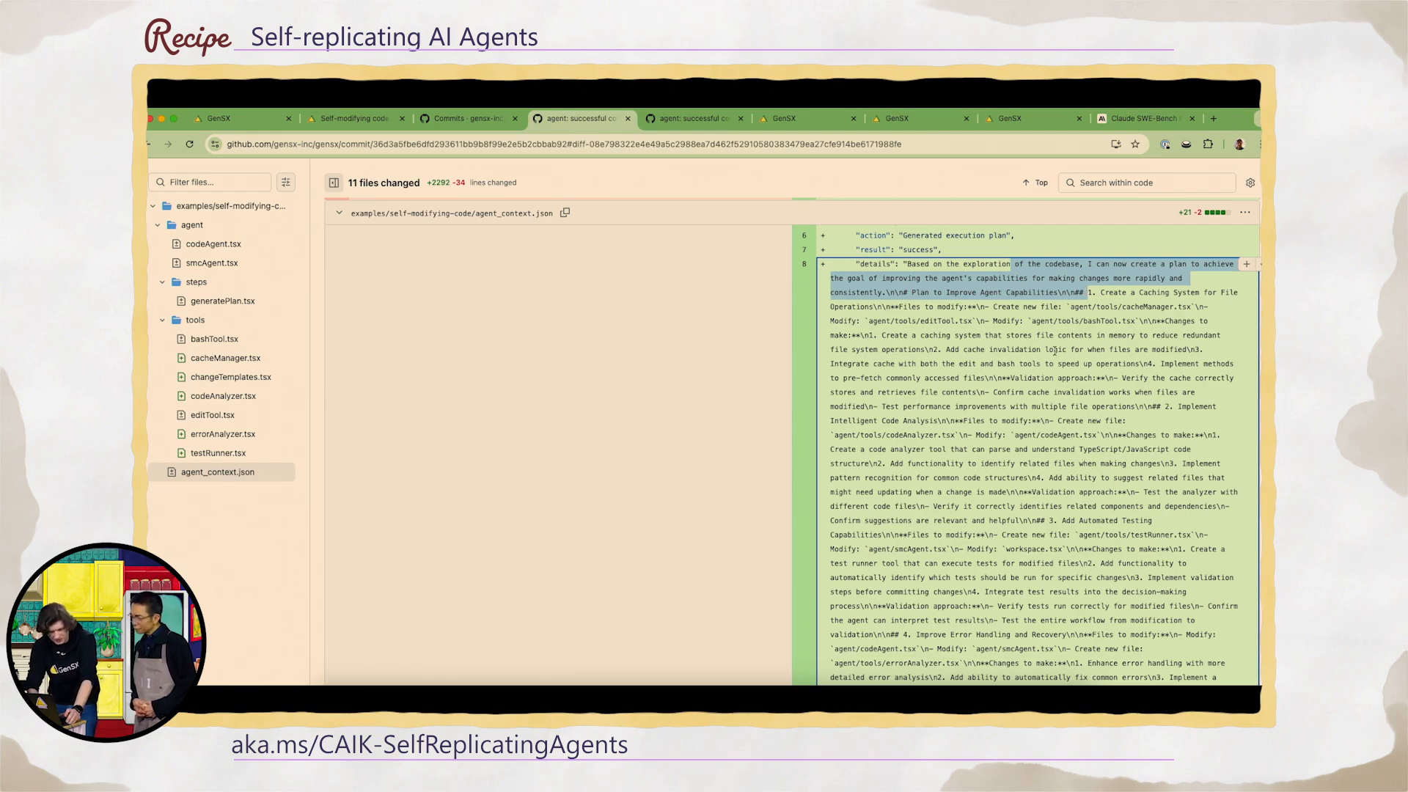
scroll("down", 3)
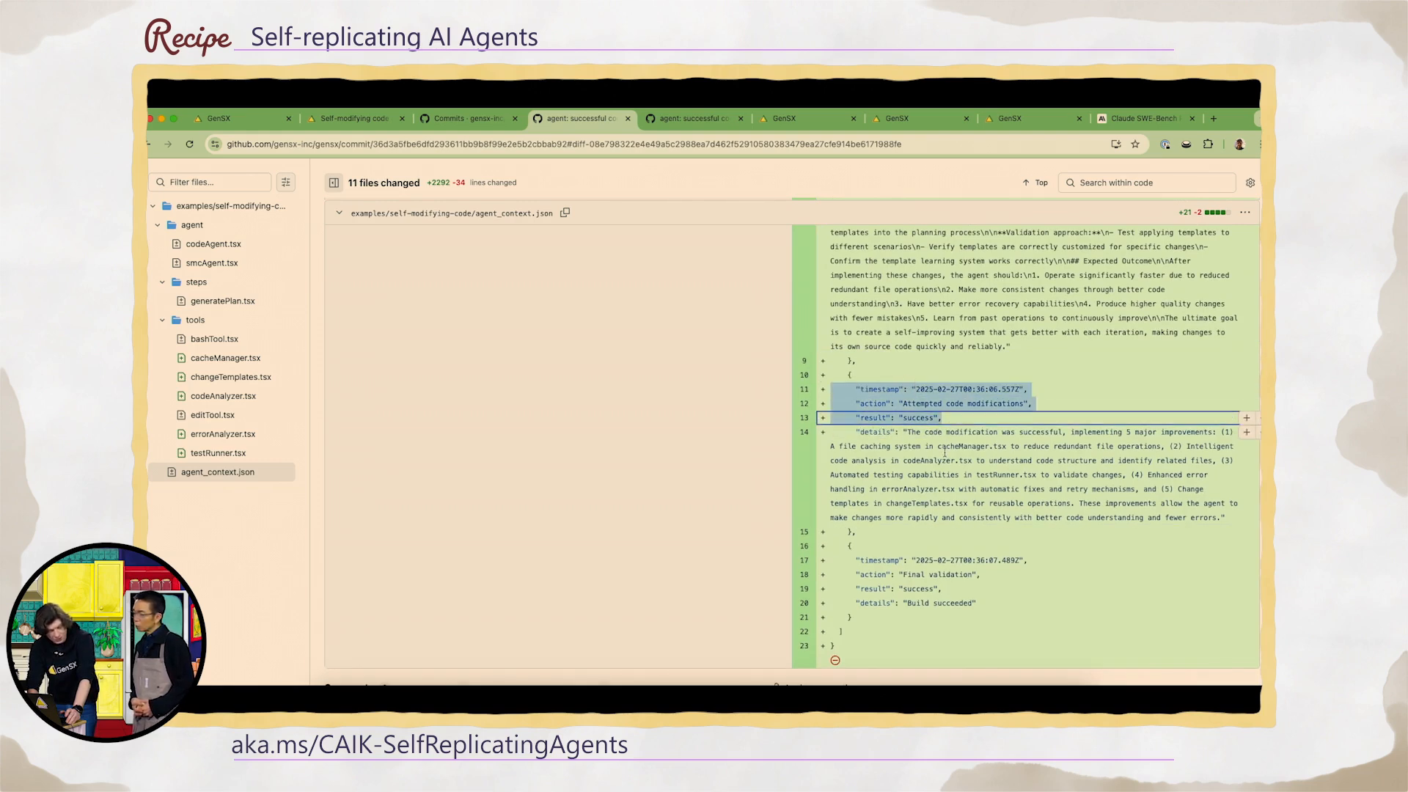
scroll("down", 3)
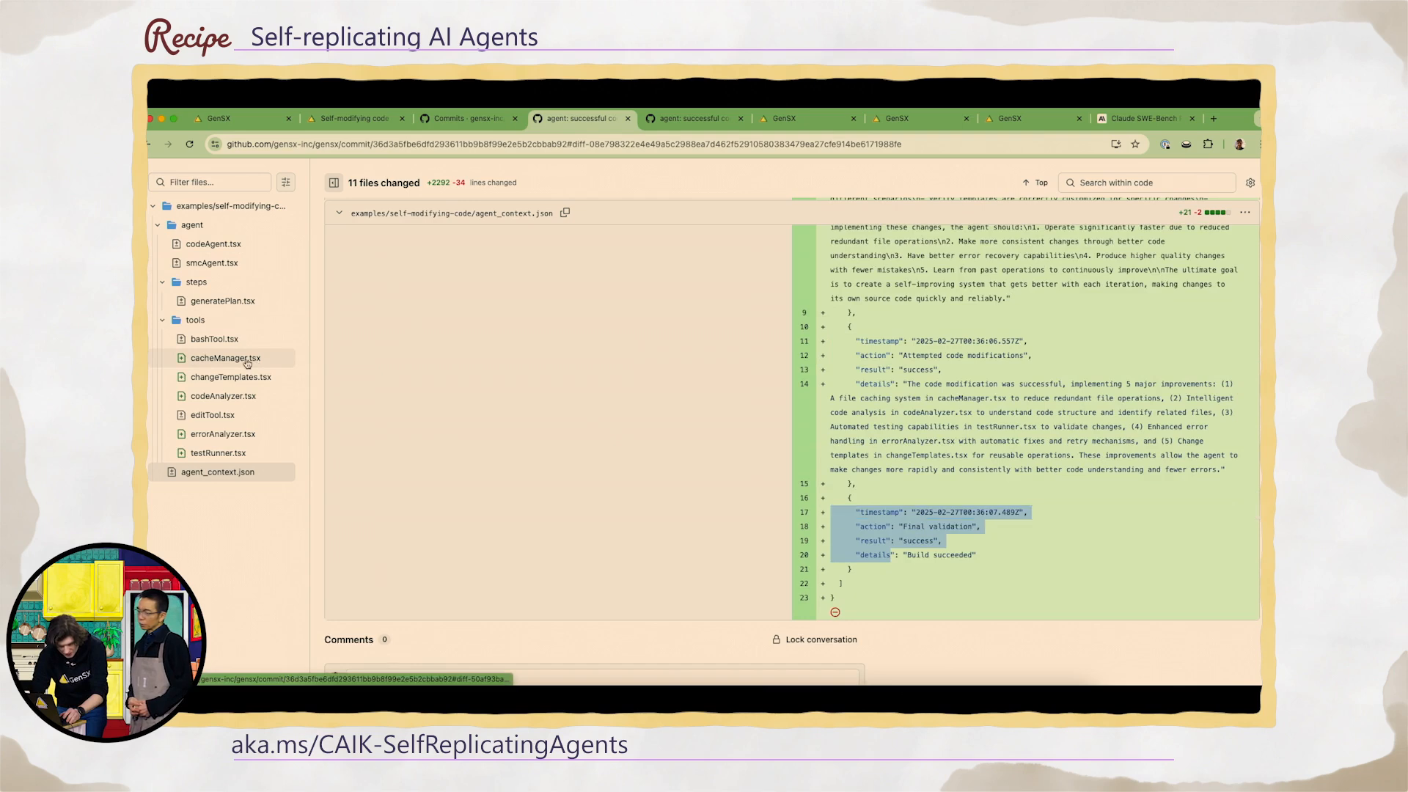
Scroll through the new cacheManager.tsx FileCache singleton with set, get, invalidate, isStale, getPaths.
left_click(225, 357)
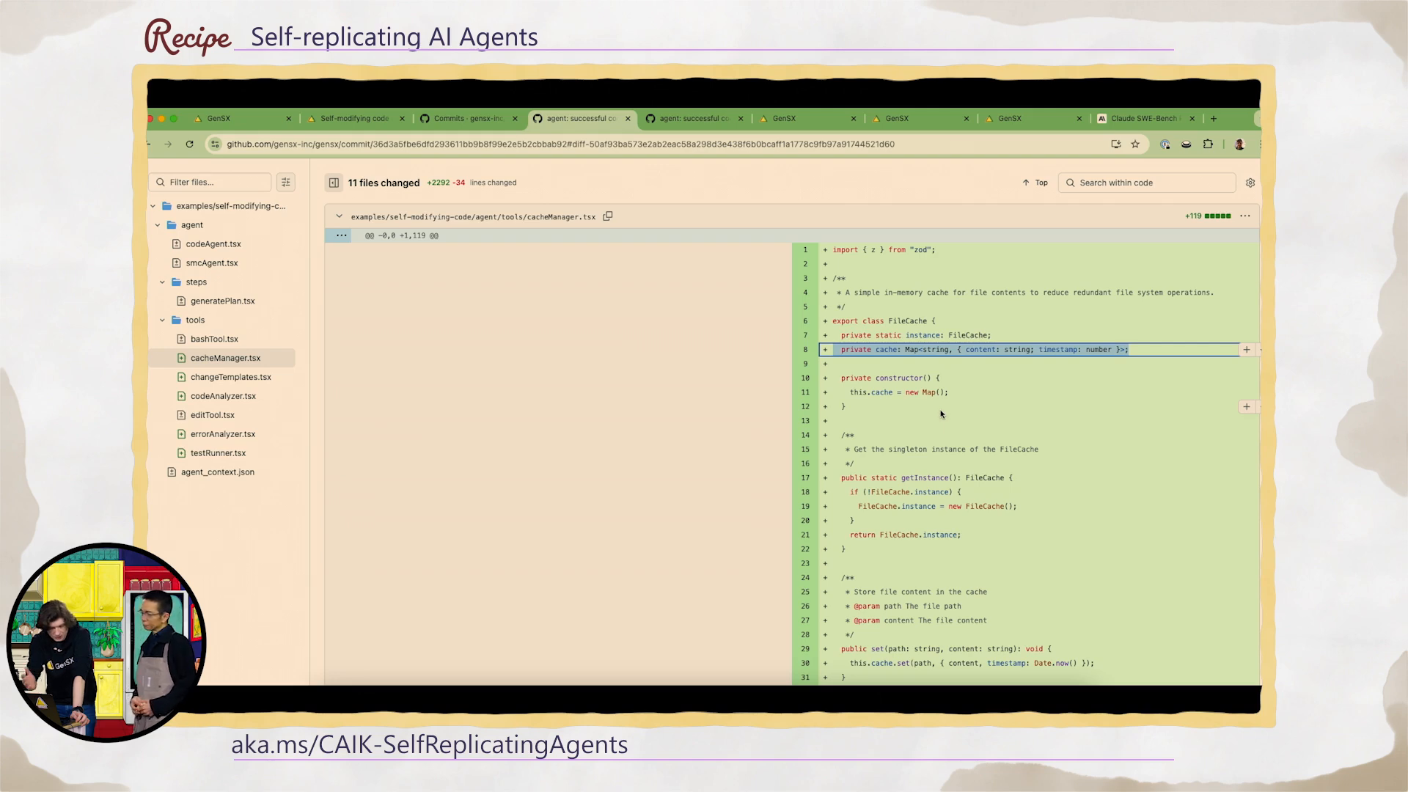
scroll("down", 3)
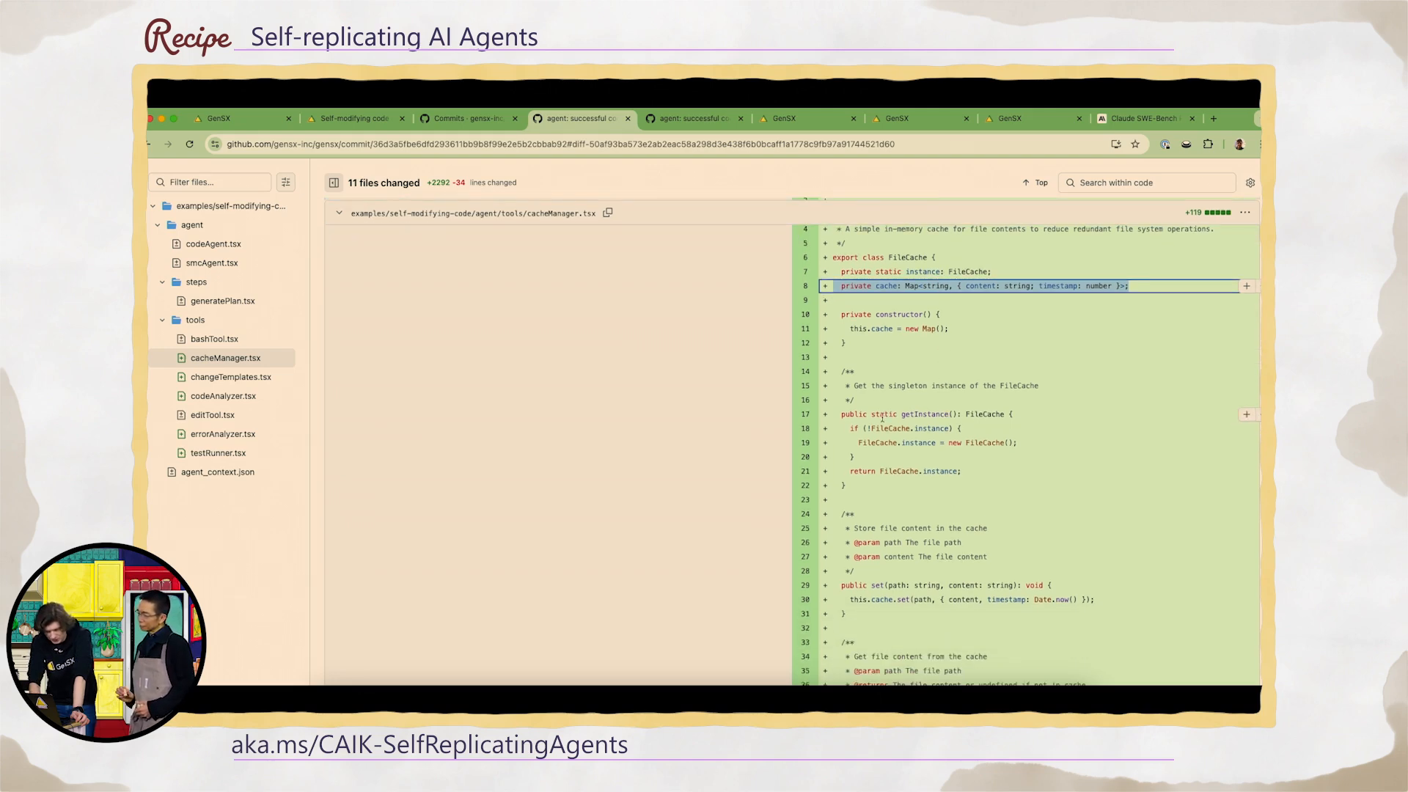
scroll("down", 3)
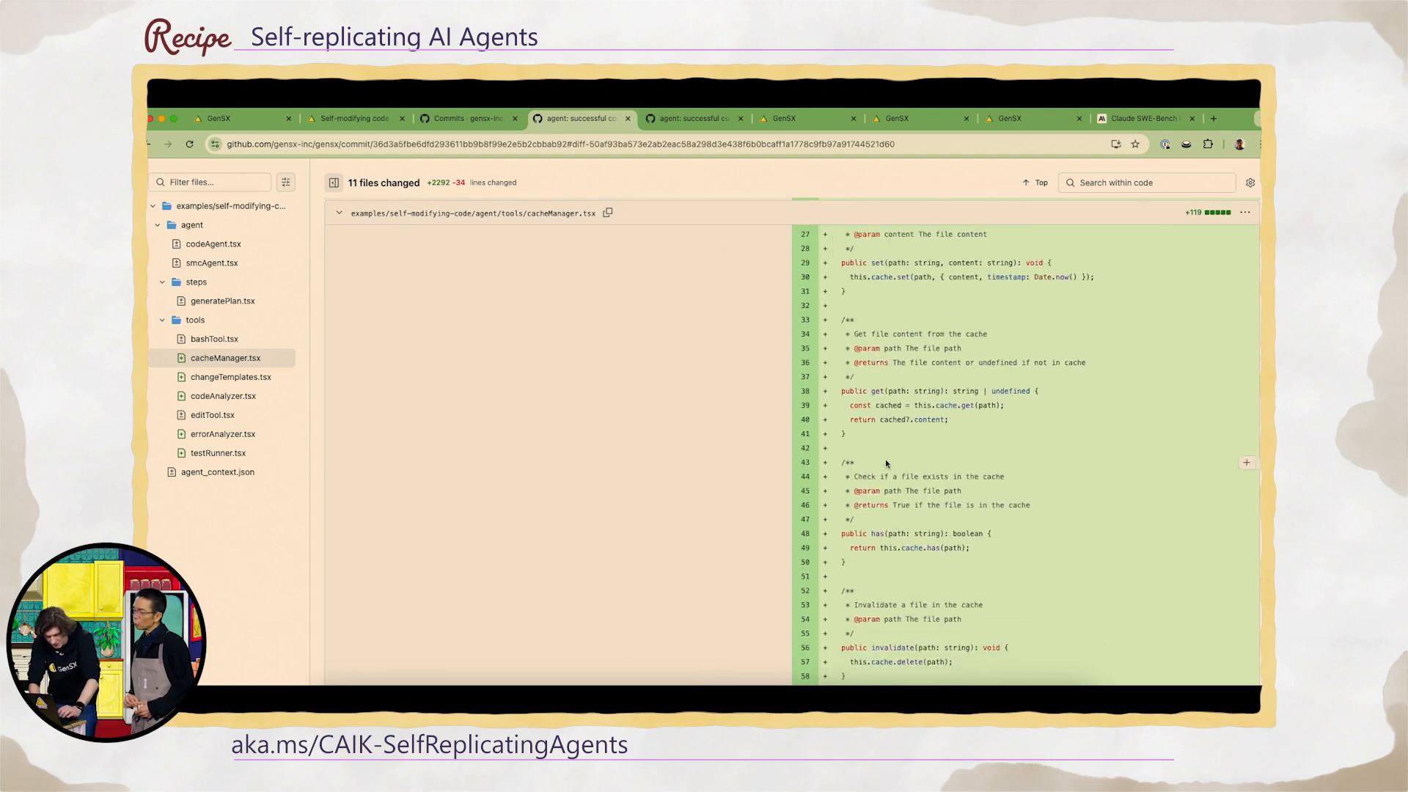
scroll("down", 3)
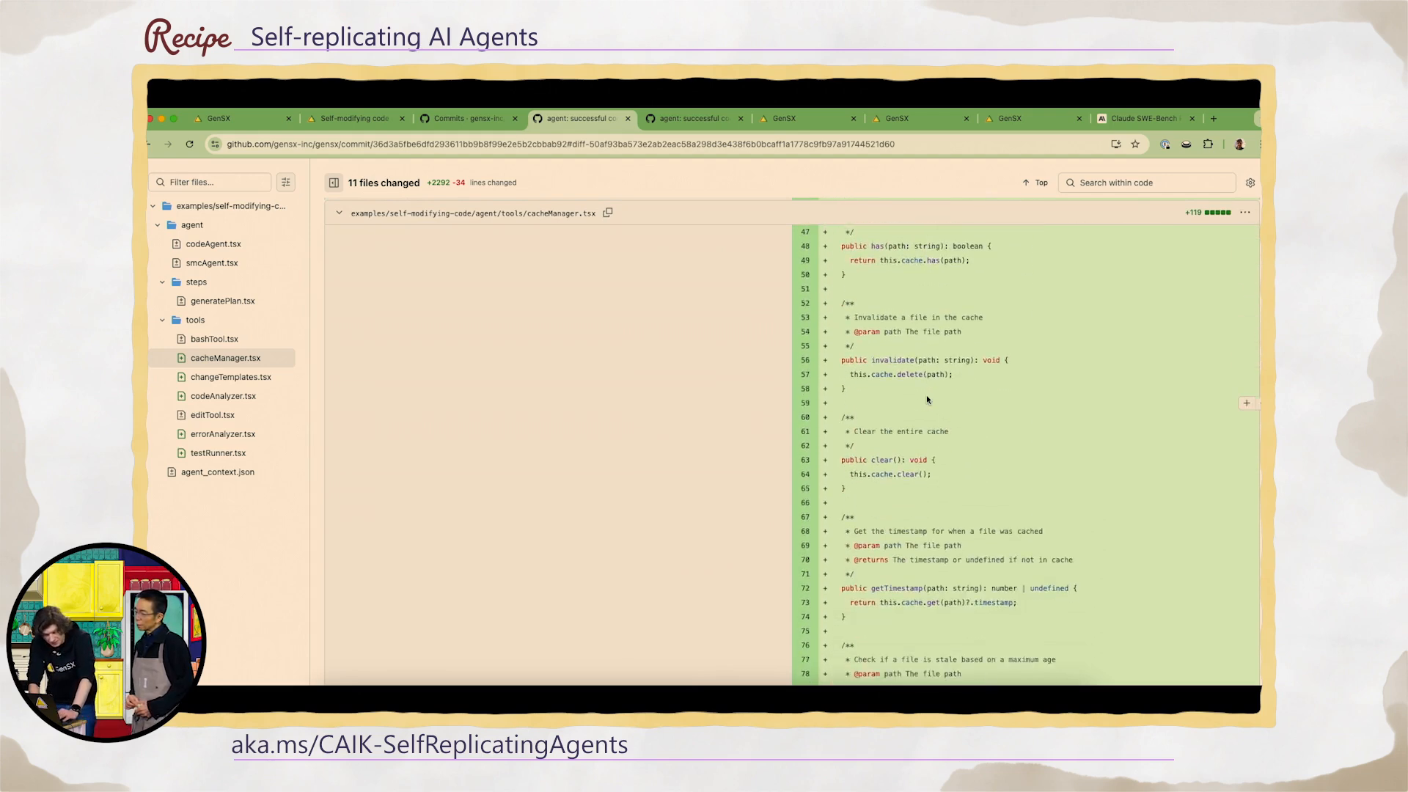
scroll("down", 3)
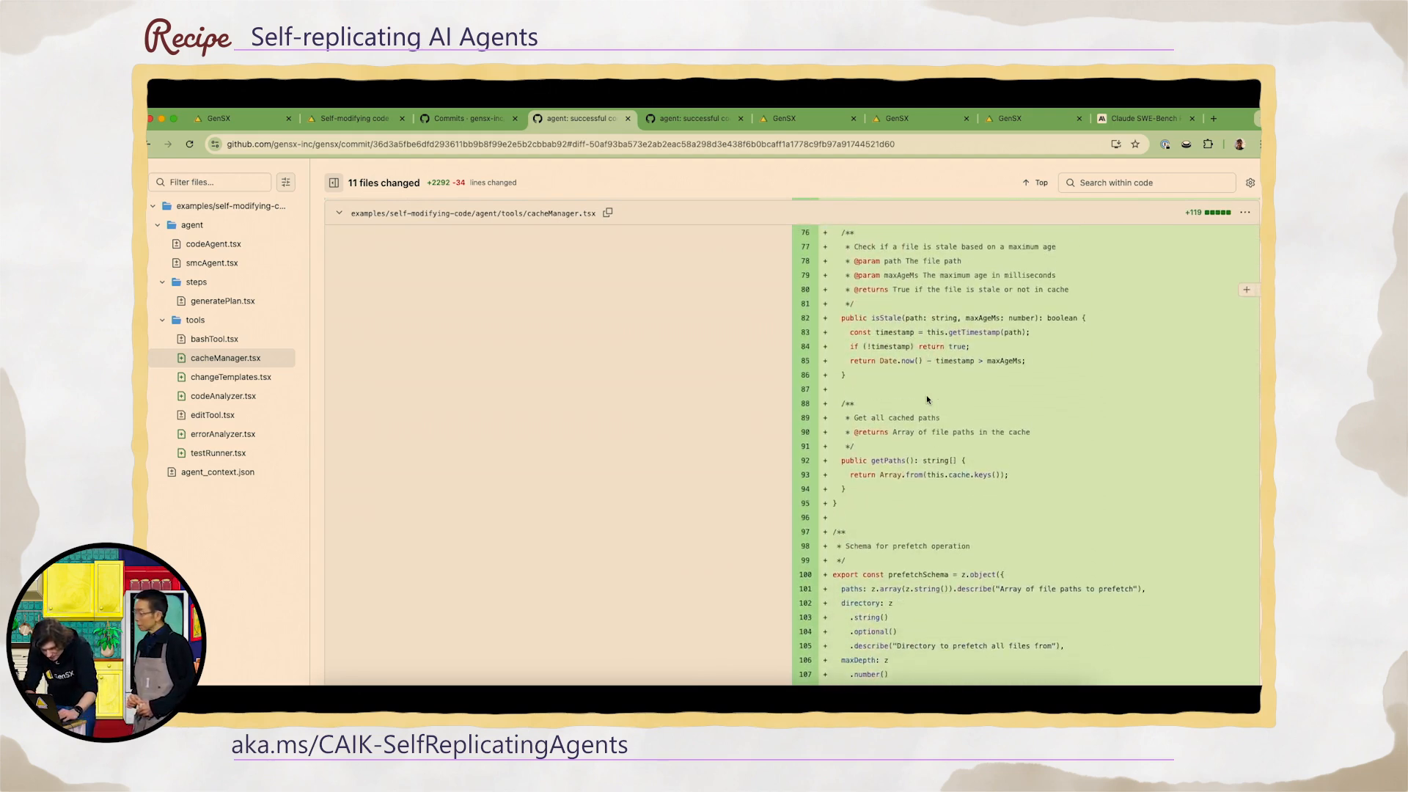
scroll("down", 3)
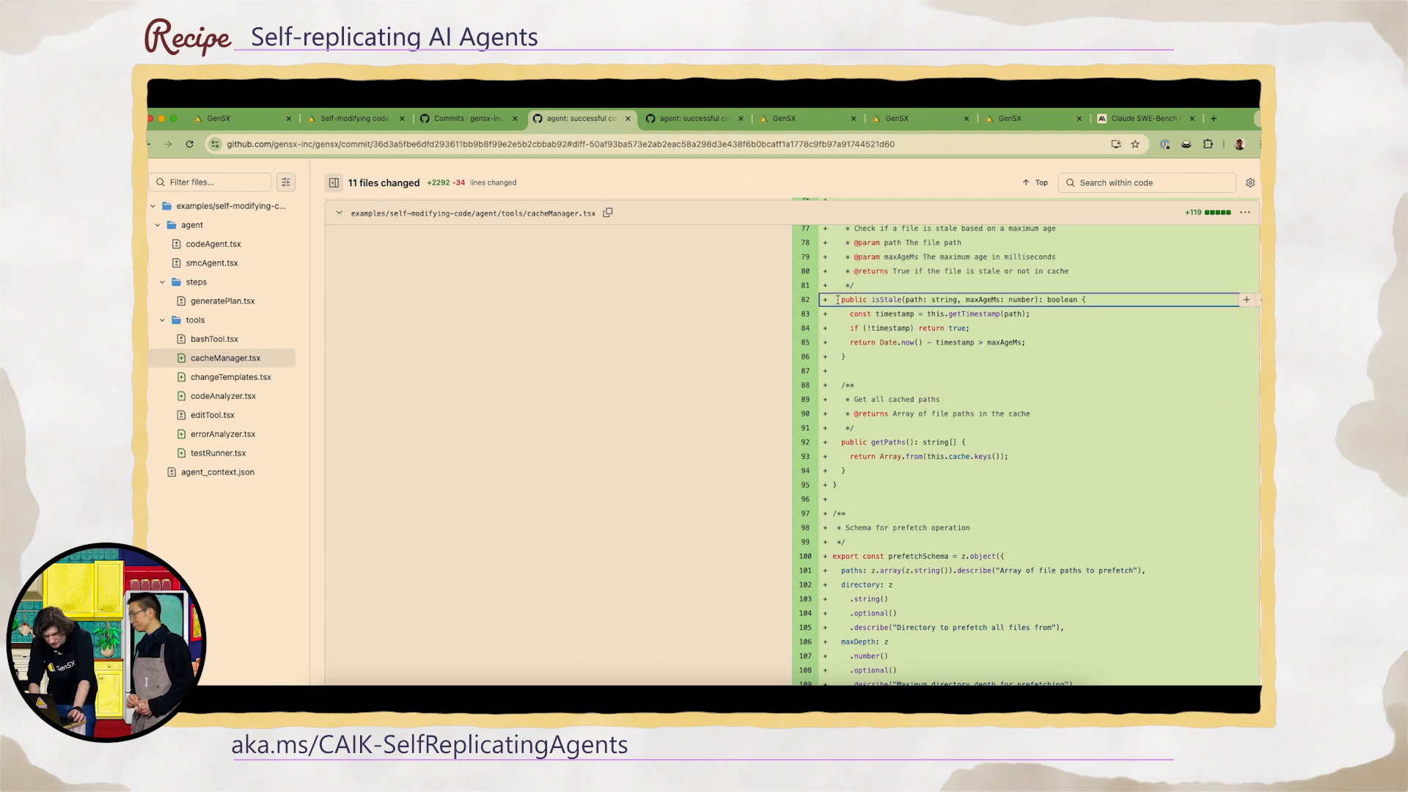